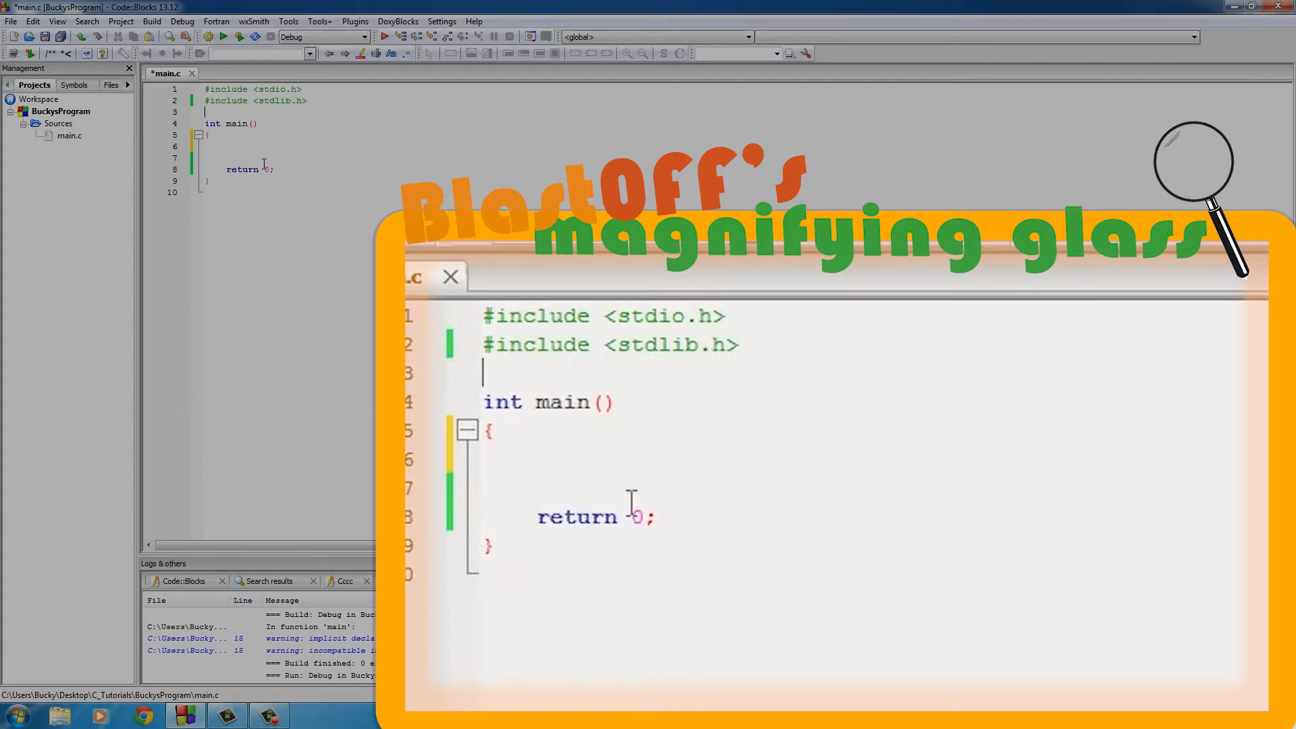
Add a bare #define directive on new line 3, below the stdio.h and stdlib.h includes
type("dfsdfsd")
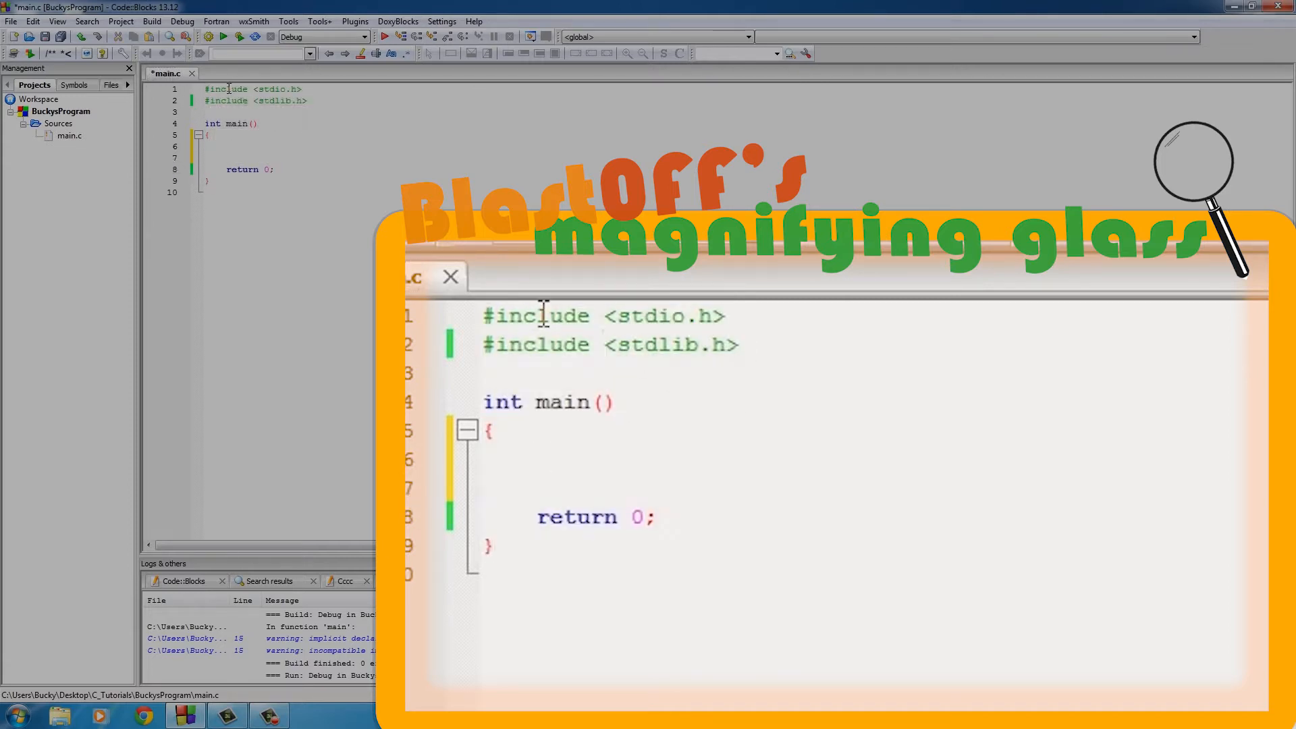
double_click(561, 402)
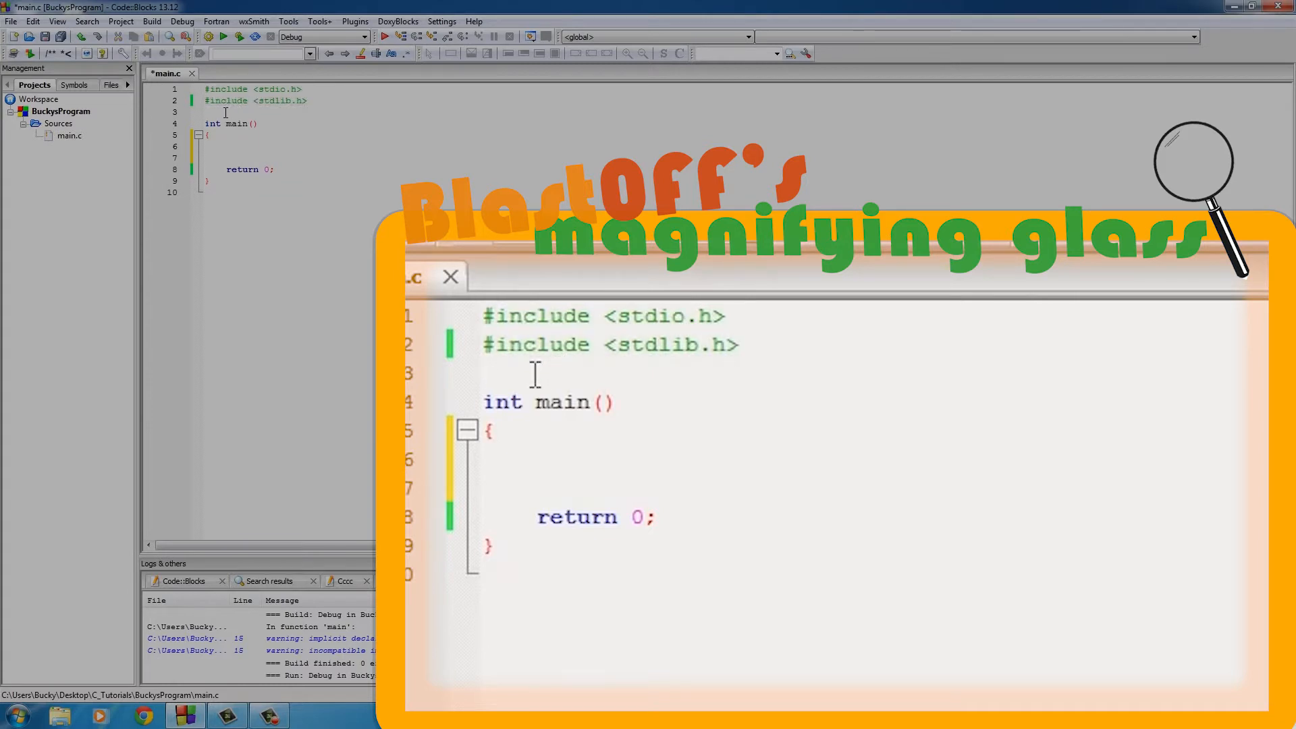
mouse_move(535, 438)
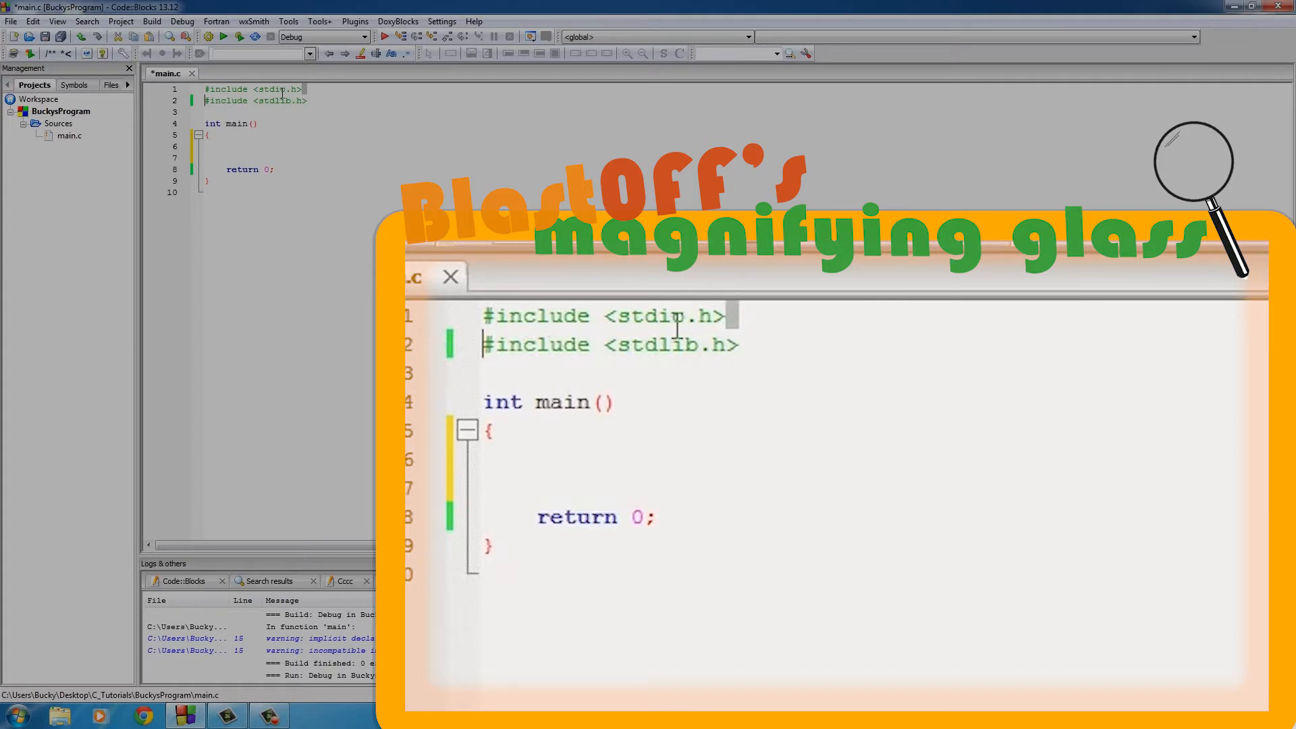
double_click(657, 316)
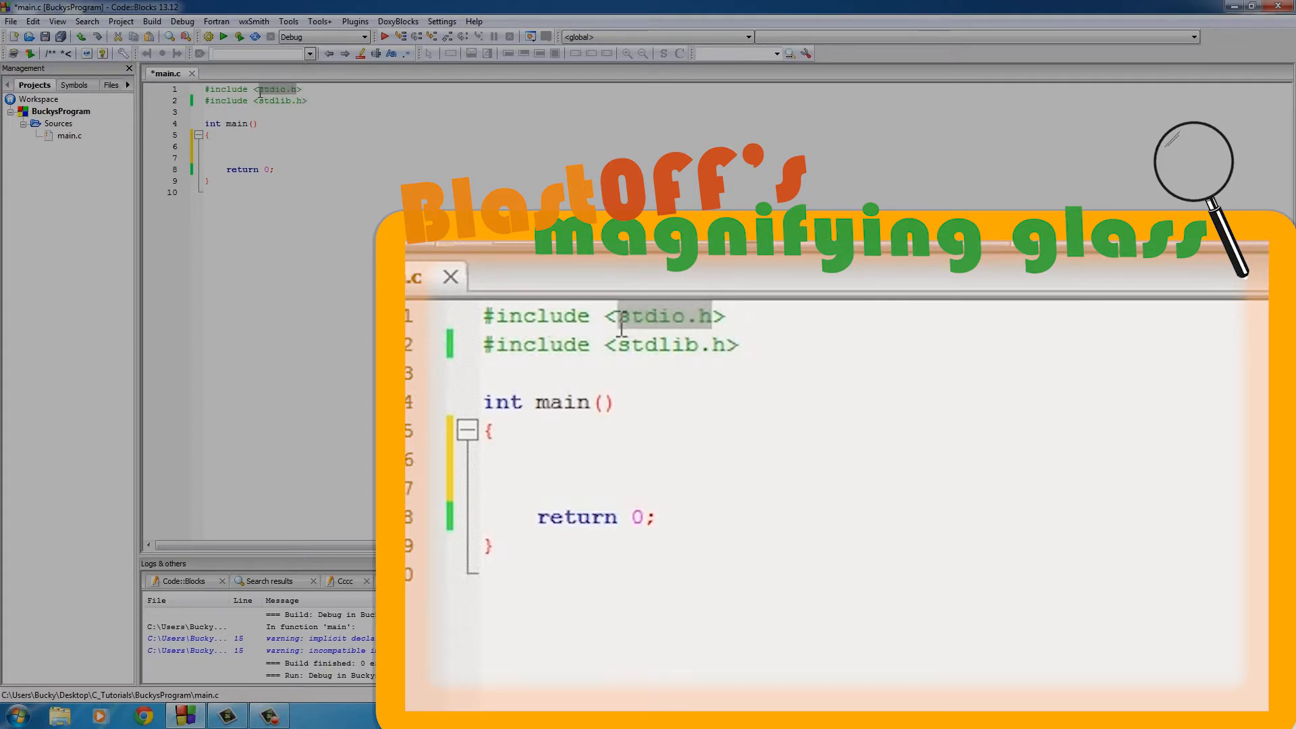
mouse_move(695, 343)
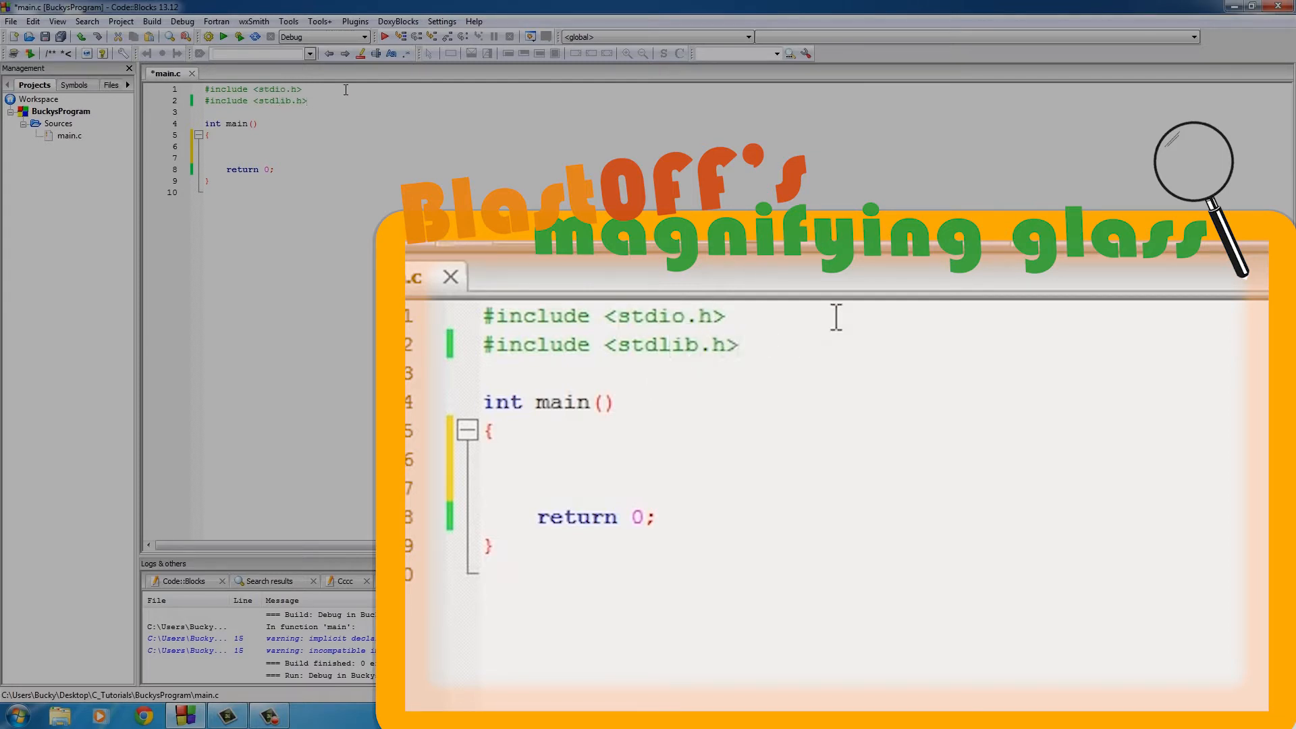
key("enter")
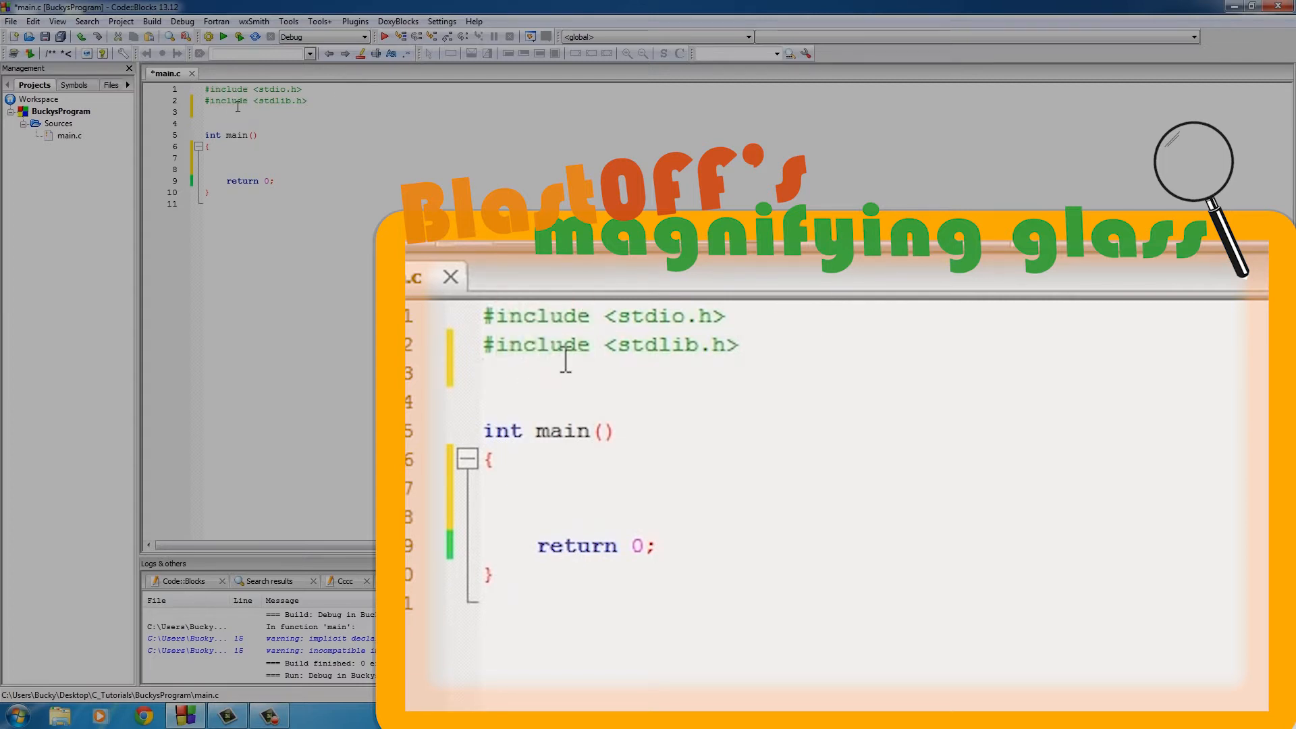
type("#define")
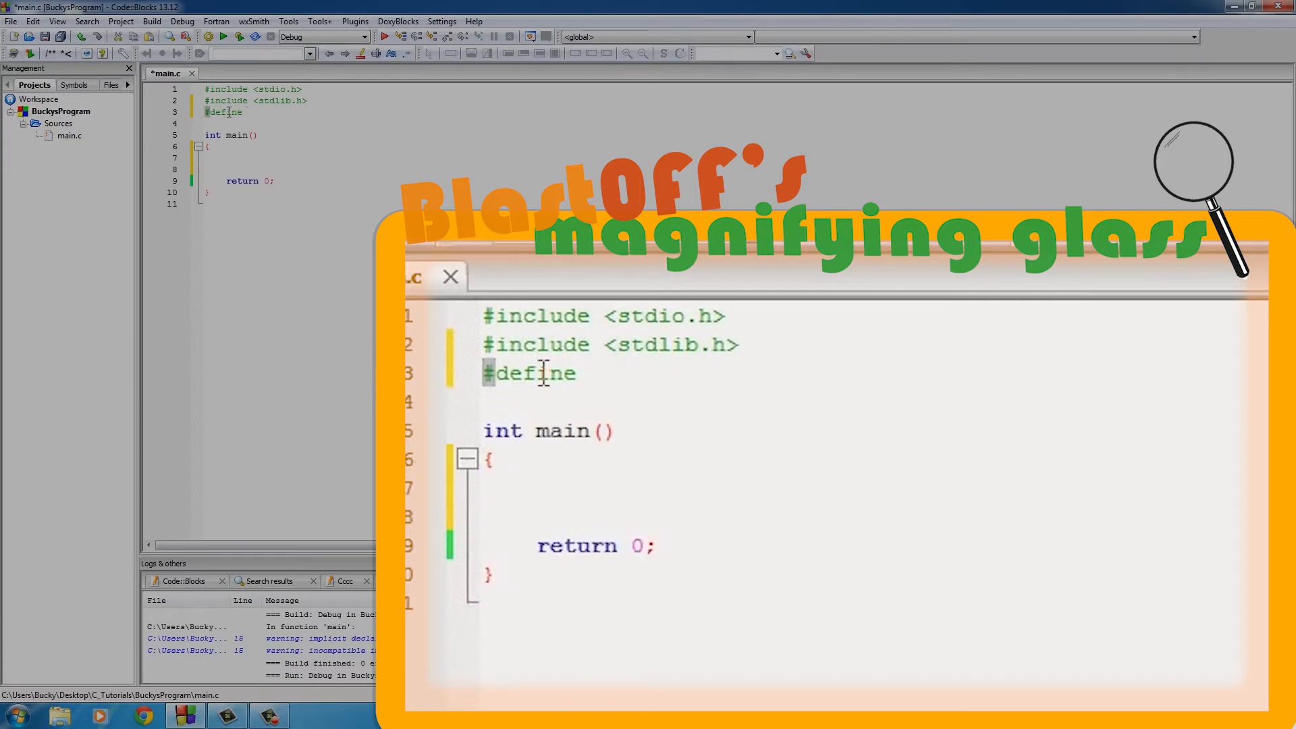
mouse_move(603, 372)
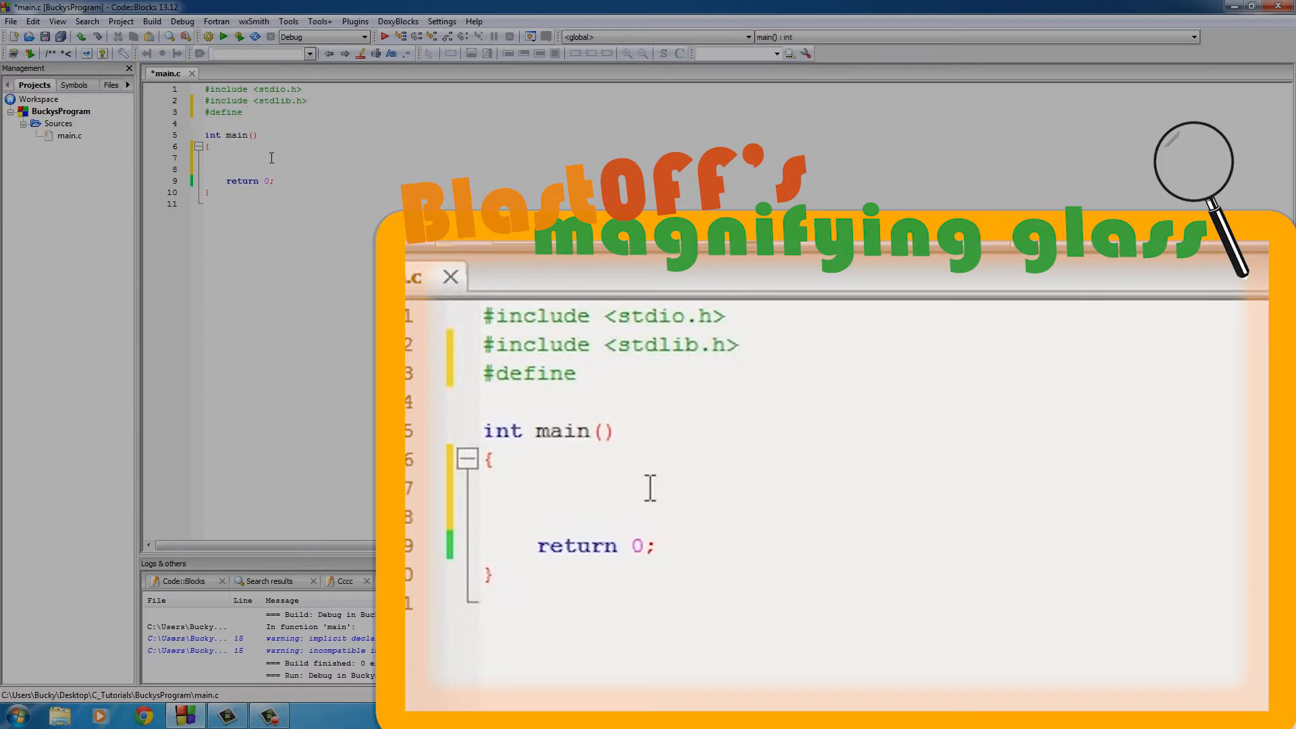
type("tuna = 2")
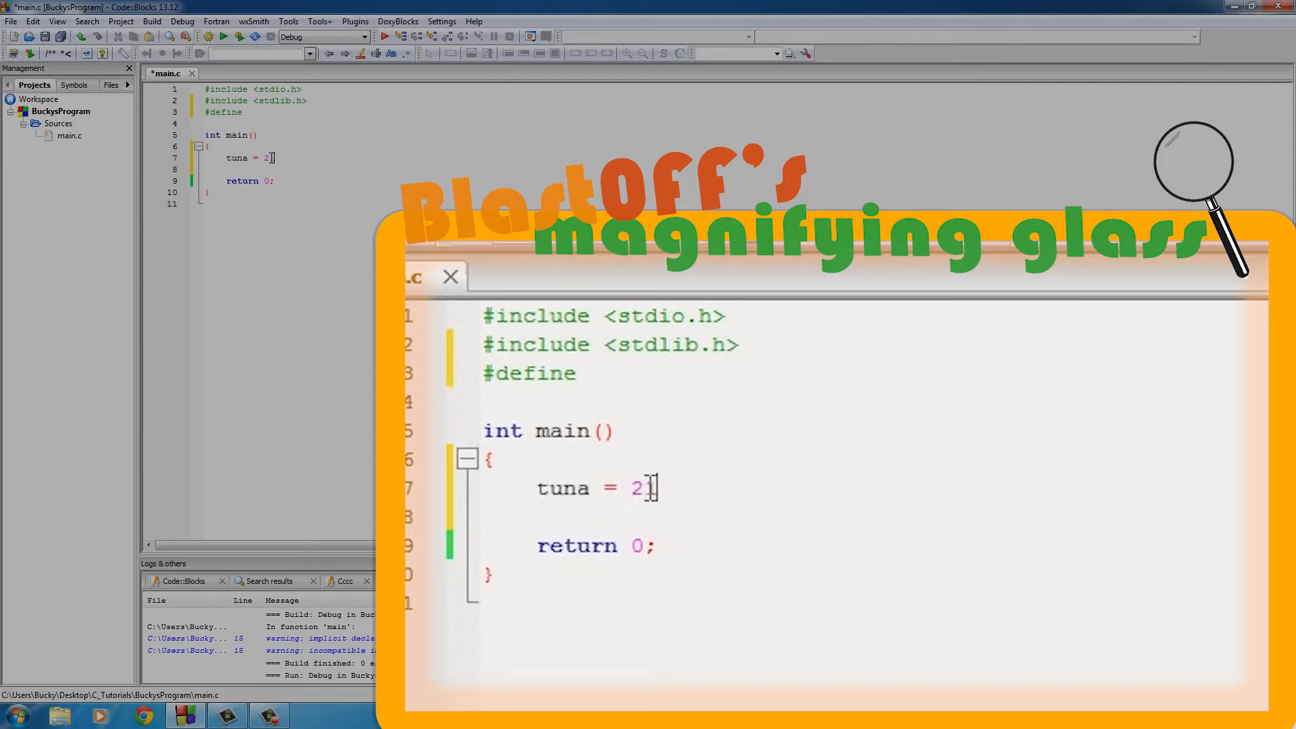
type("tuna 32")
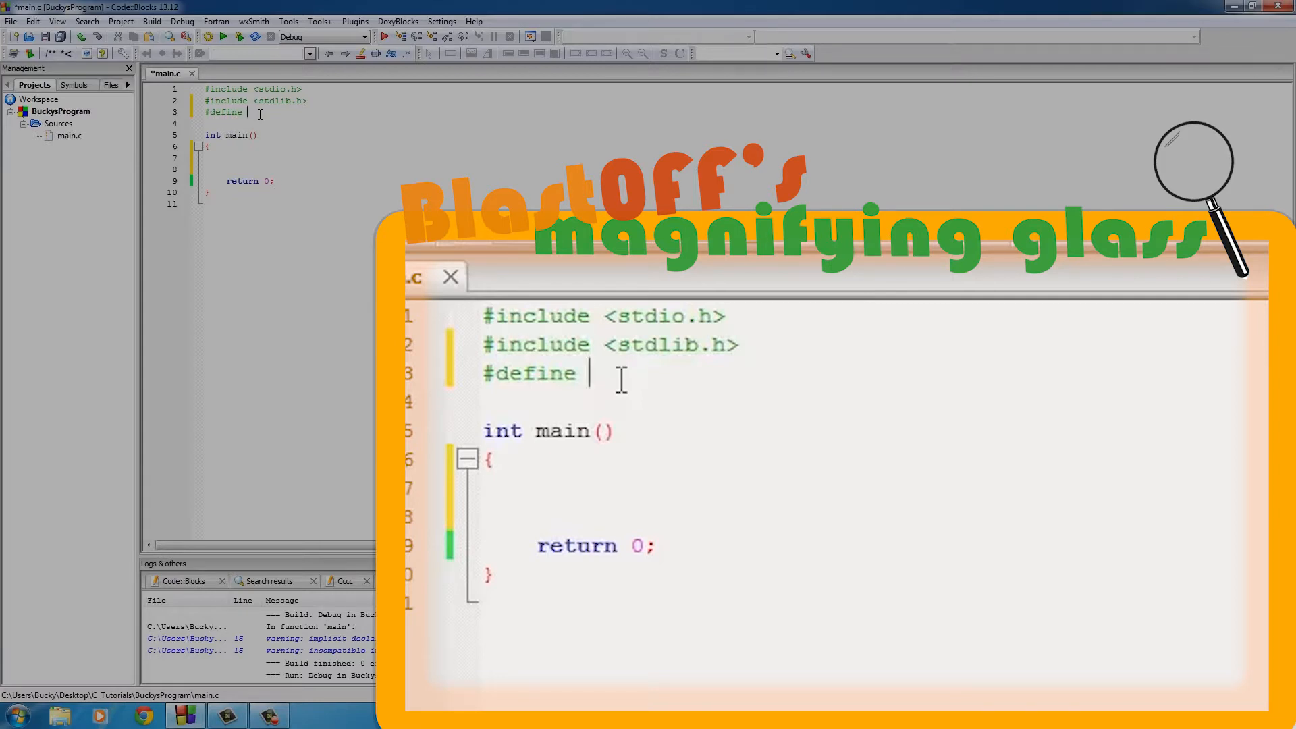
Complete the directive as #define MYNAME "Tuna McButter" and begin a printf call in main
type("MY")
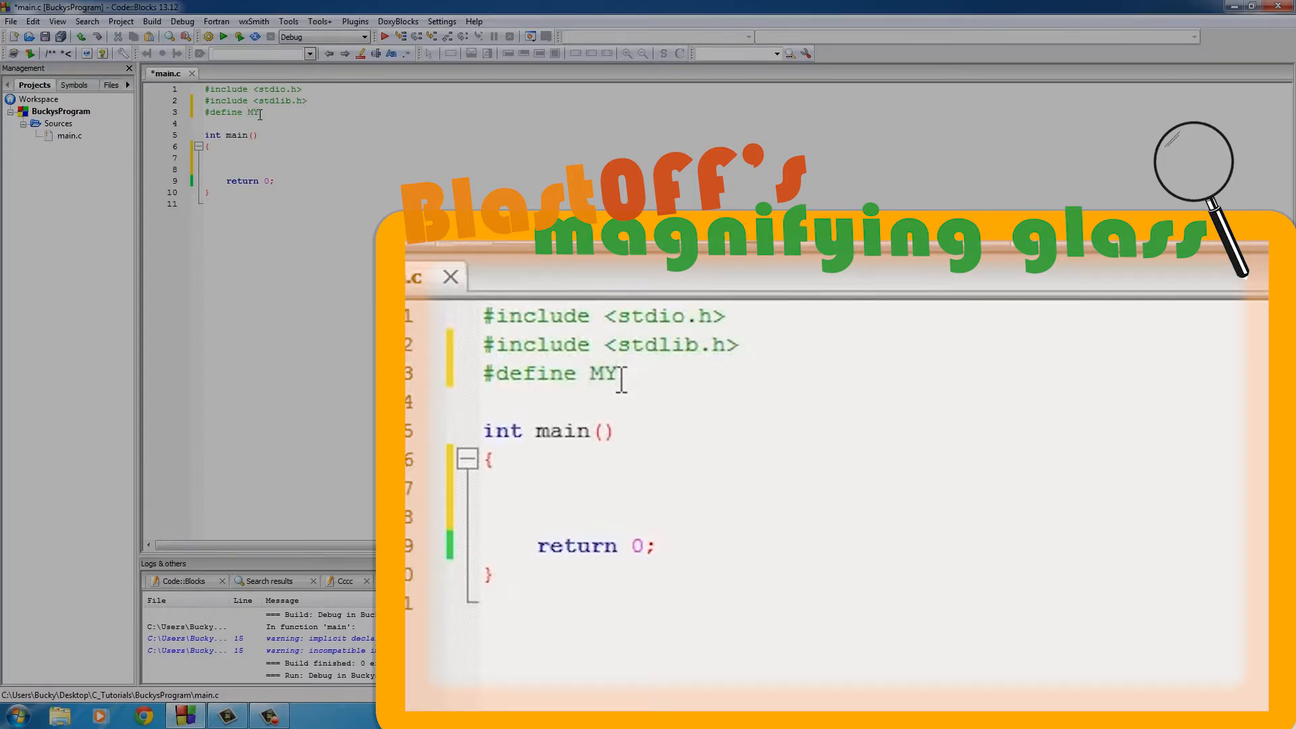
type("NAME")
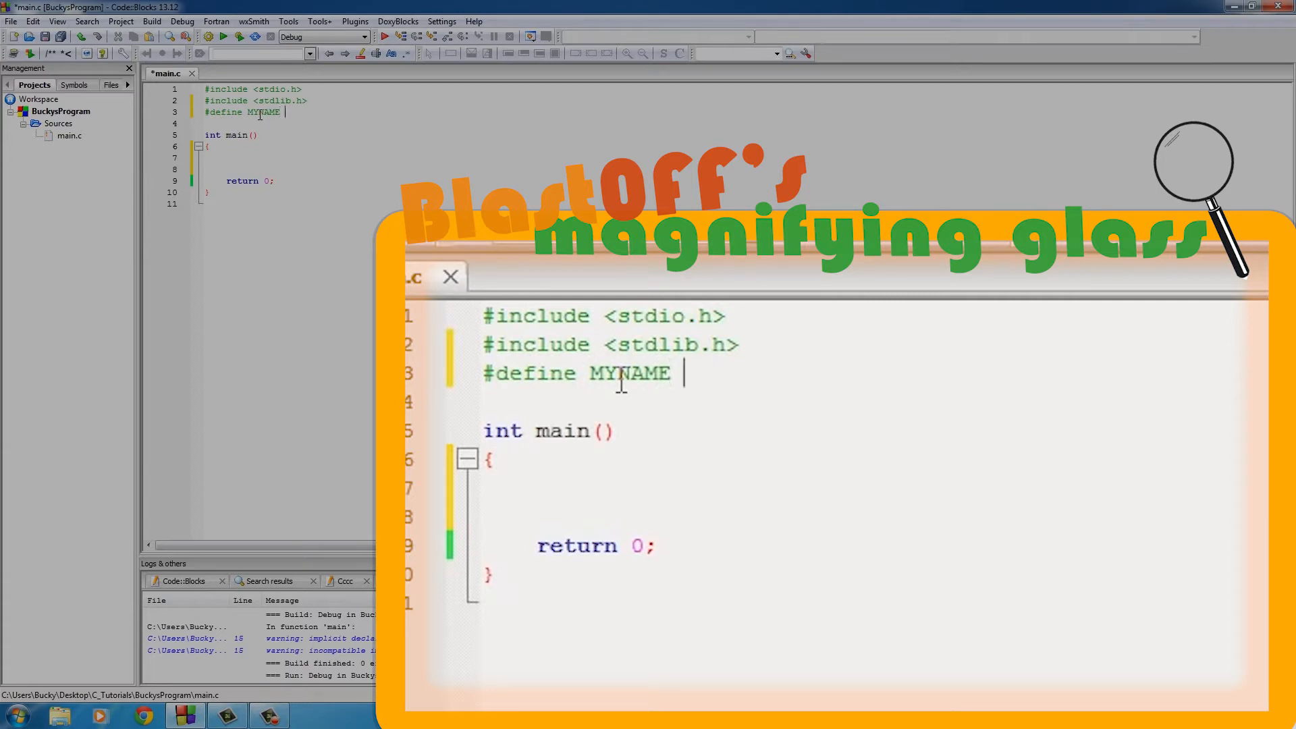
type("\"\"")
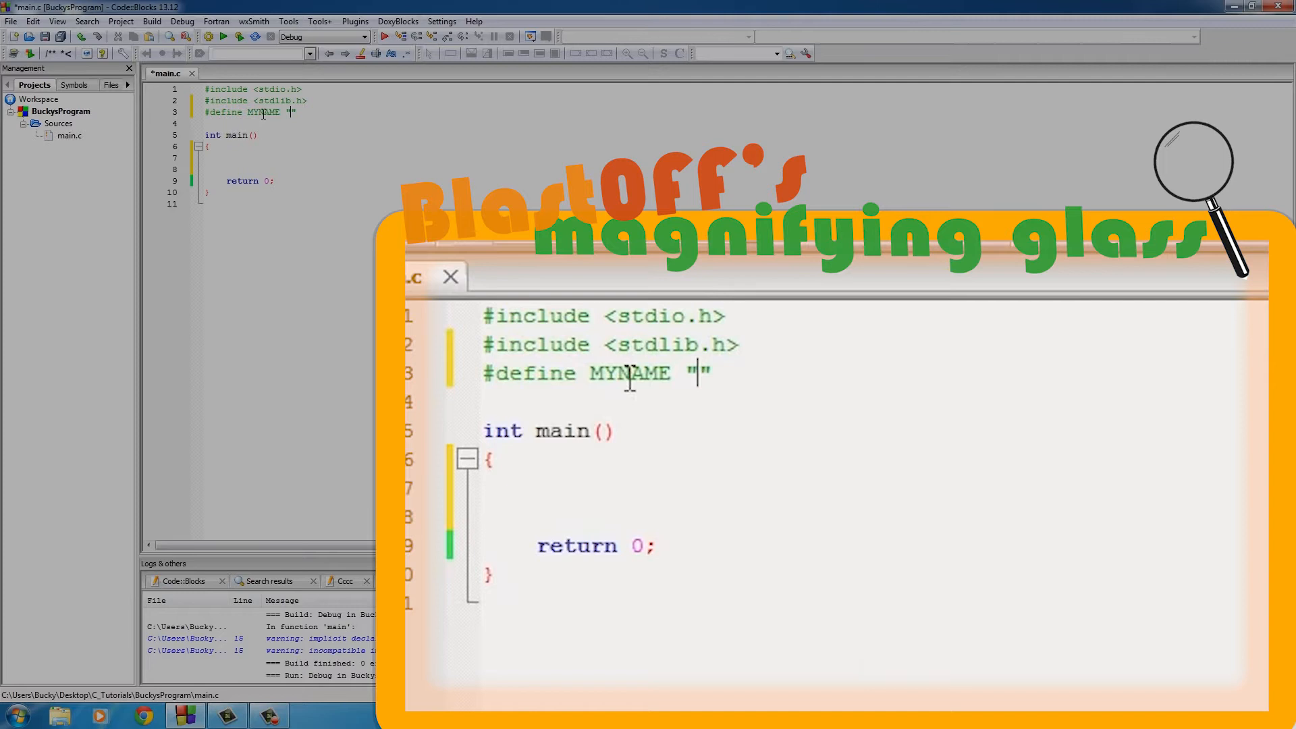
double_click(630, 372)
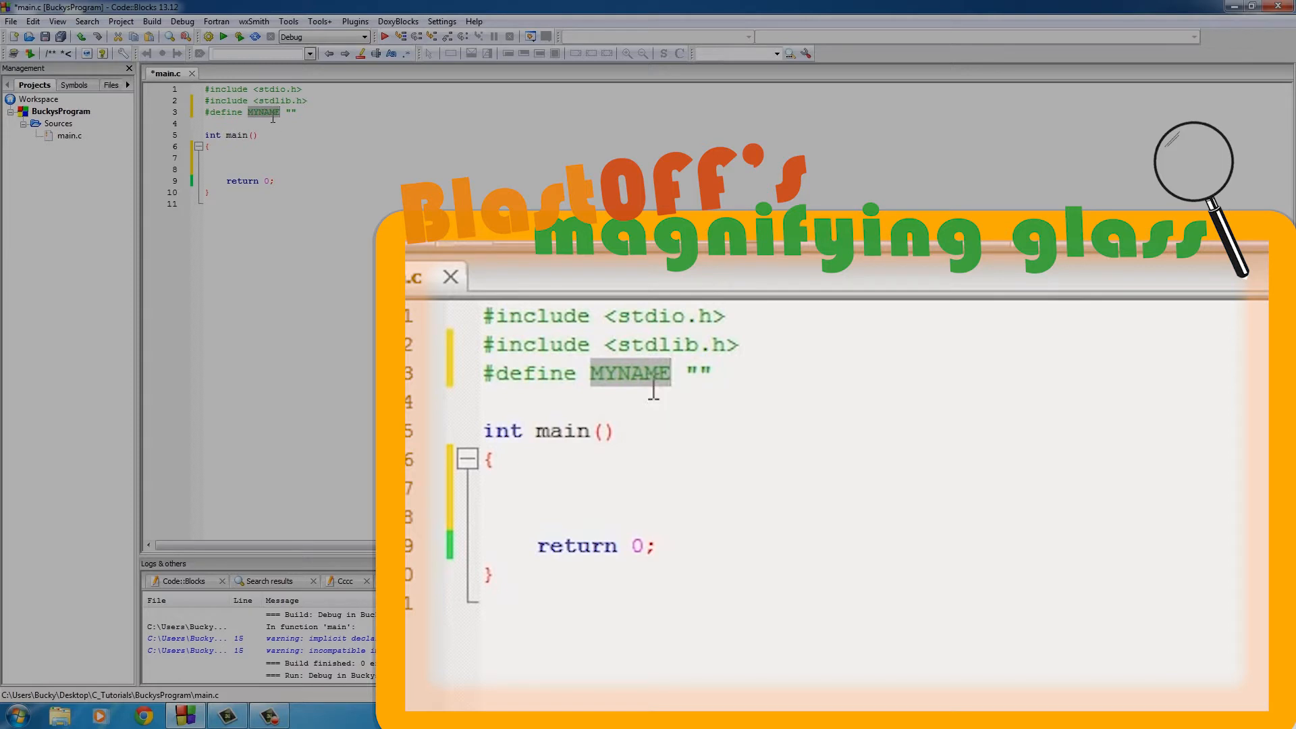
left_click(578, 490)
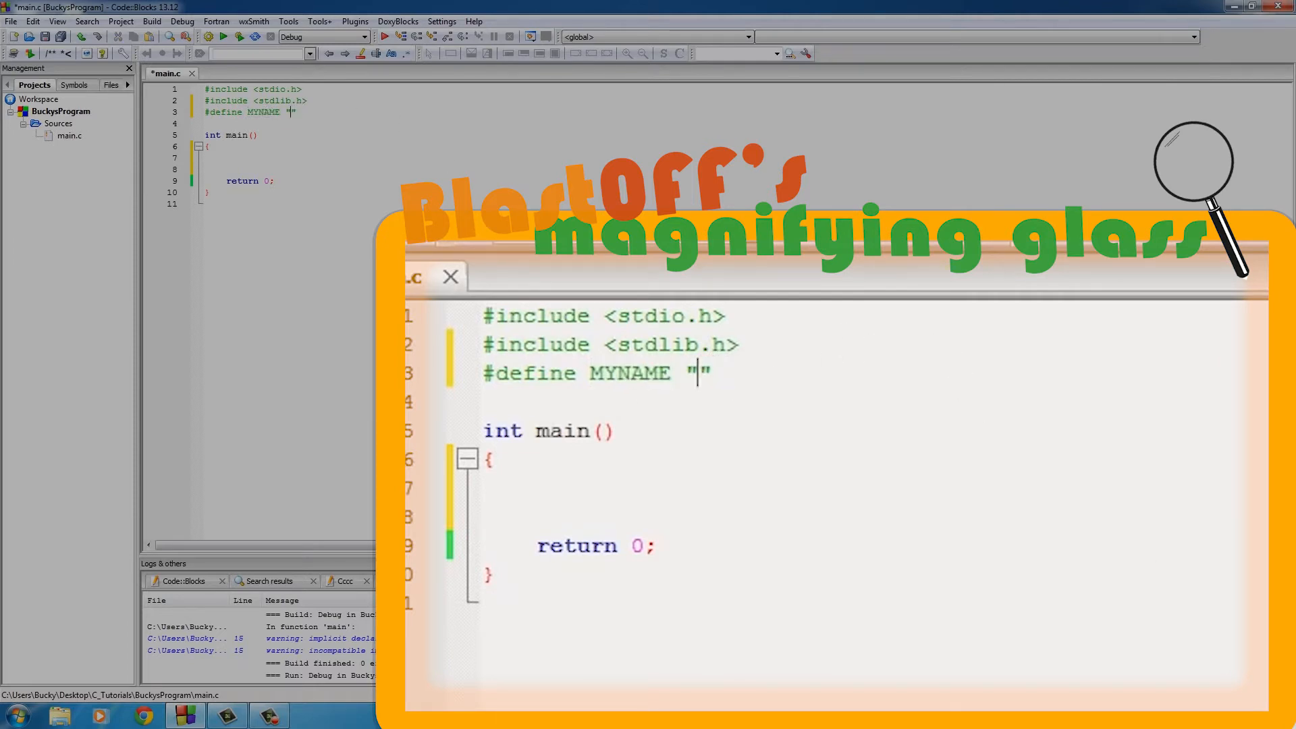
type("Tuna M")
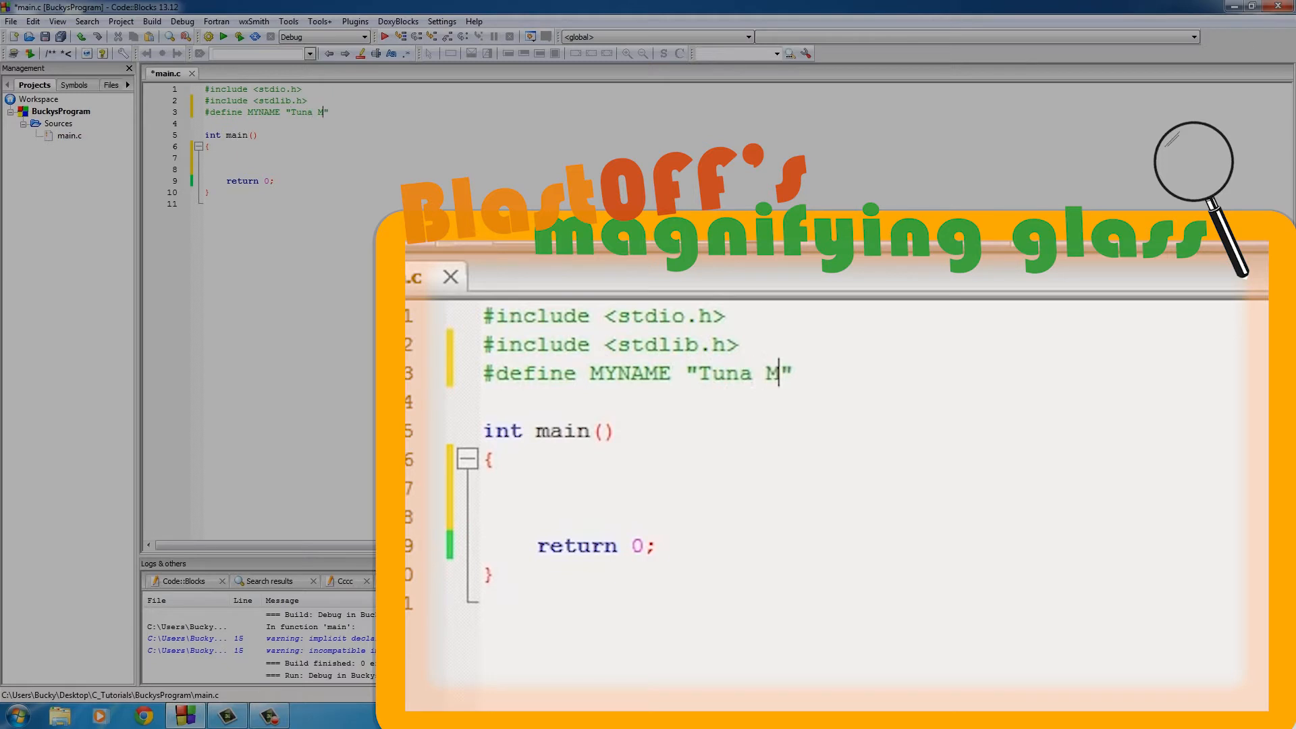
type("cButter")
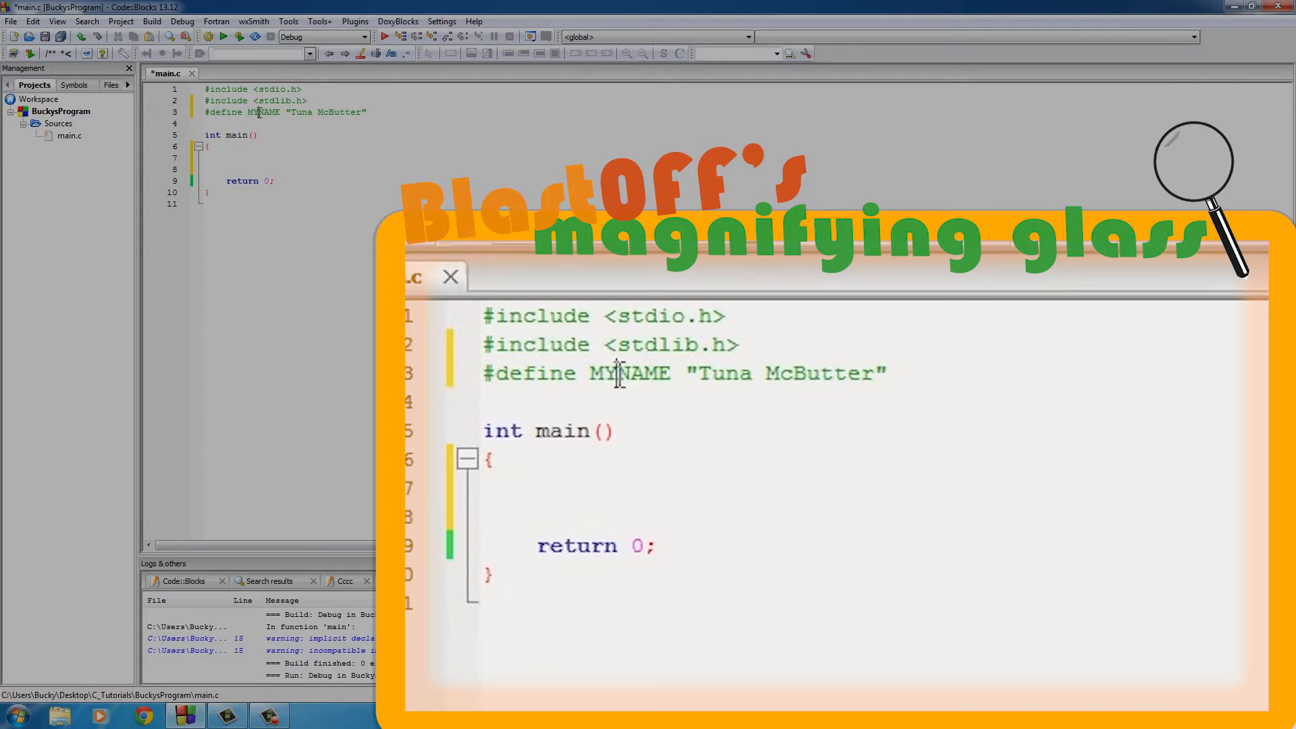
double_click(629, 372)
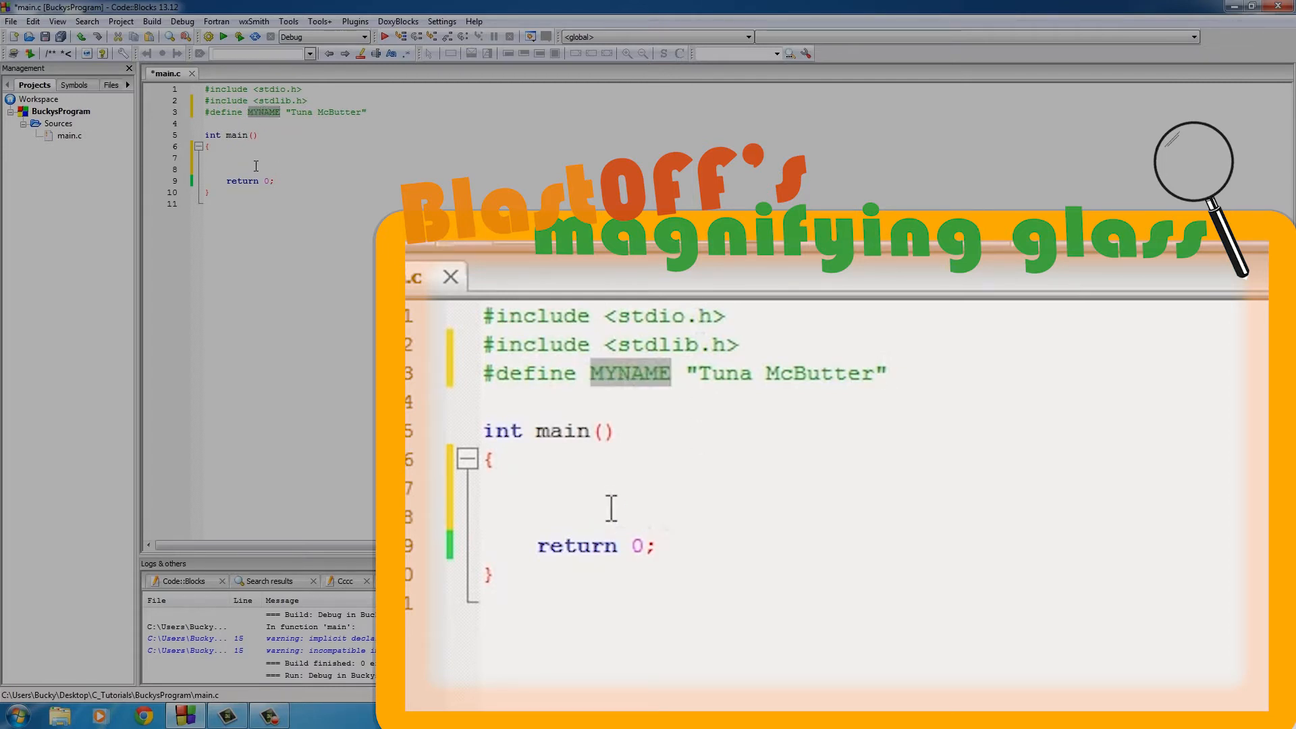
type("printf(")
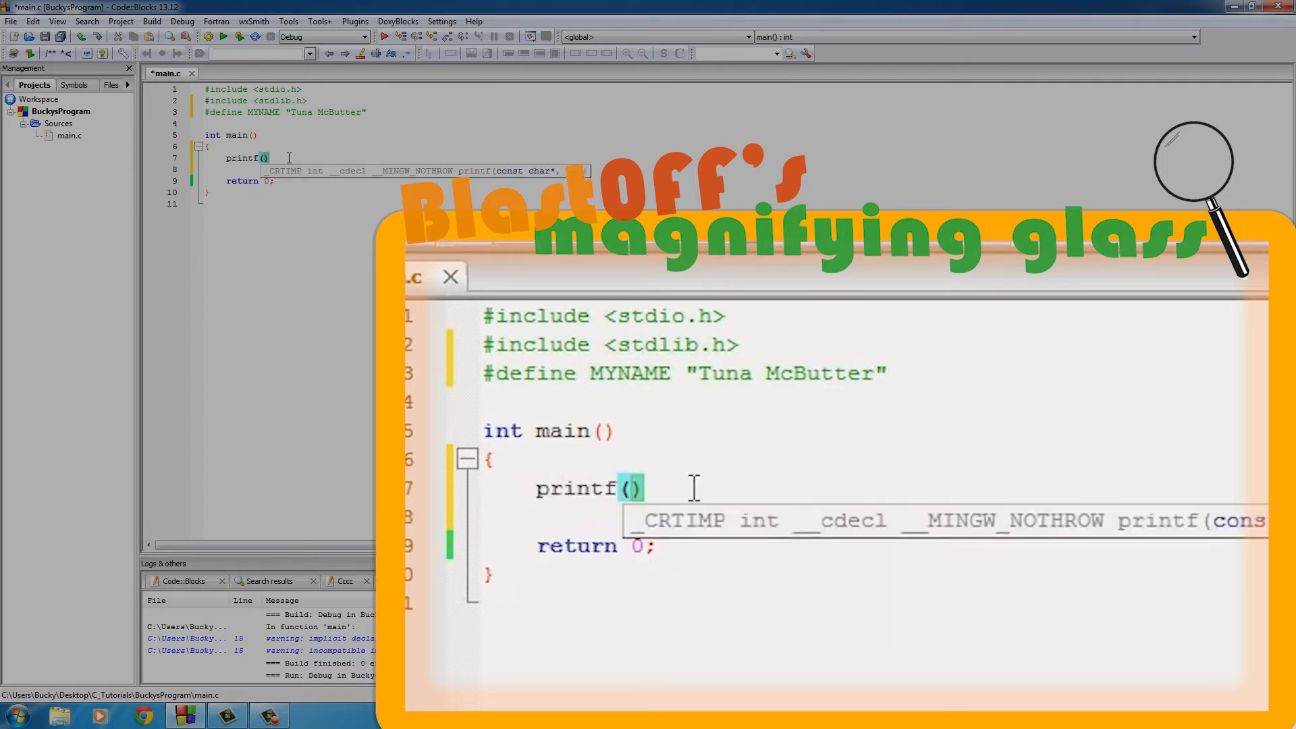
Finish the statement printf("Me name be %s", MYNAME); and select that line
type("\"Me\"")
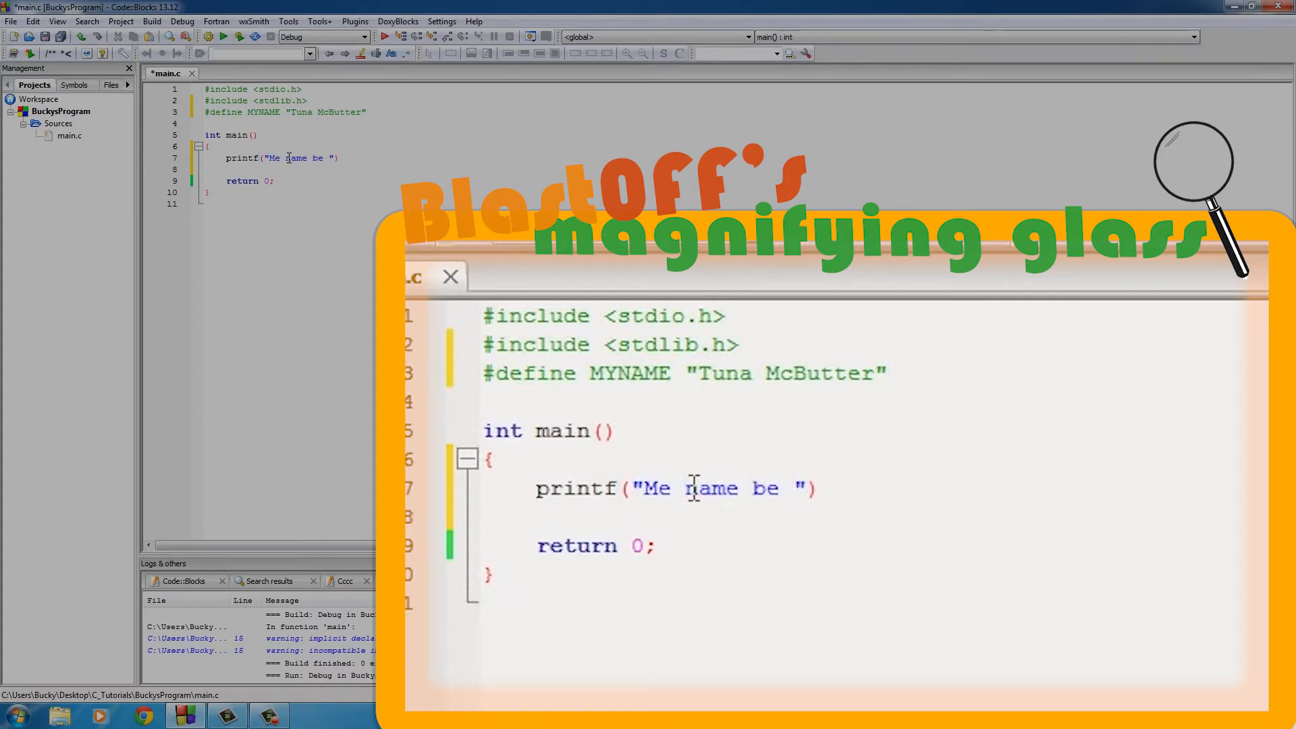
type("%s")
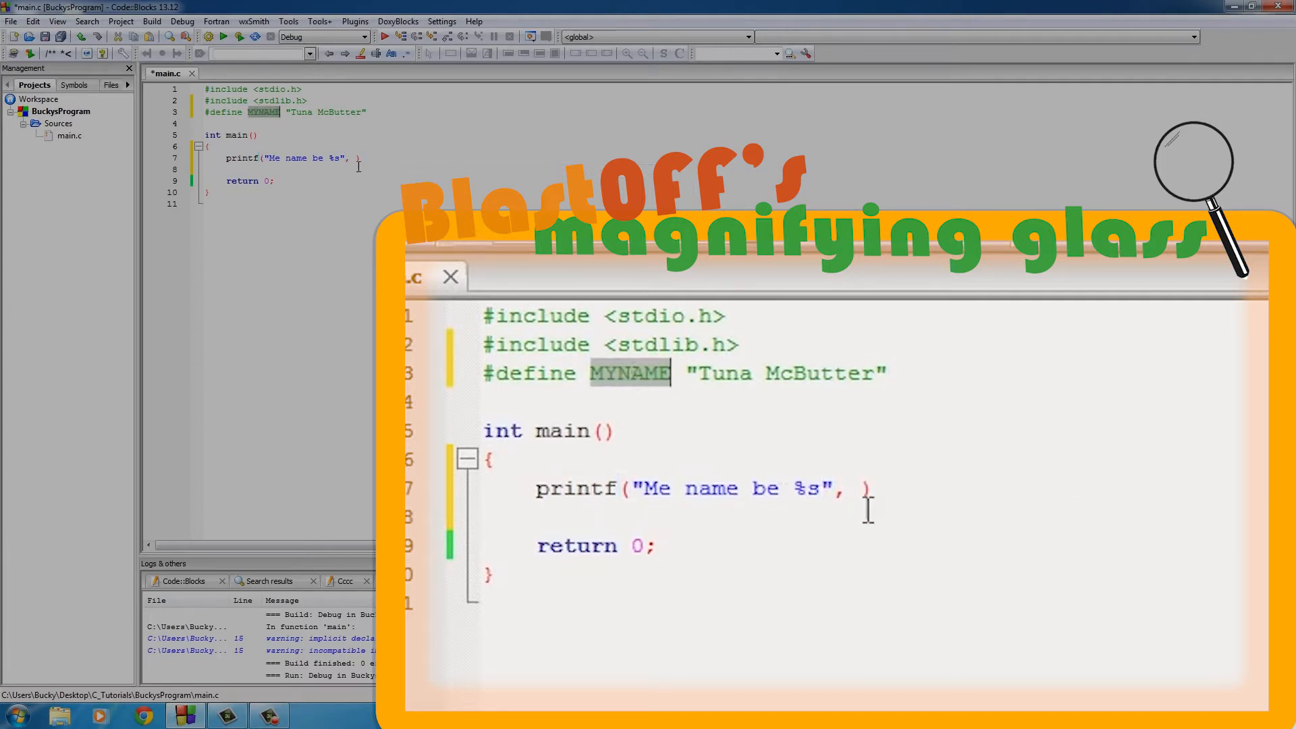
type("MYNAME);")
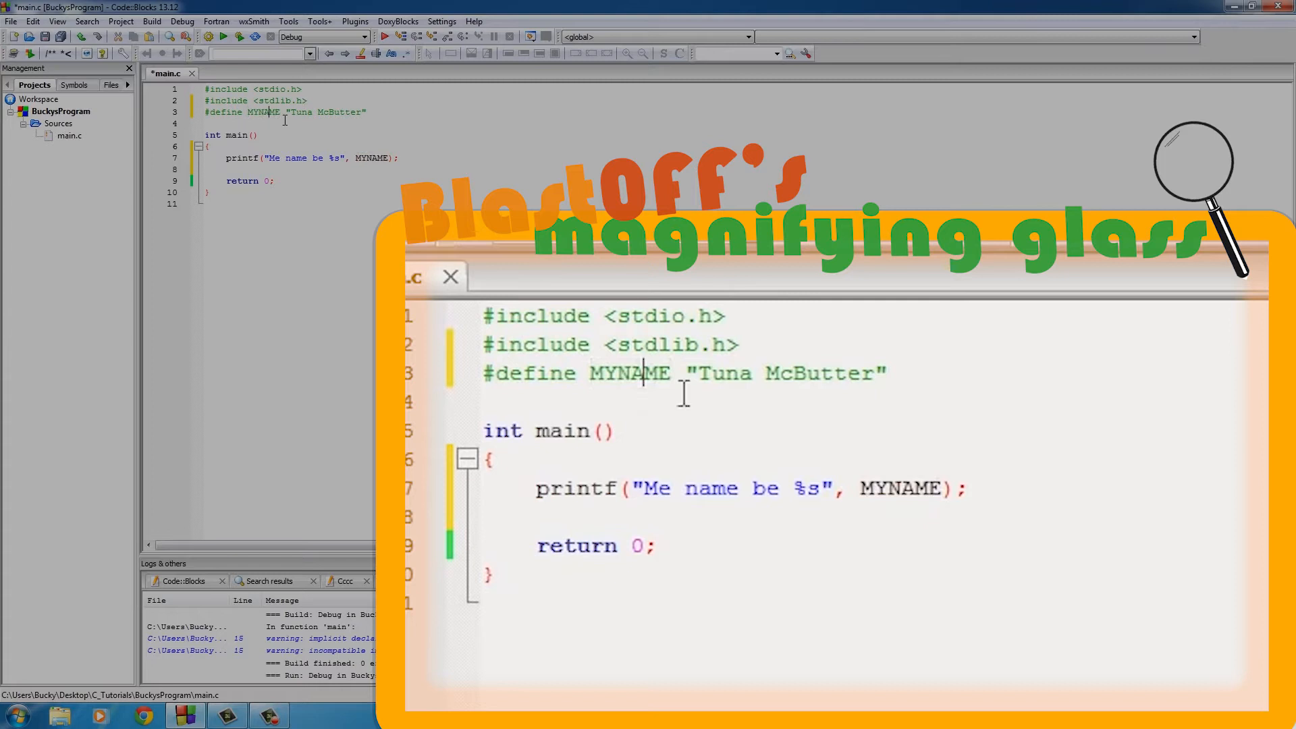
left_click_drag(703, 373, 873, 373)
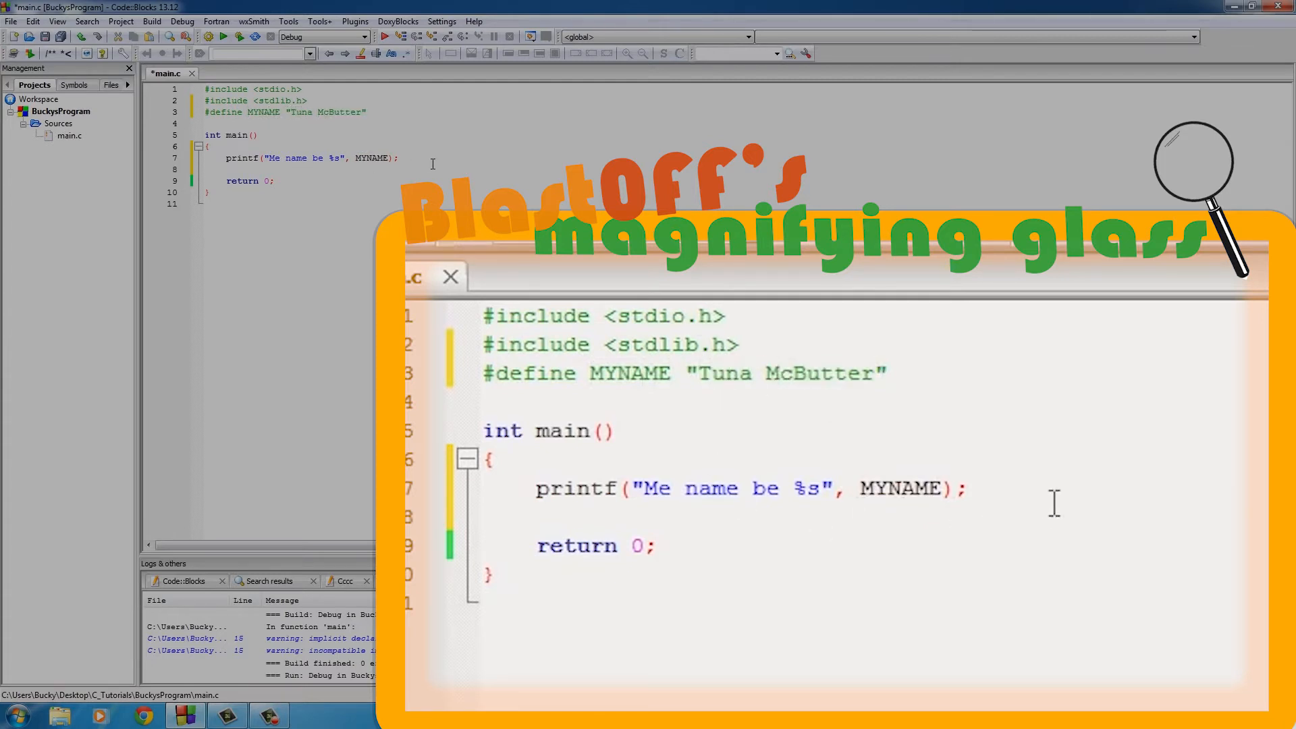
left_click(238, 36)
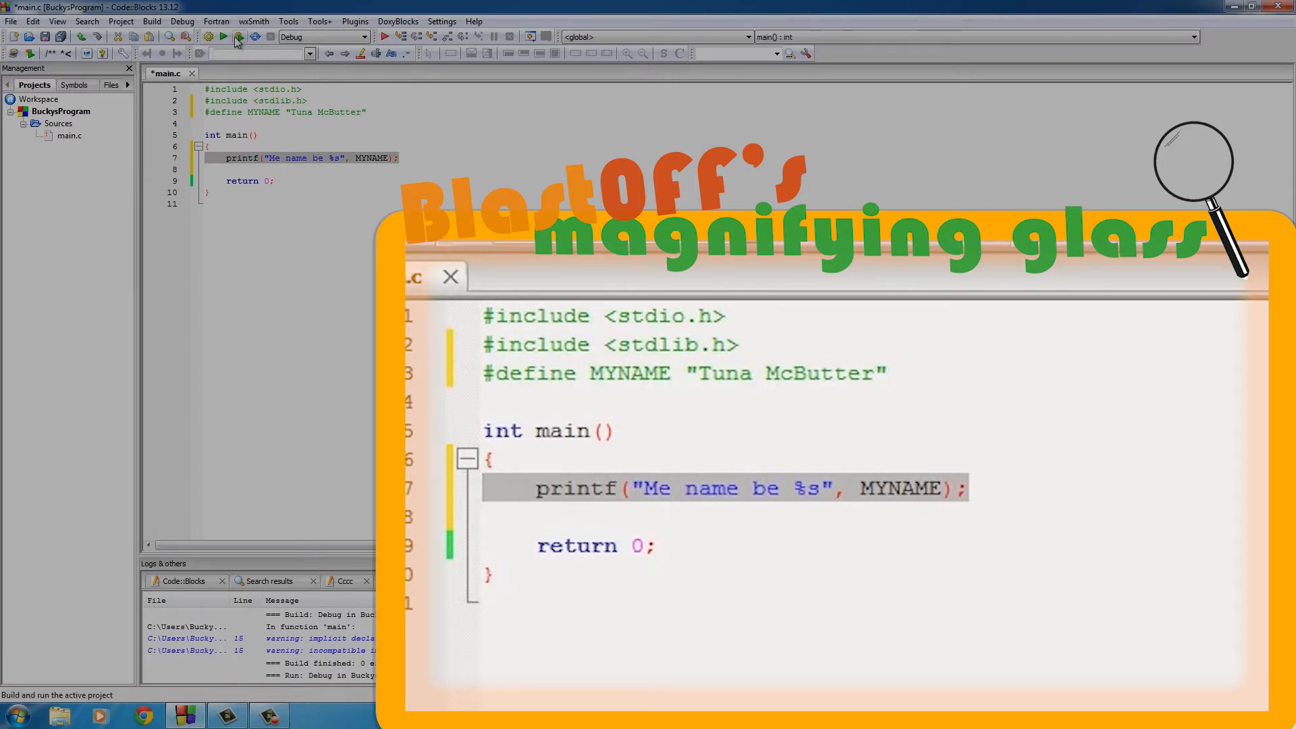
Build and run the program, then delete the MYNAME define and the printf line
left_click(238, 36)
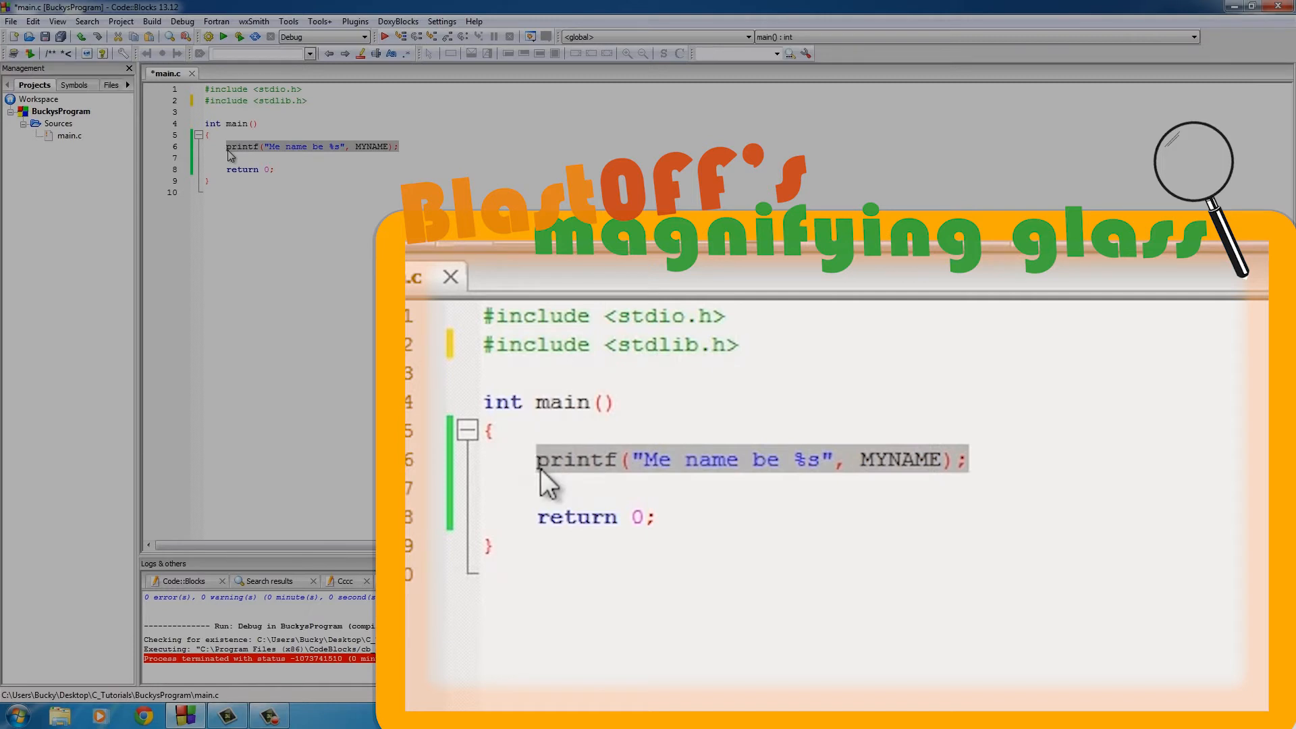
key("Delete")
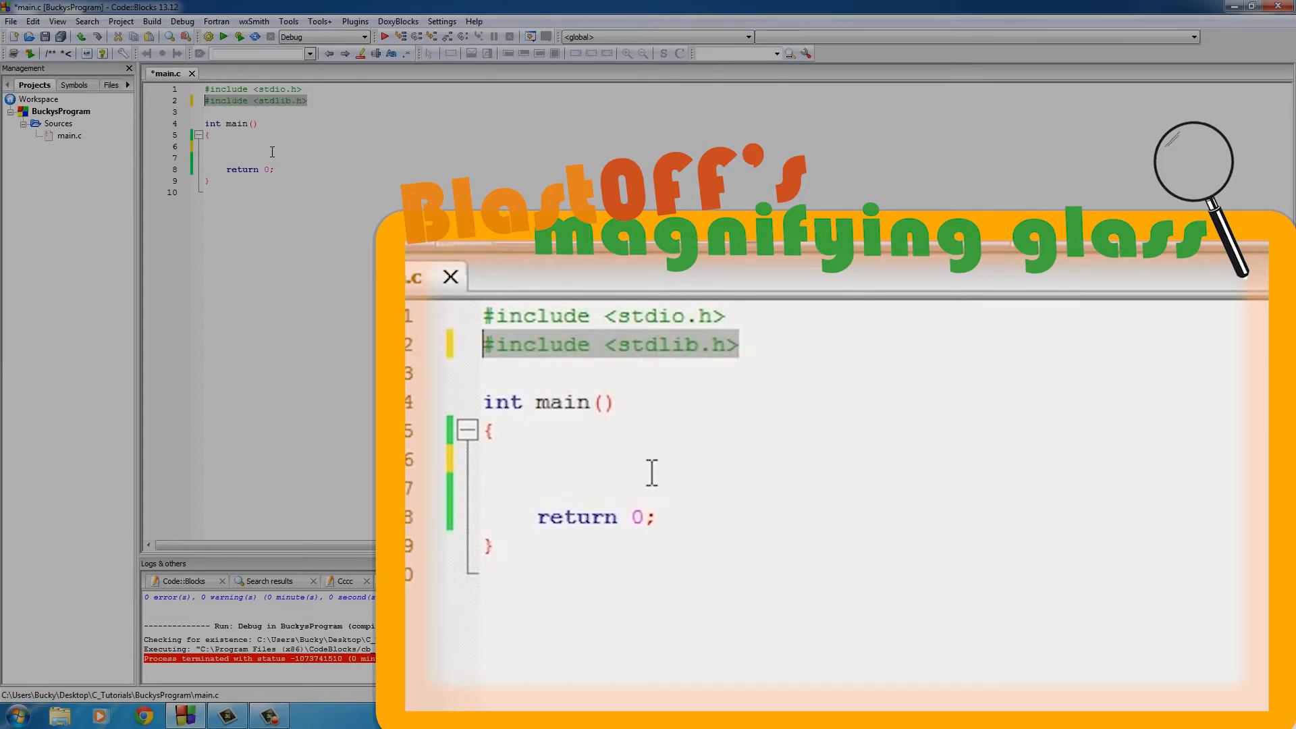
mouse_move(607, 446)
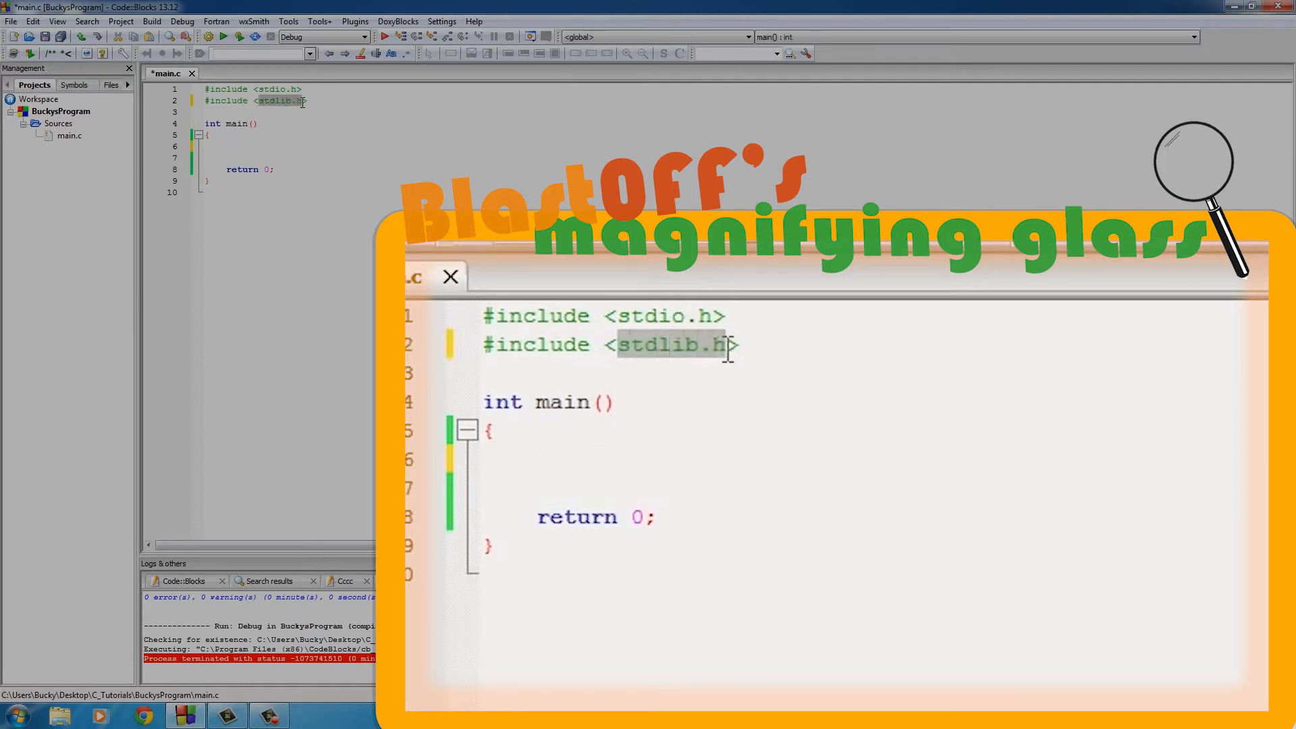
mouse_move(730, 365)
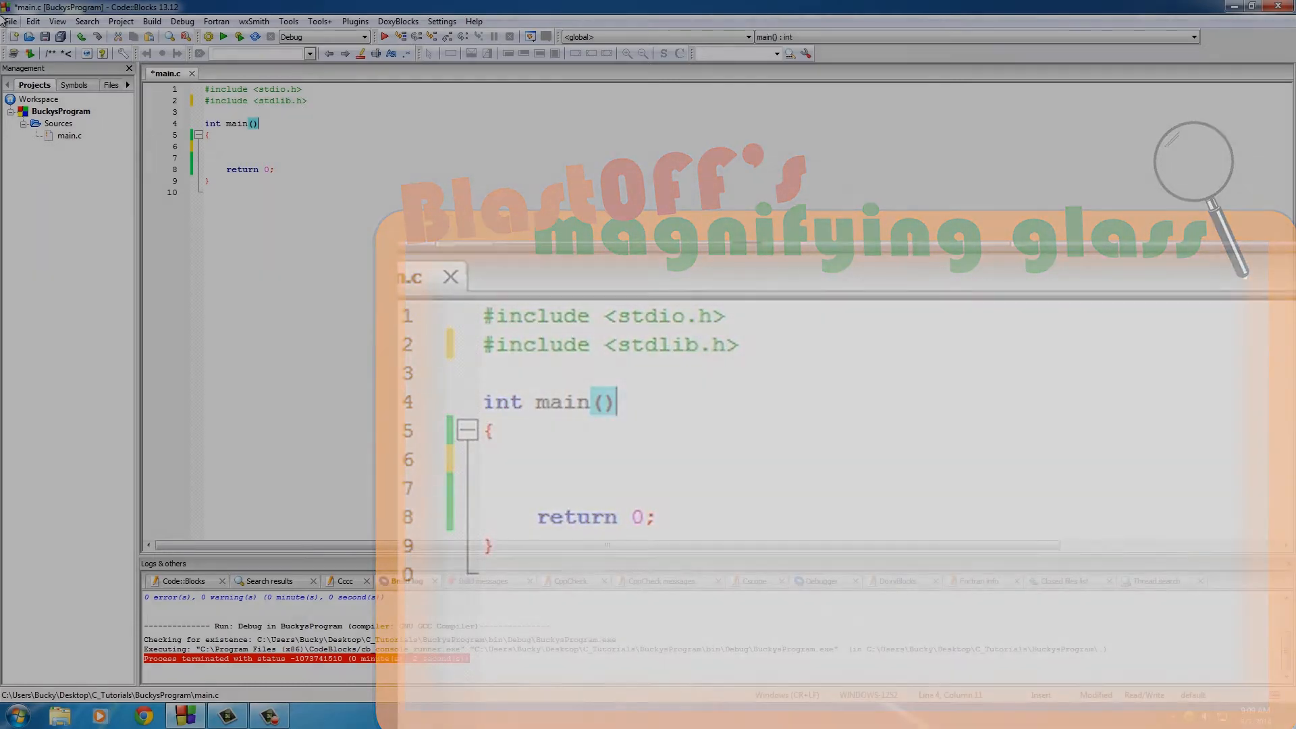
Create an empty file, accept adding it to the project, and save it as BuckysInfo.h
left_click(11, 21)
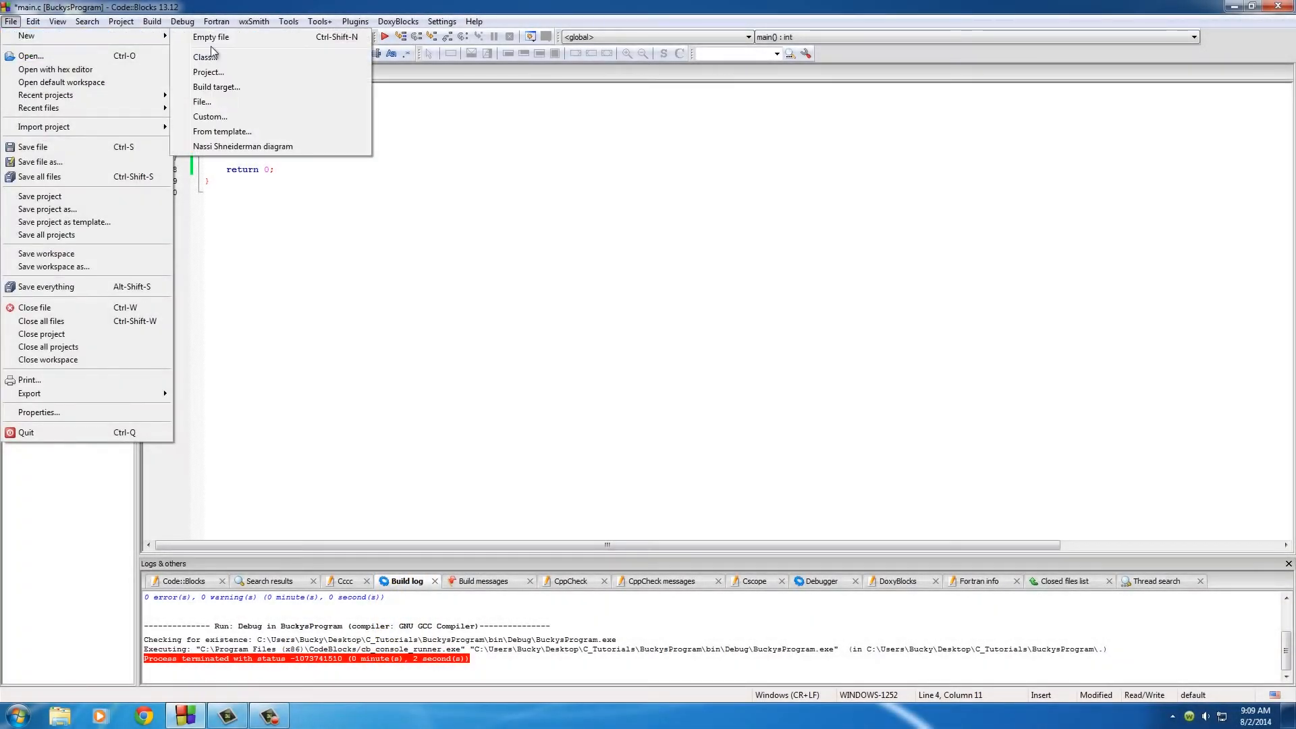
left_click(211, 36)
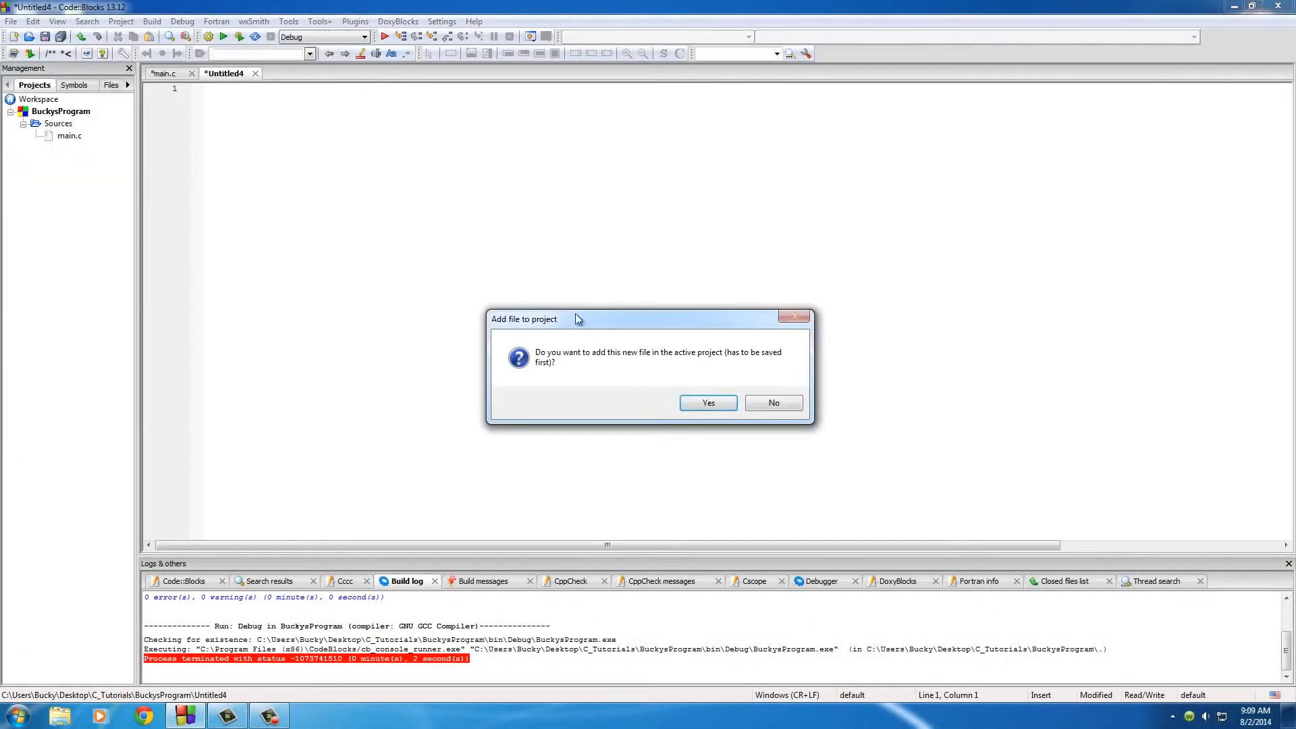
left_click(707, 402)
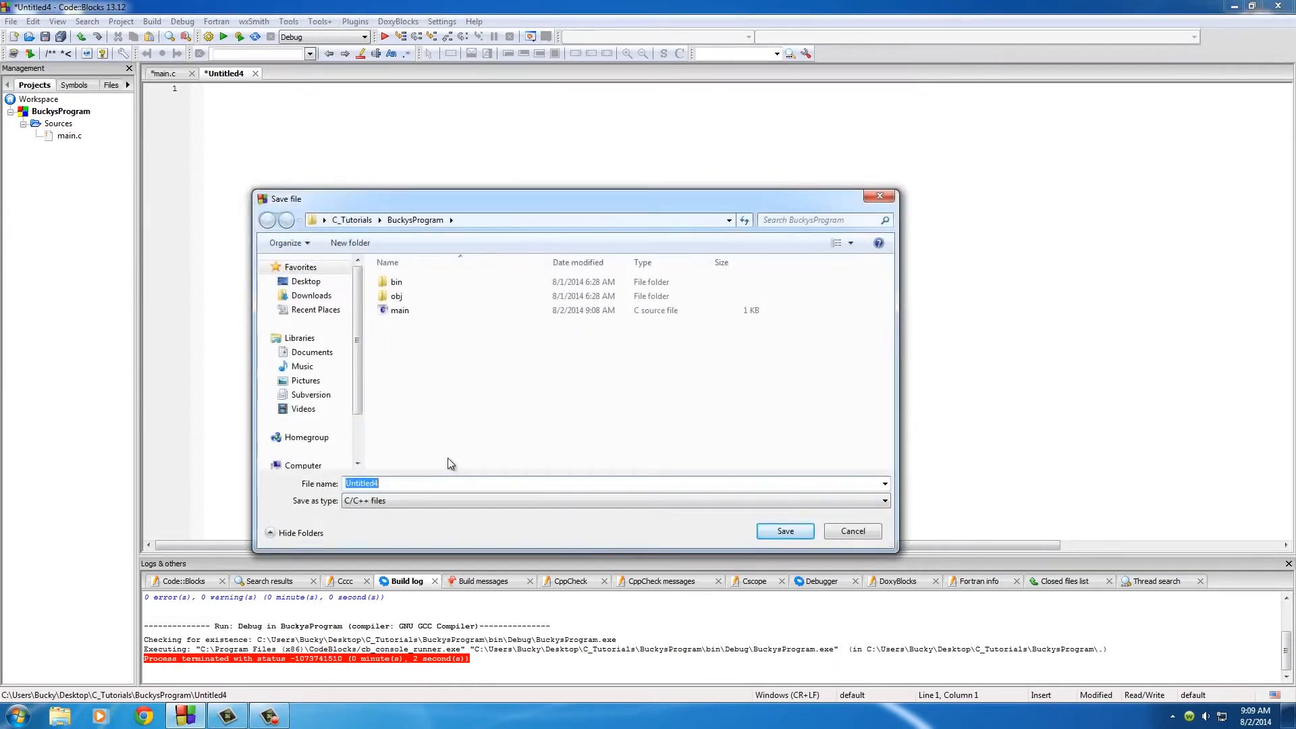
type("BuckysIn")
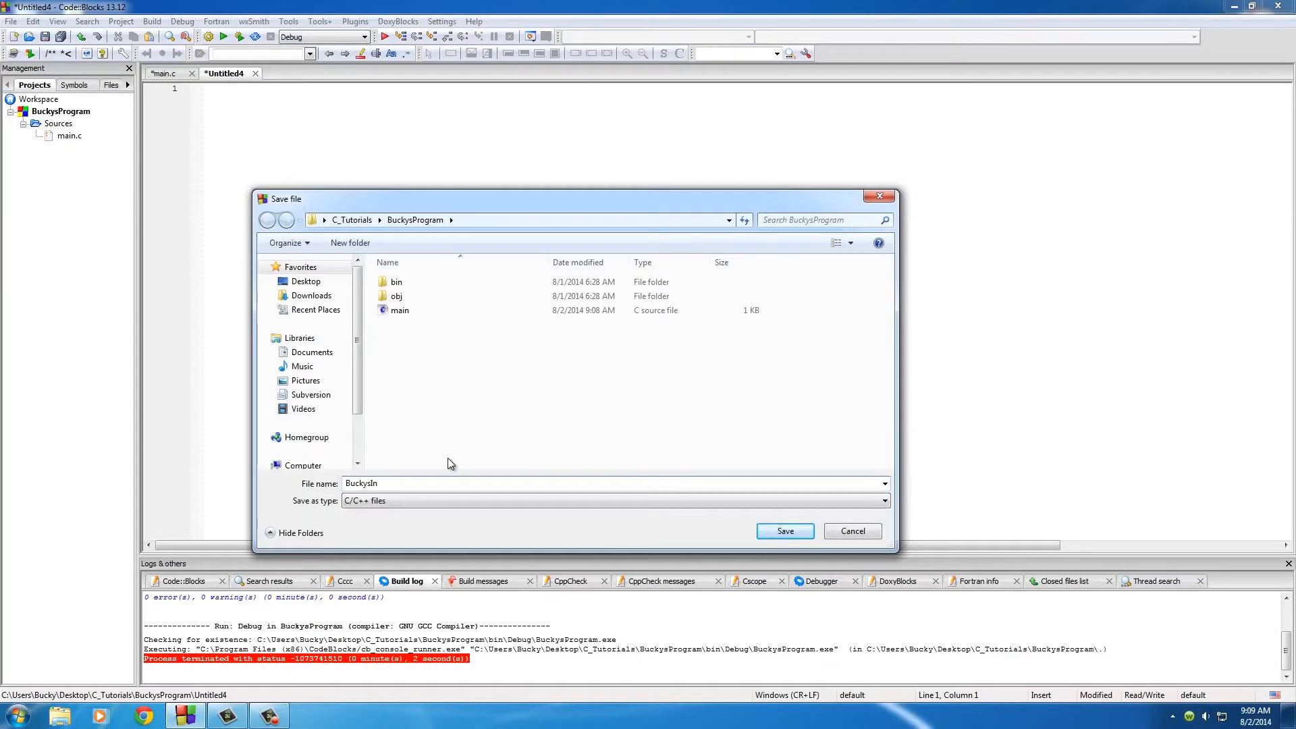
type("fo")
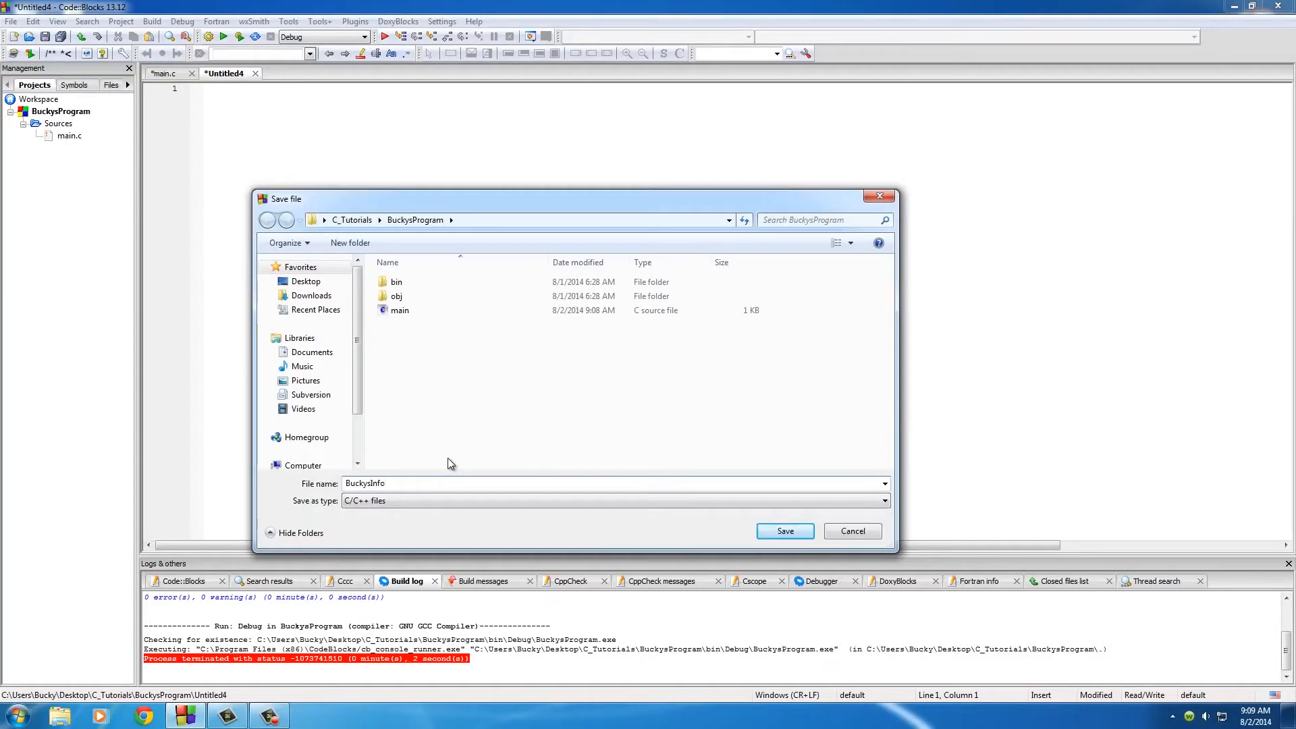
type(".h")
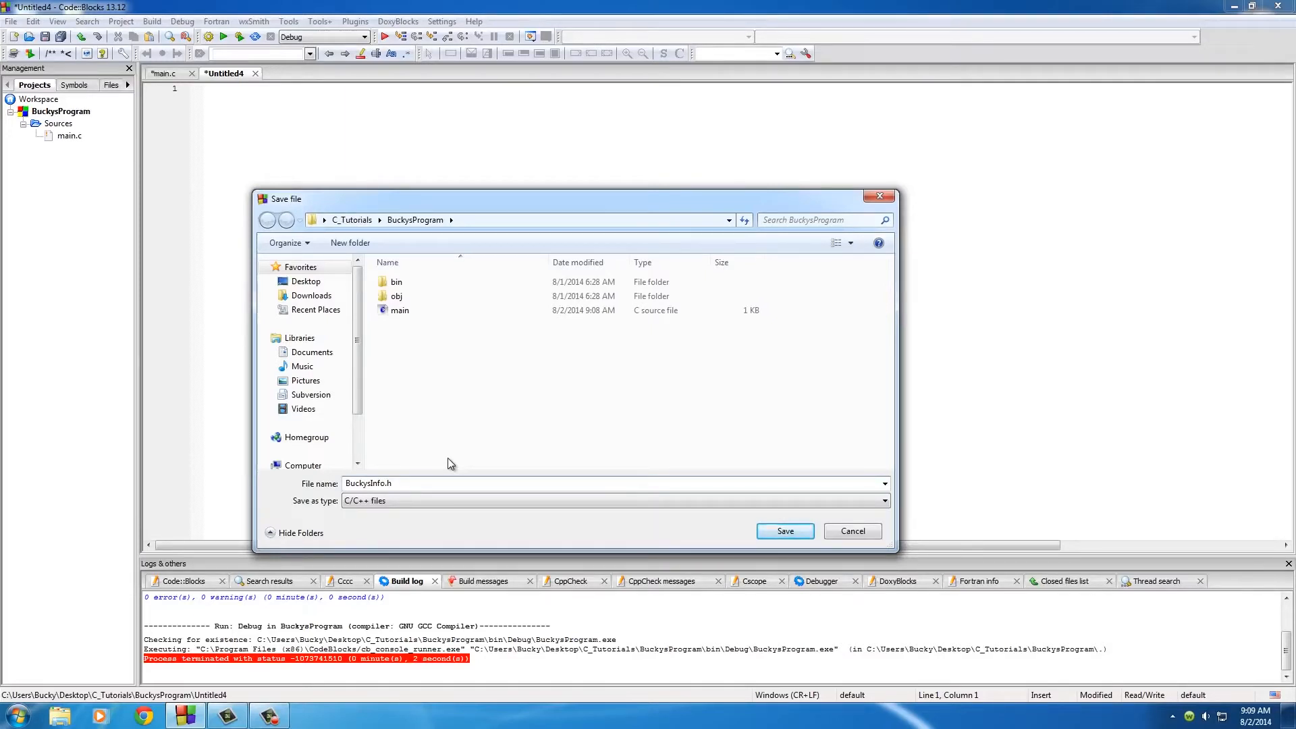
mouse_move(637, 523)
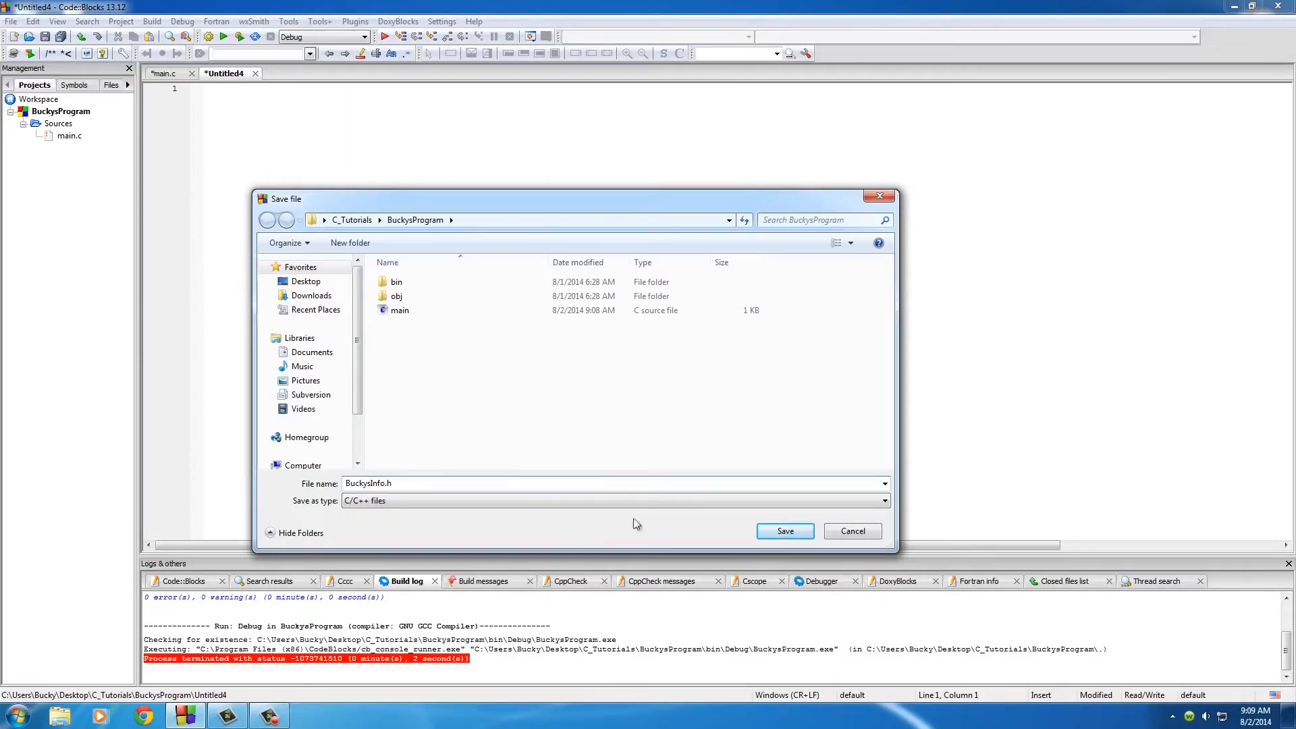
left_click(389, 483)
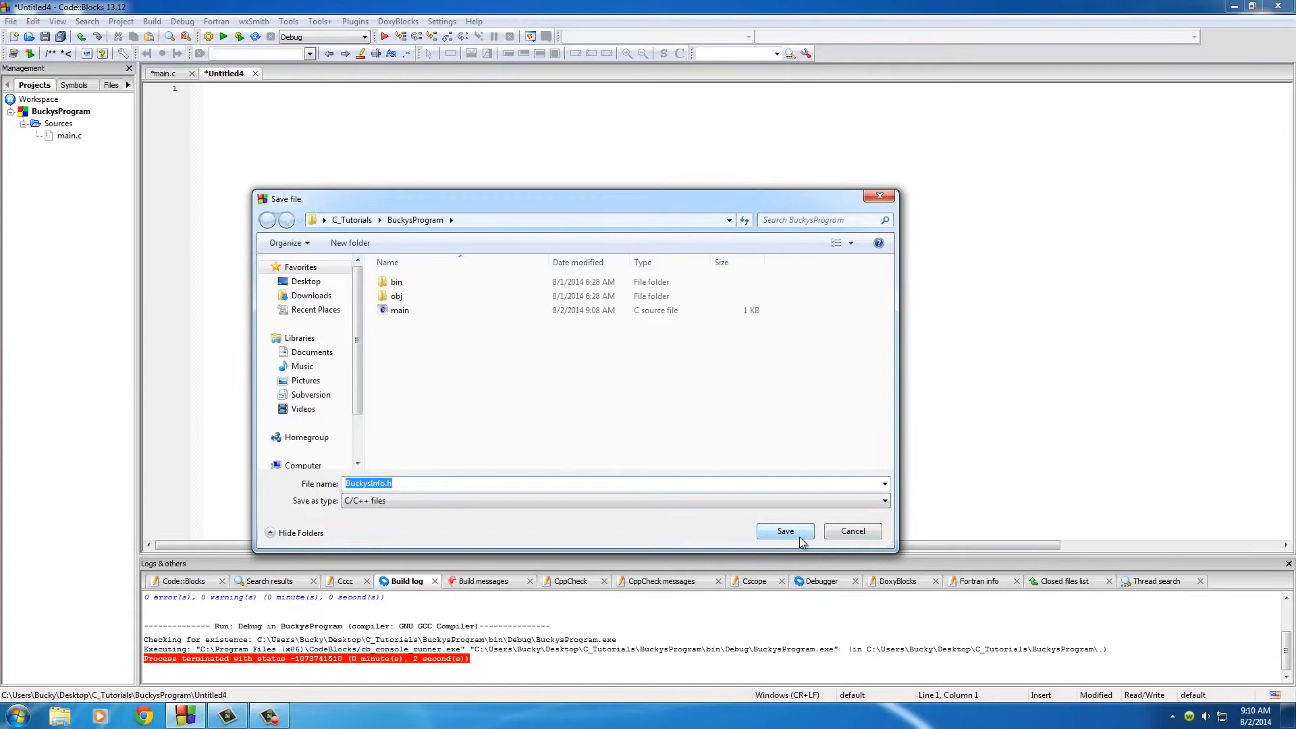
left_click(784, 531)
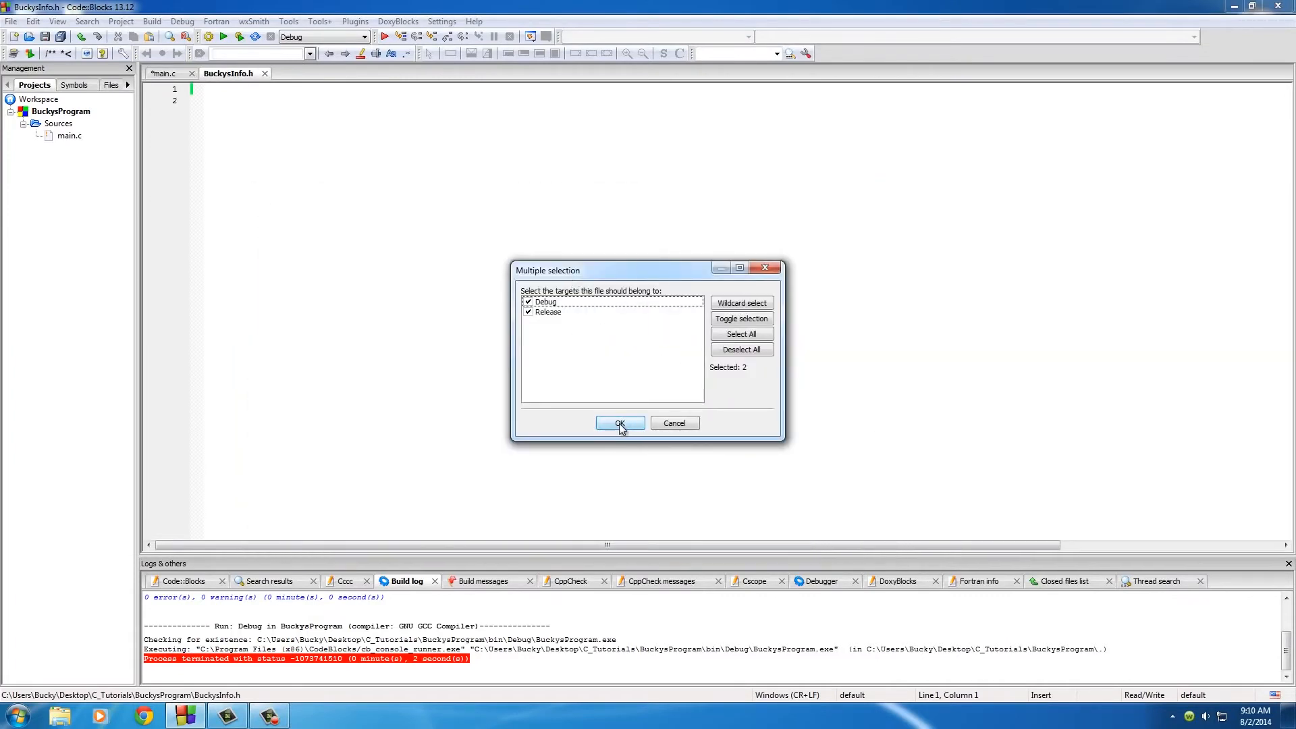
Confirm the Debug and Release targets for BuckysInfo.h and expand the project's Headers folder
left_click(619, 422)
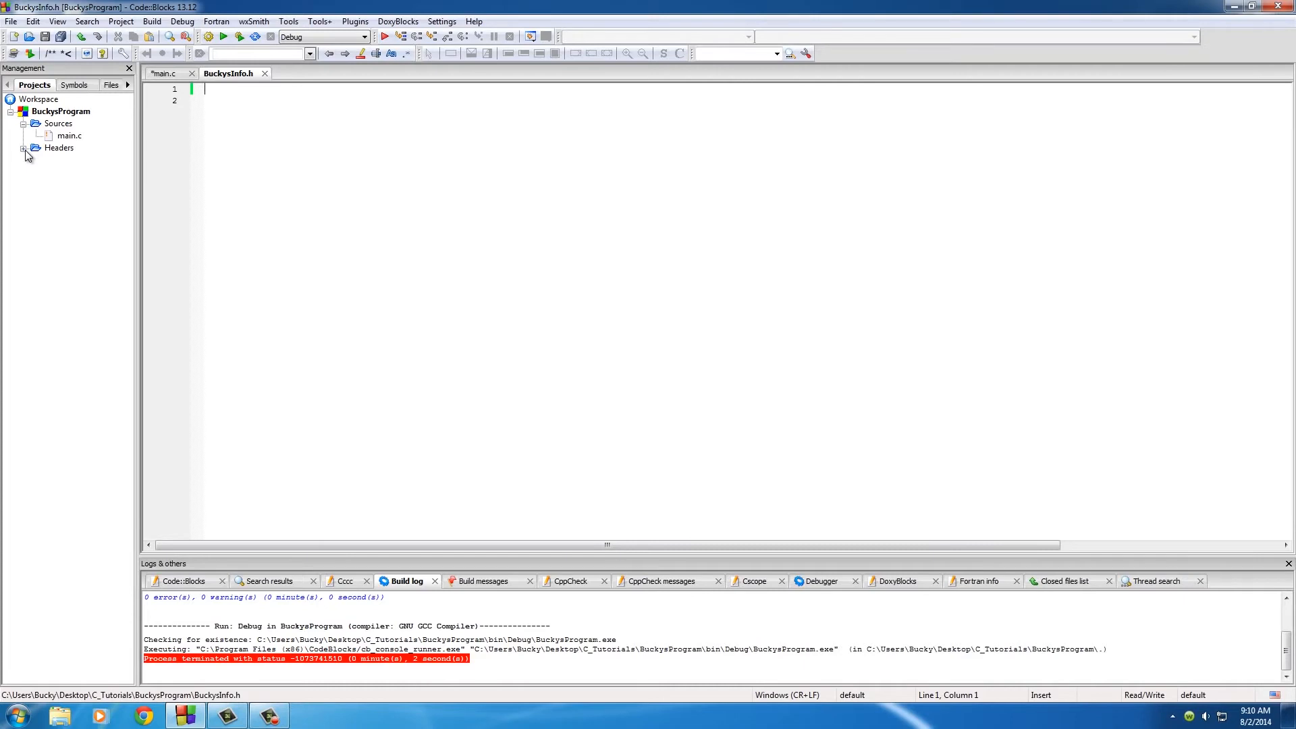
left_click(58, 123)
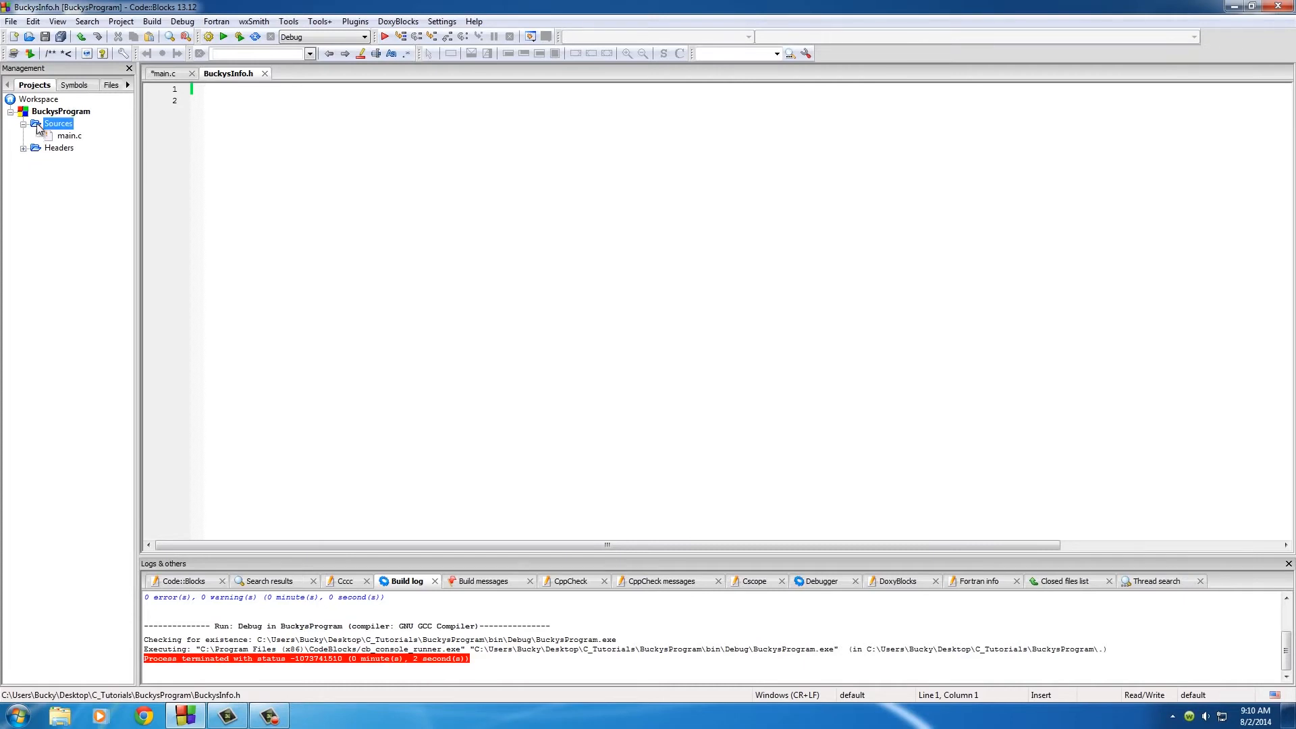
left_click(59, 147)
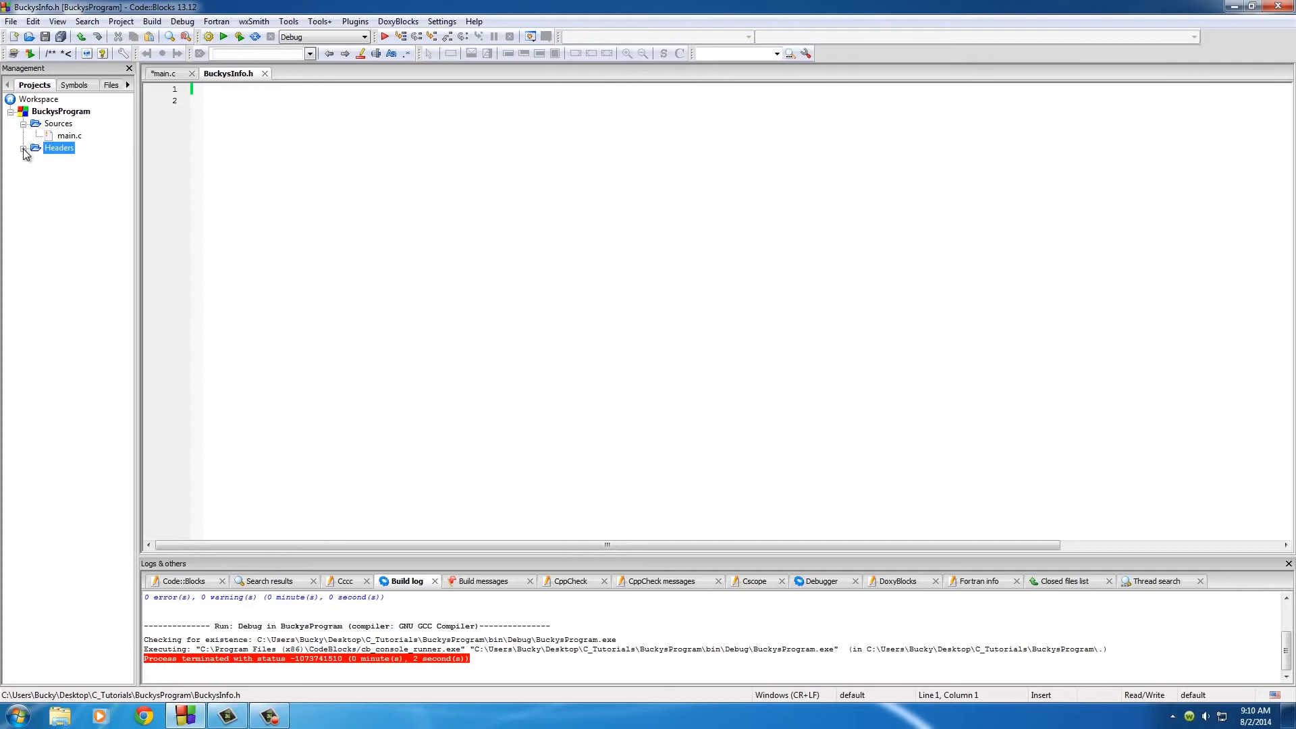
left_click(23, 148)
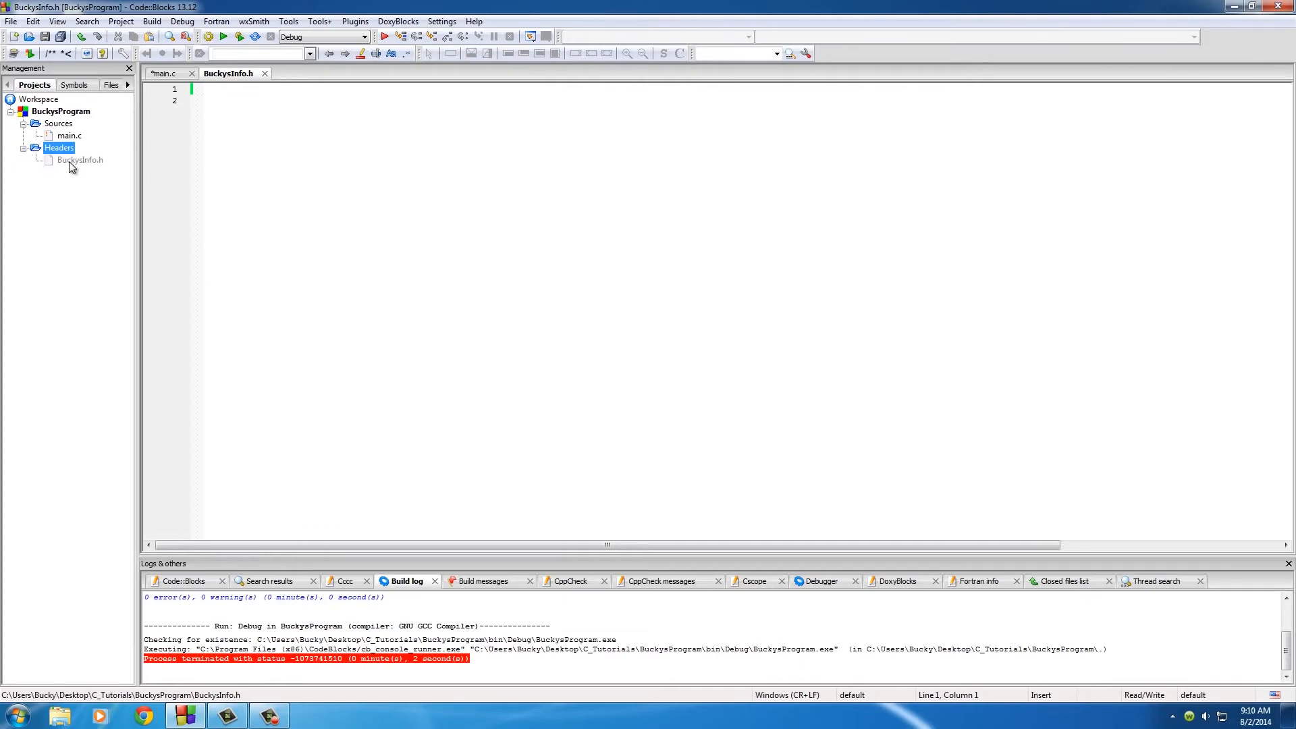
mouse_move(163, 73)
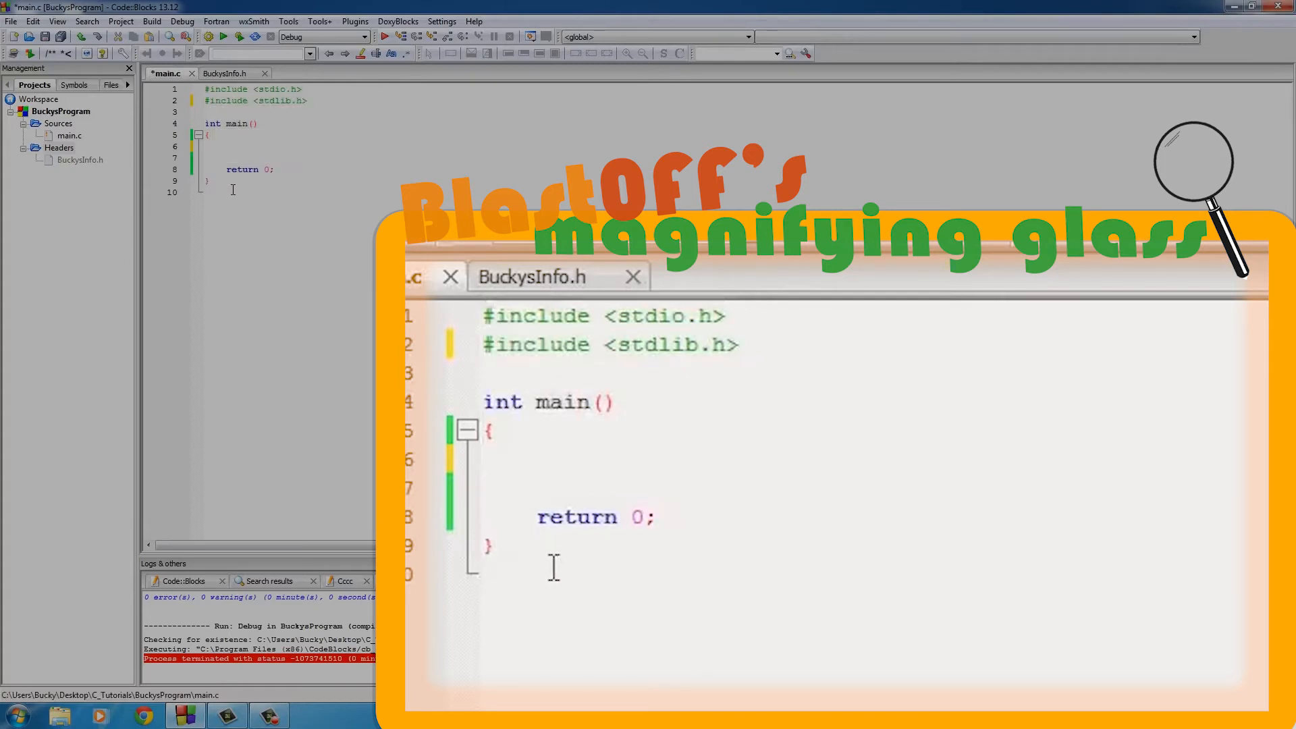
mouse_move(531, 276)
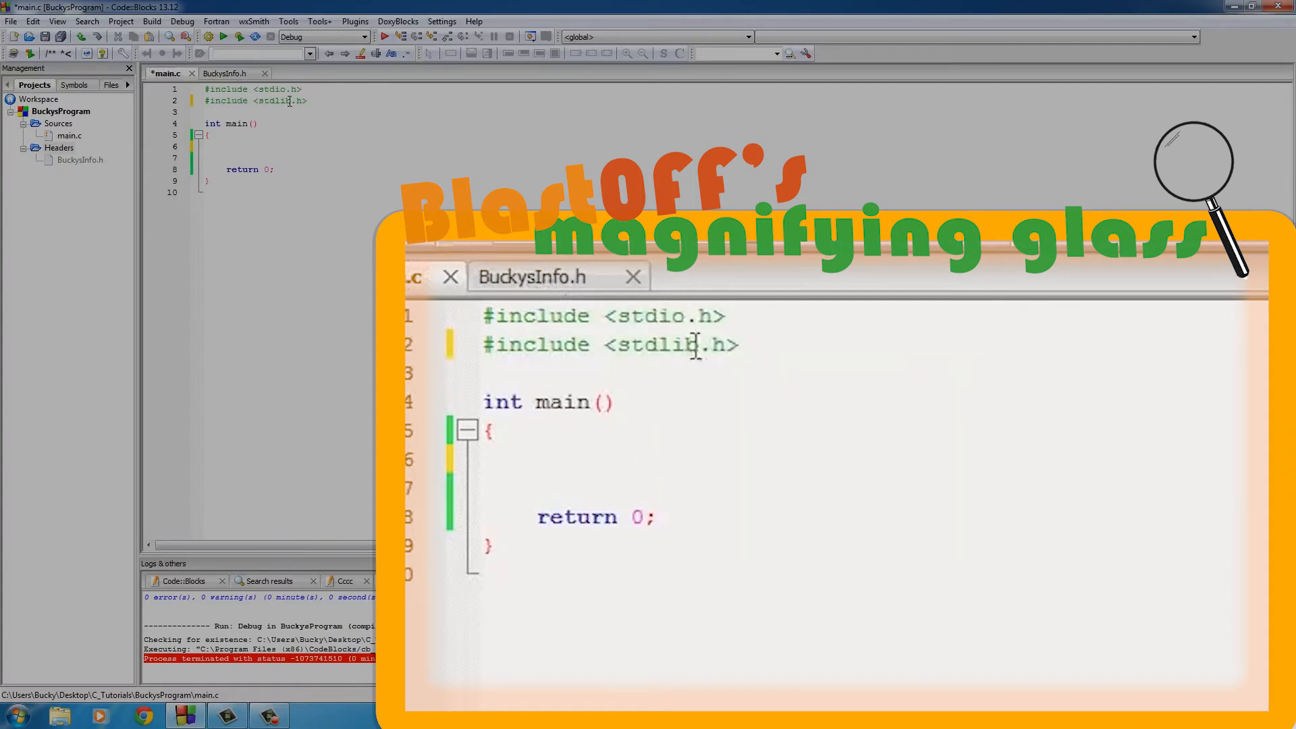
Highlight the stdlib.h include in main.c, then bring BuckysInfo.h into the editor
double_click(666, 344)
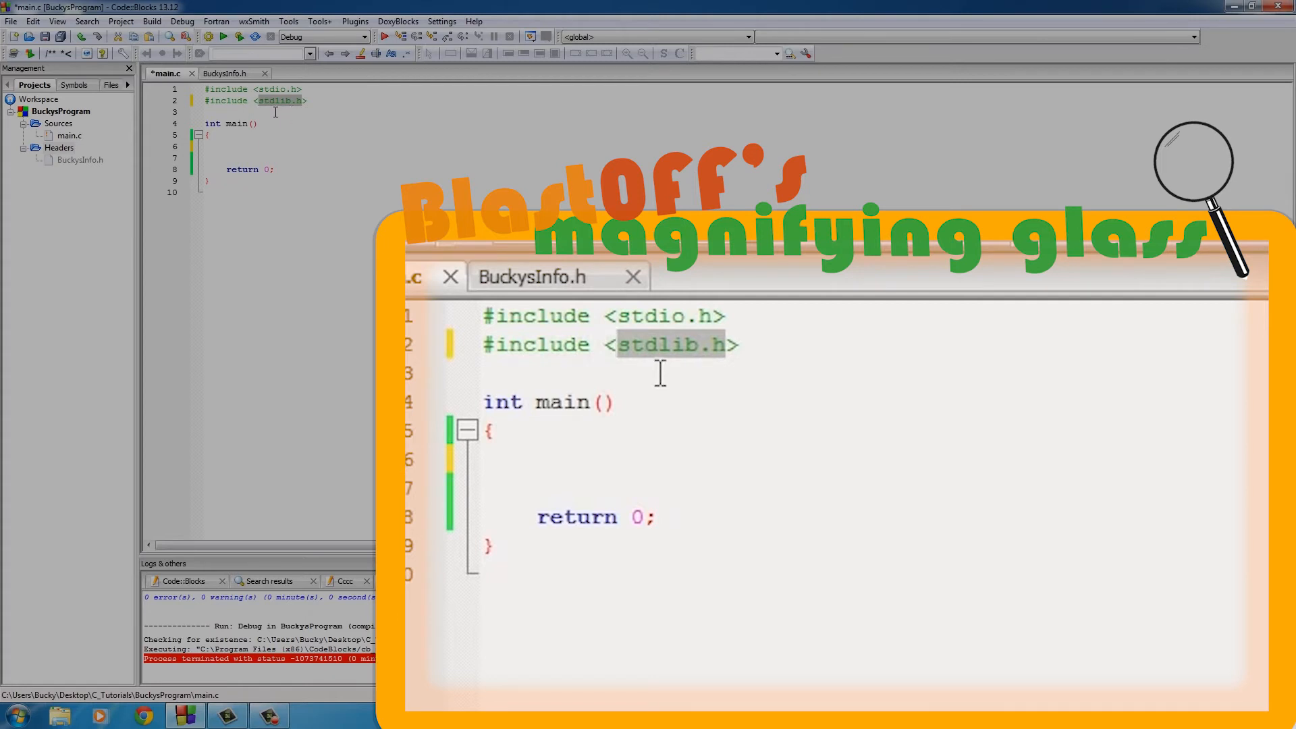
left_click(229, 74)
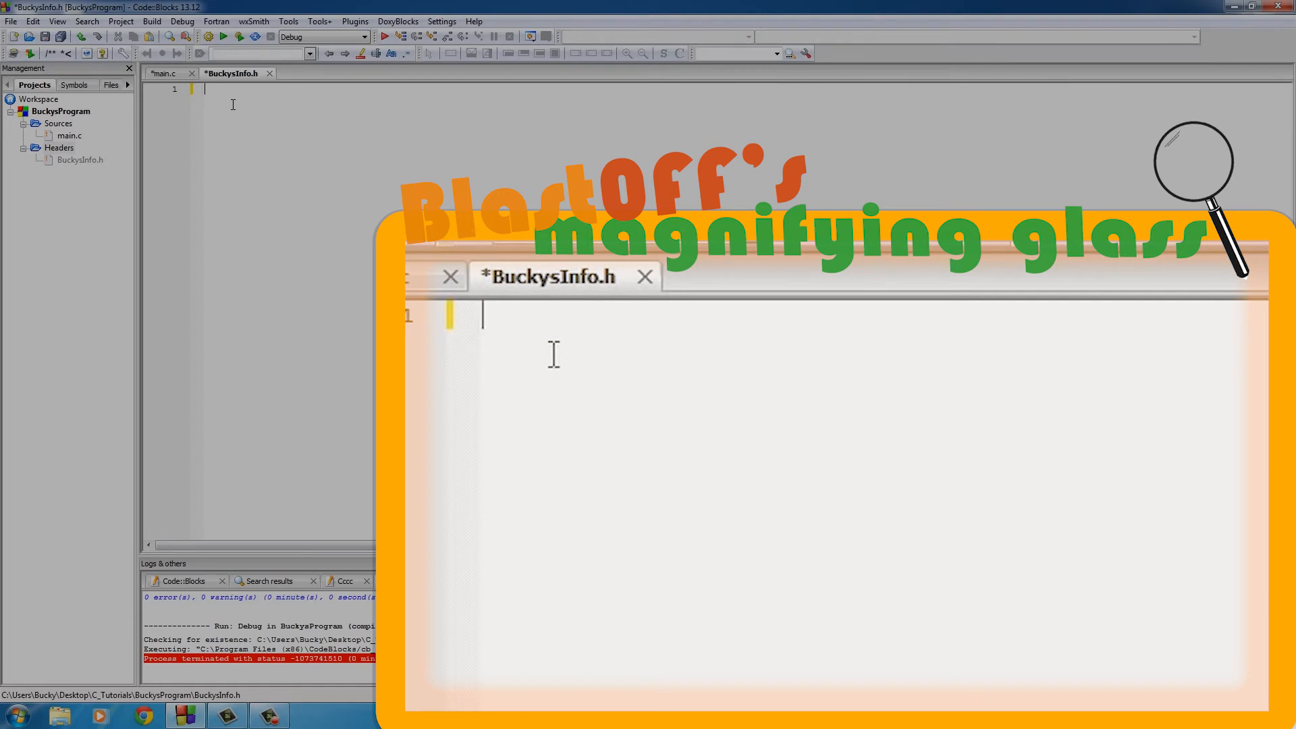
mouse_move(544, 345)
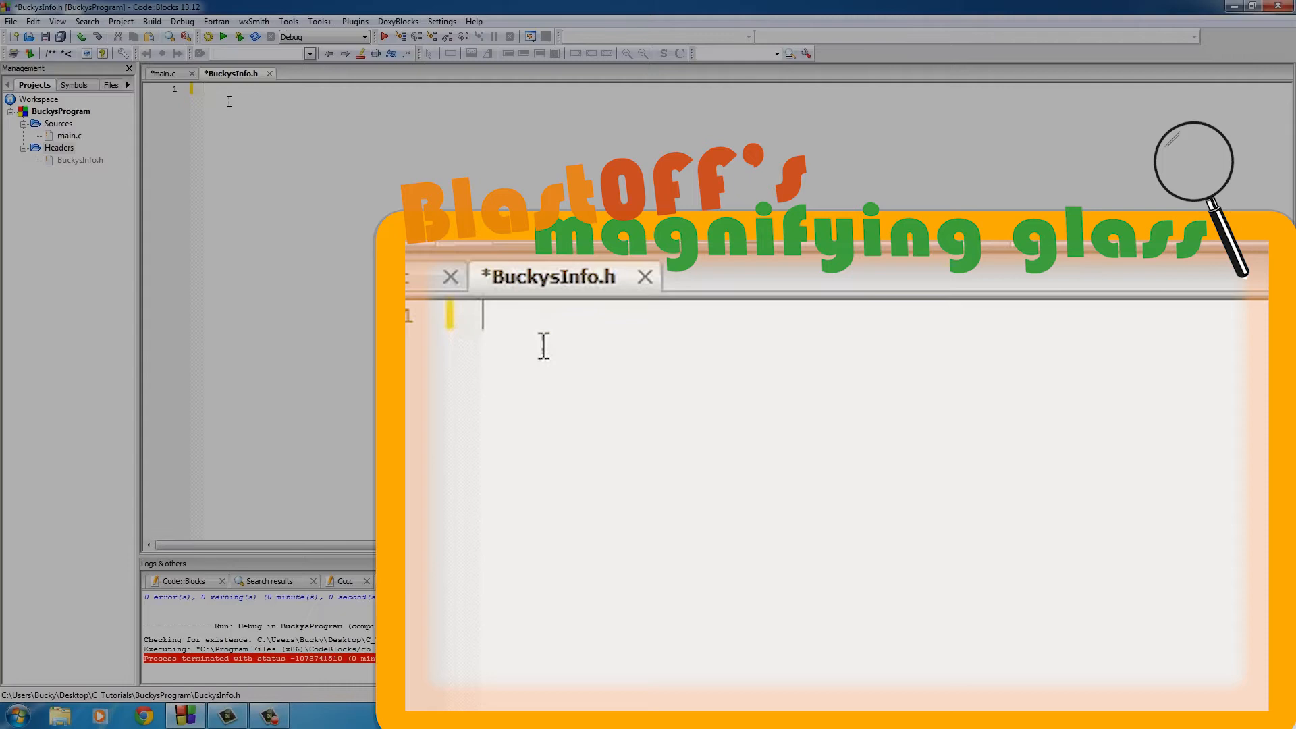
Type #define MYNAME "Bucky" and #define AGE 28 into the empty BuckysInfo.h
left_click(166, 73)
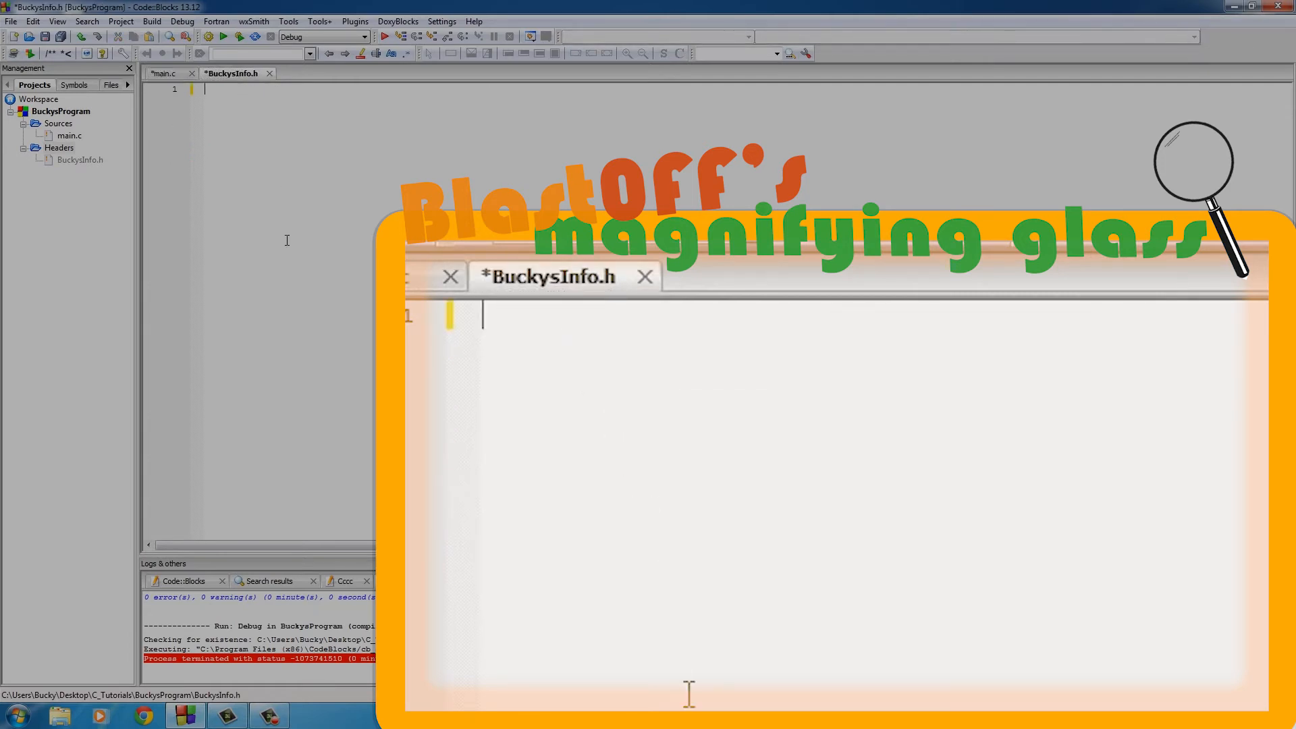
type("#")
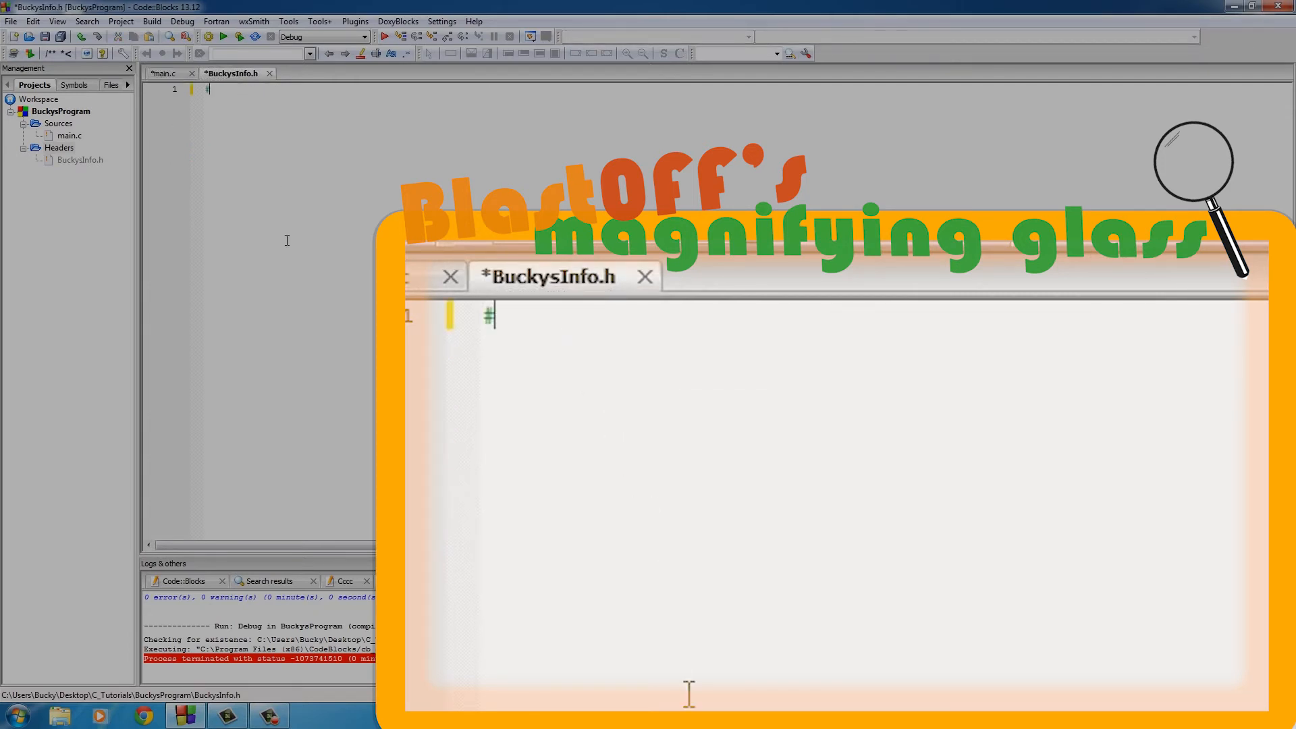
type("define")
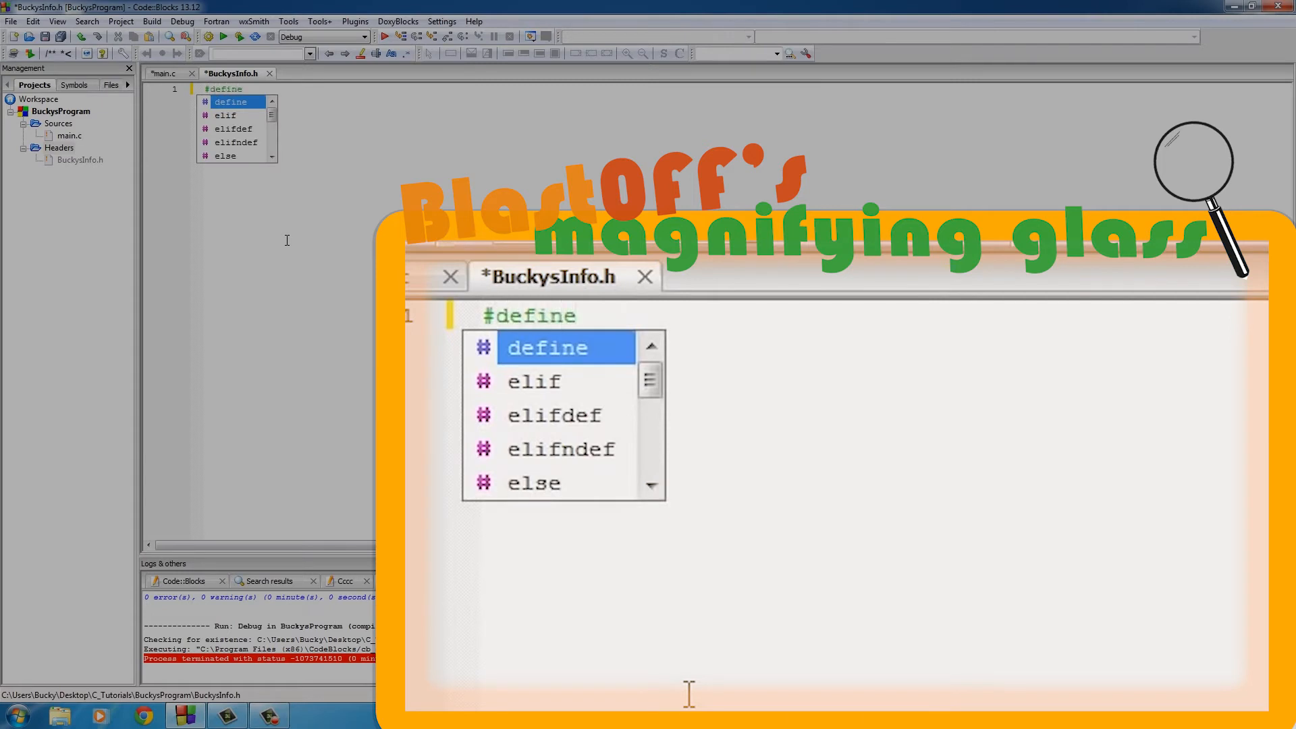
type("MYNAME \"")
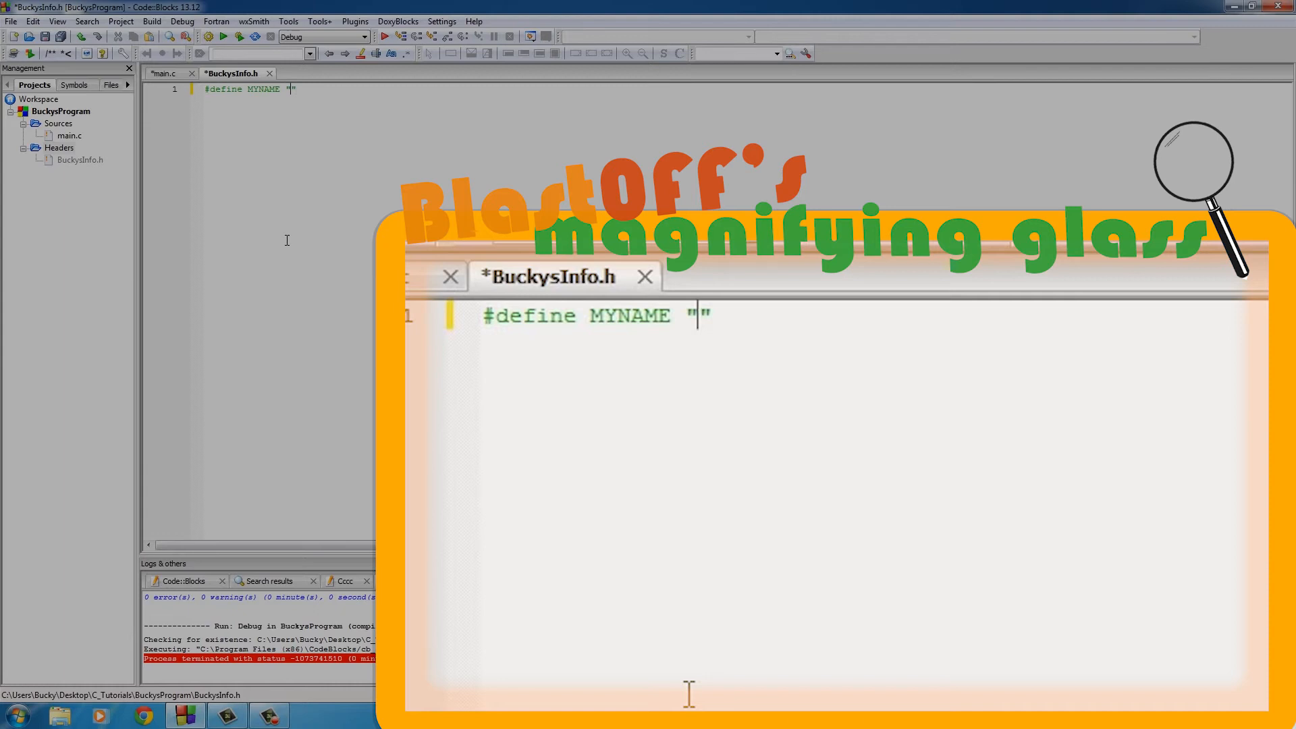
type("Bucky")
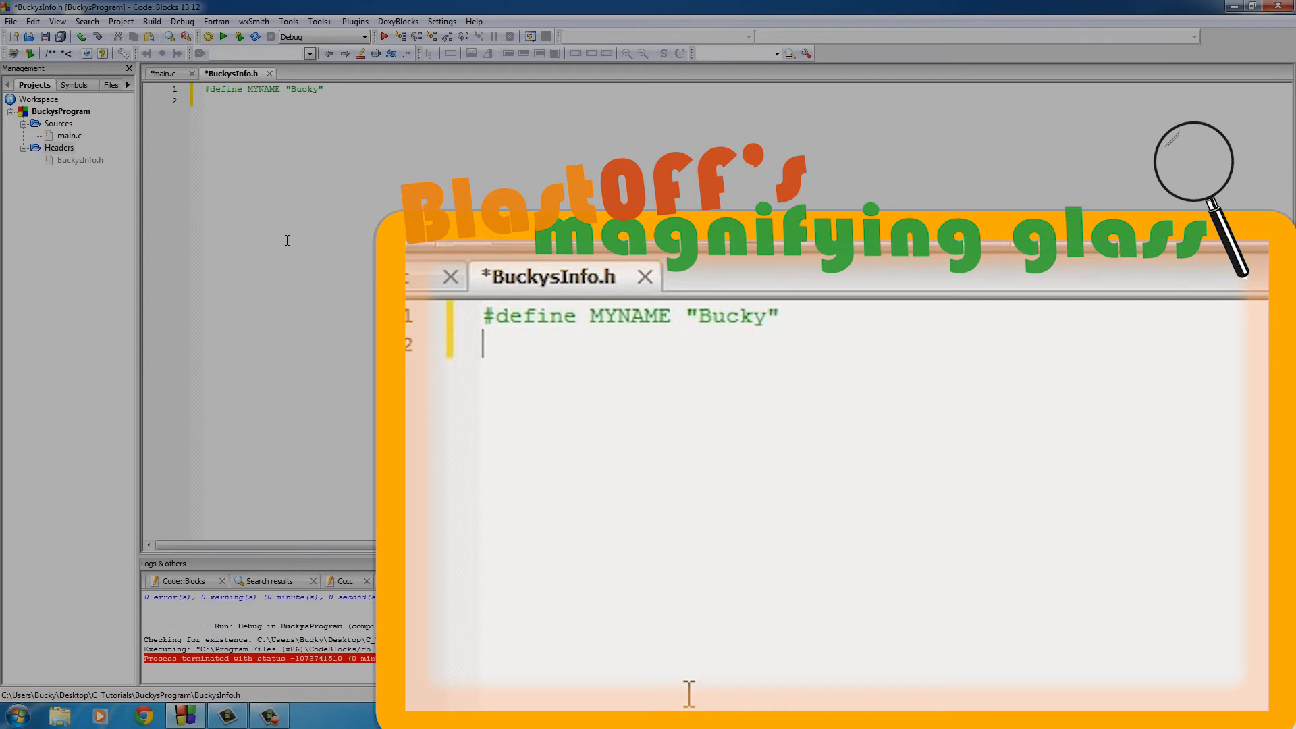
type("#define")
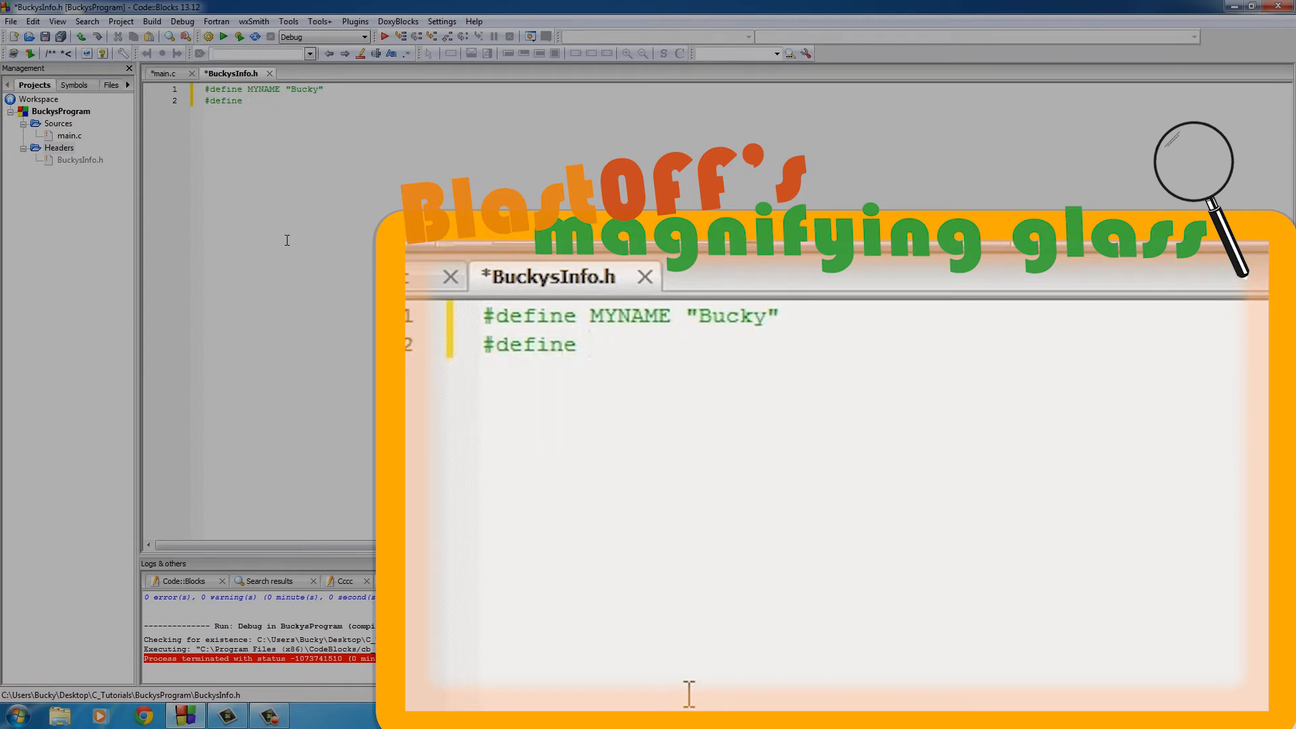
type("AGE 2")
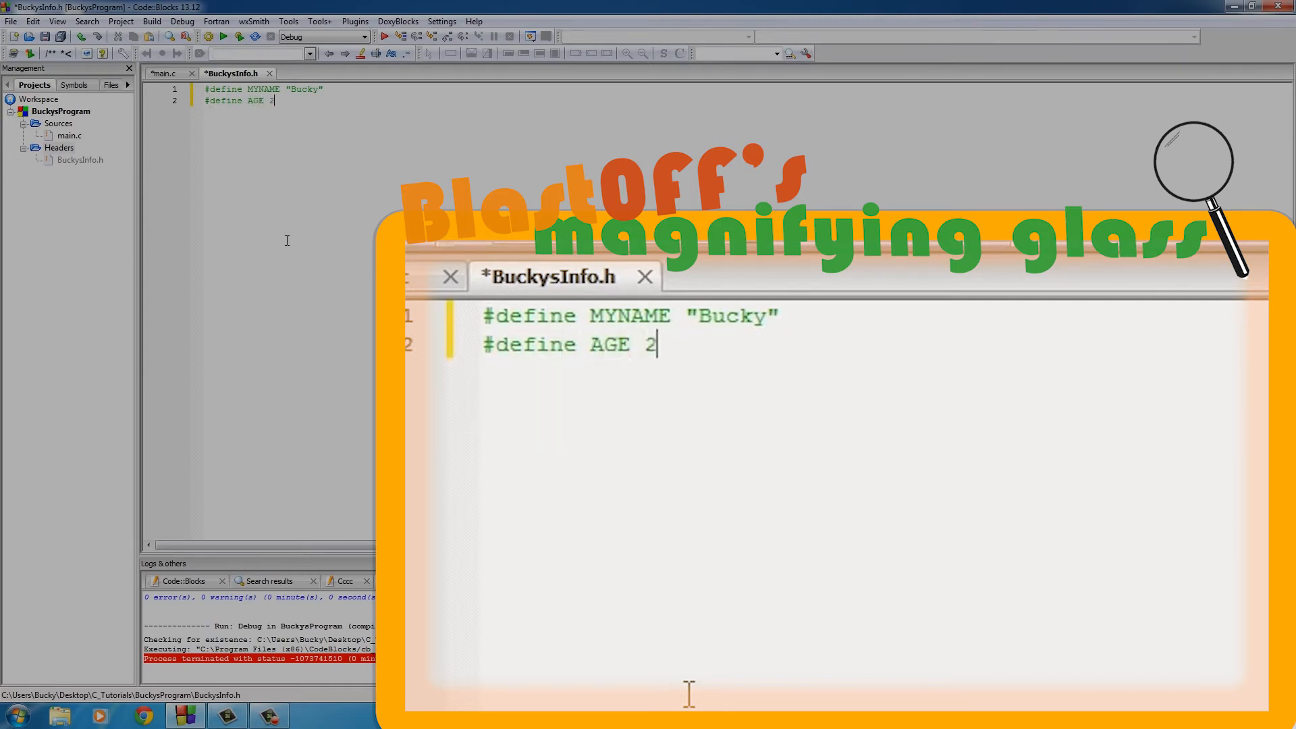
type("8")
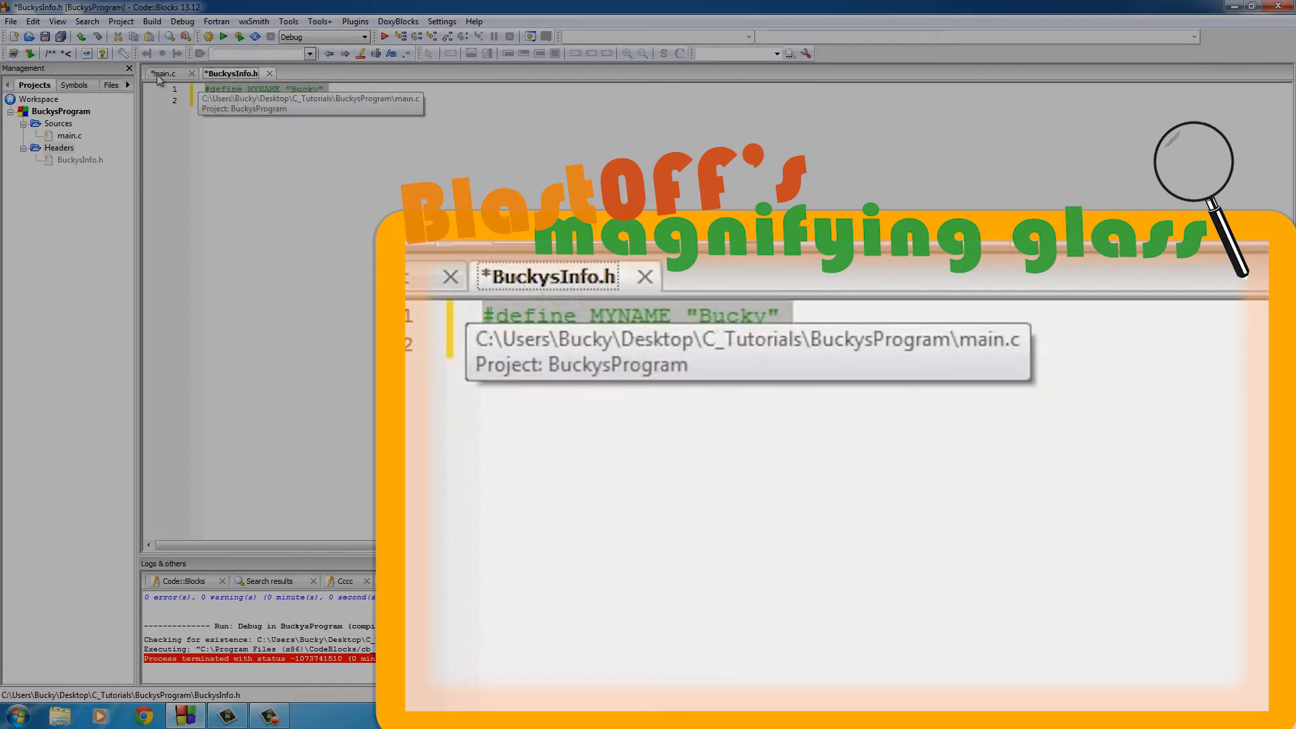
Add #include "BuckysInfo.h" to main.c as the third header line
left_click(166, 73)
type("#include")
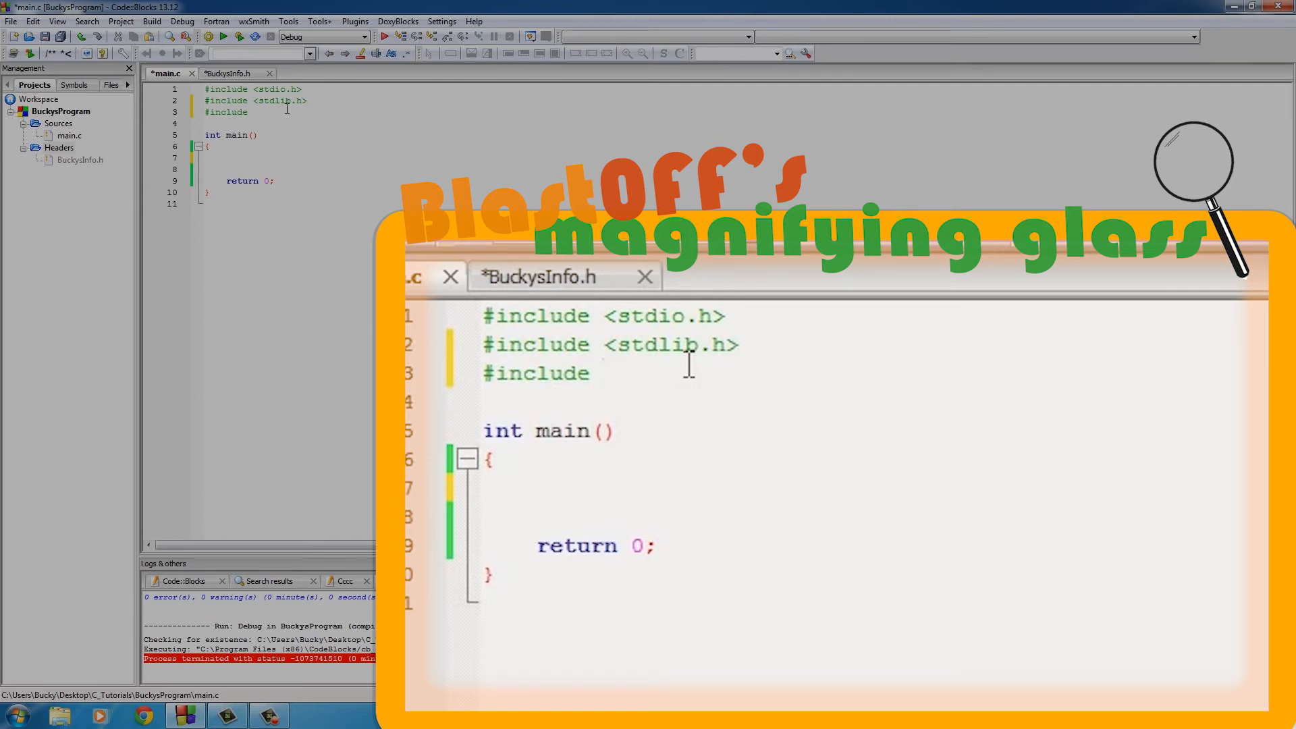
type("\"\"")
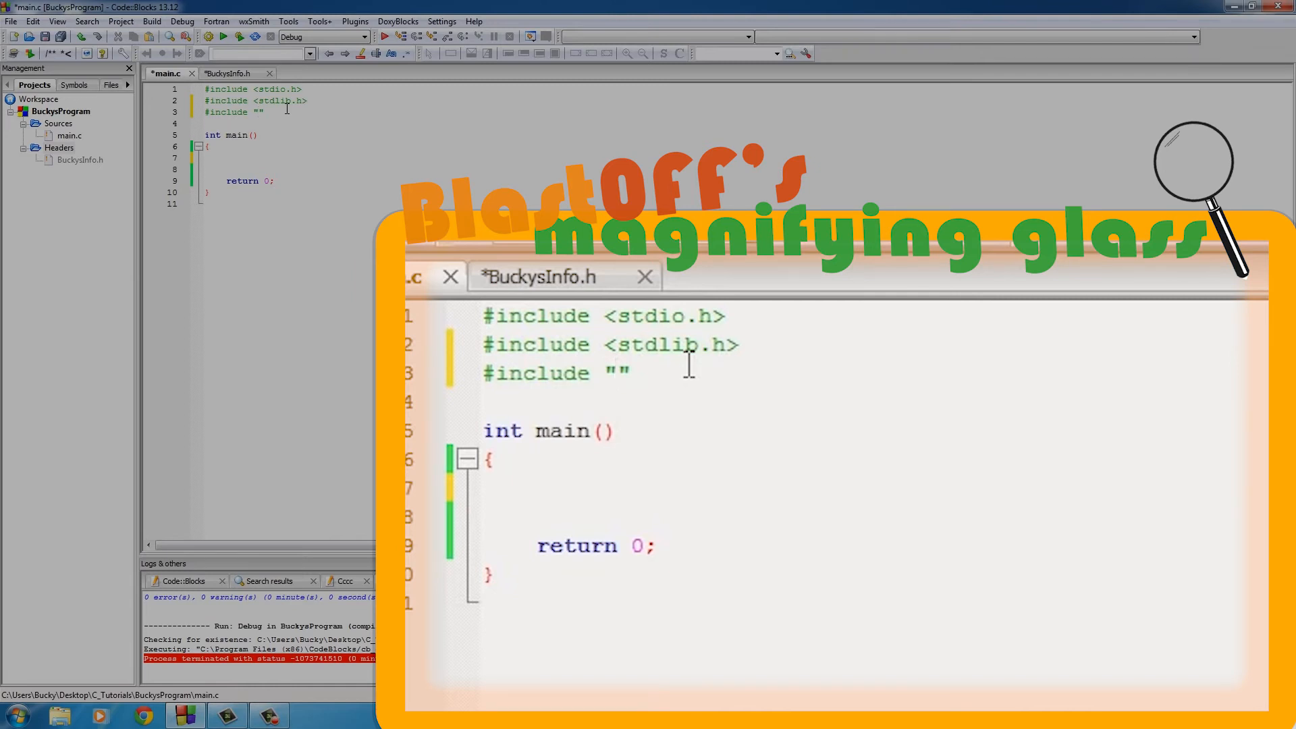
type("BuckysInfo.h")
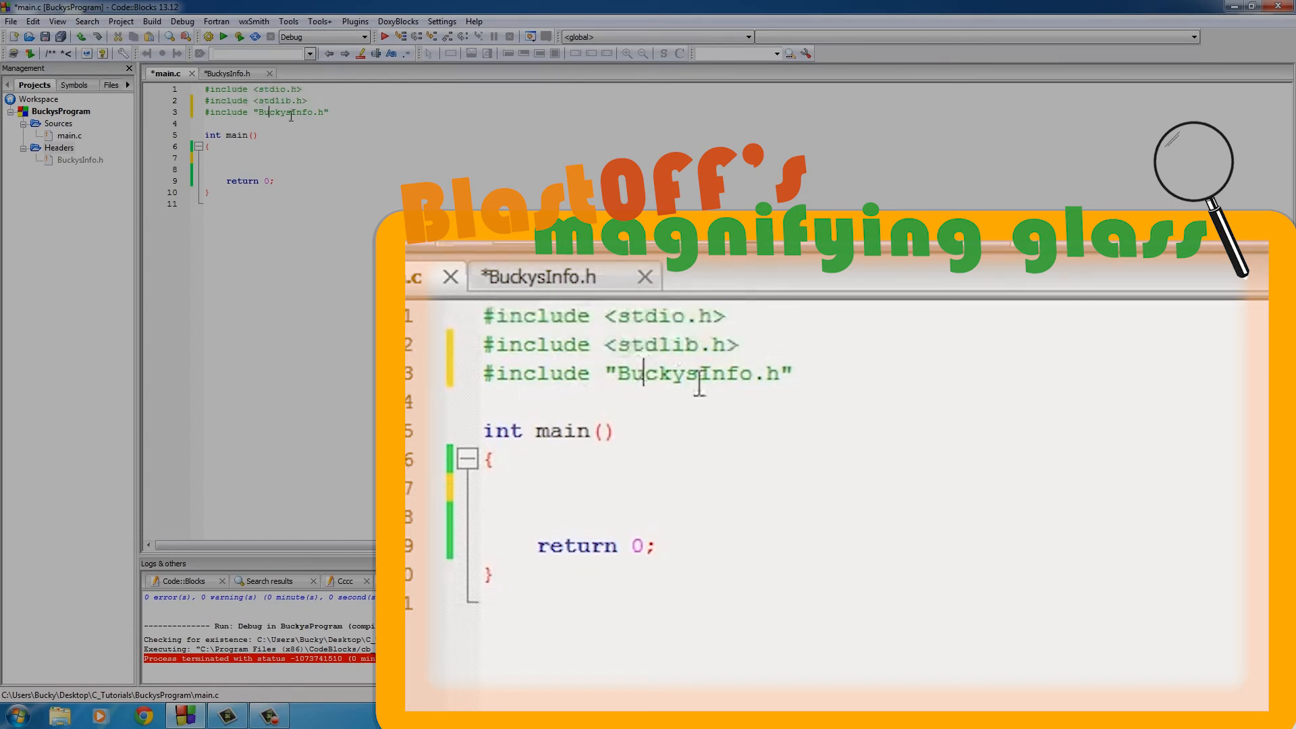
left_click(231, 73)
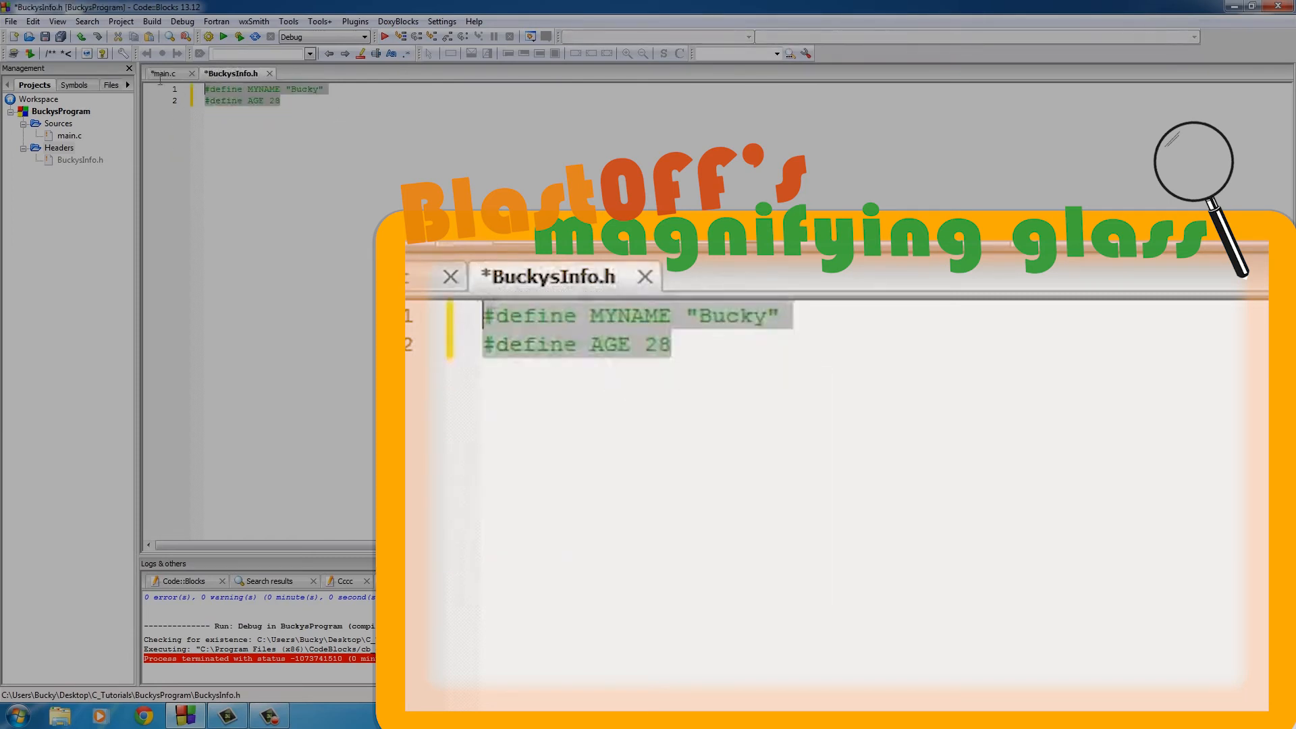
Click inside the BuckysInfo.h editor to clear the current selection
left_click(164, 73)
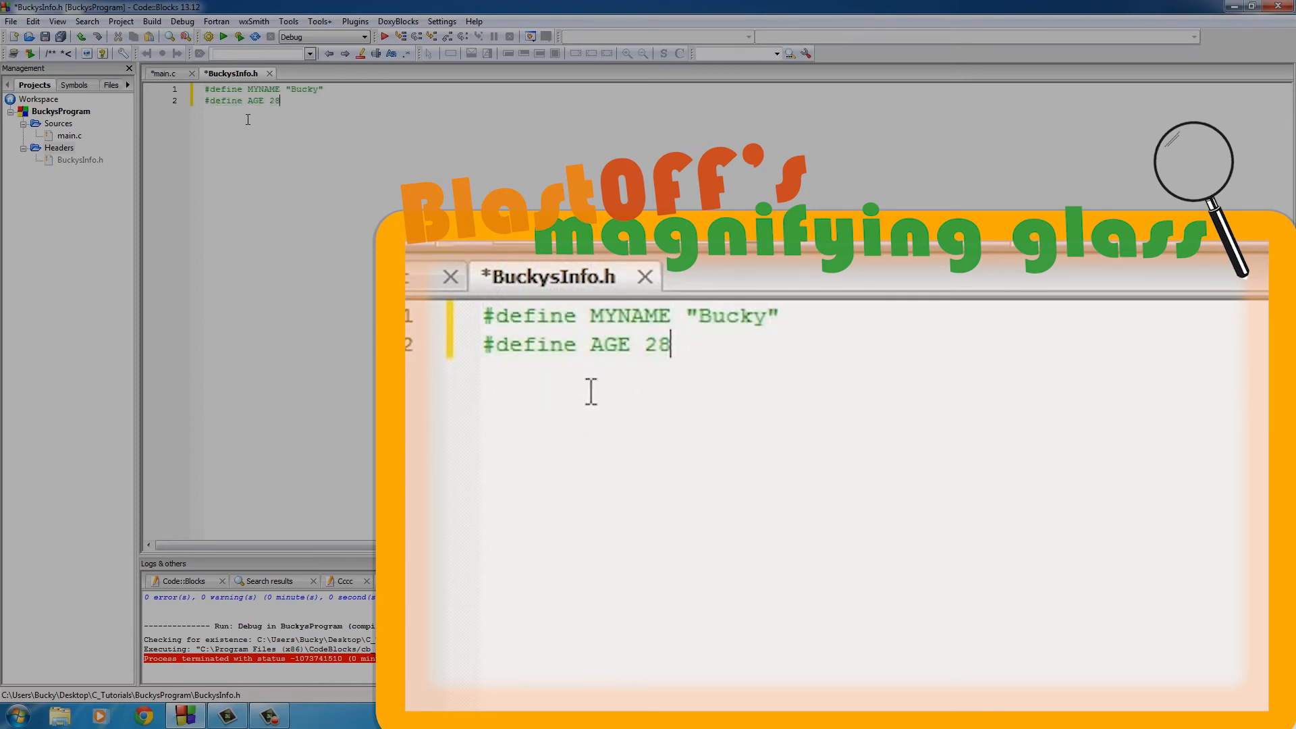
mouse_move(686, 356)
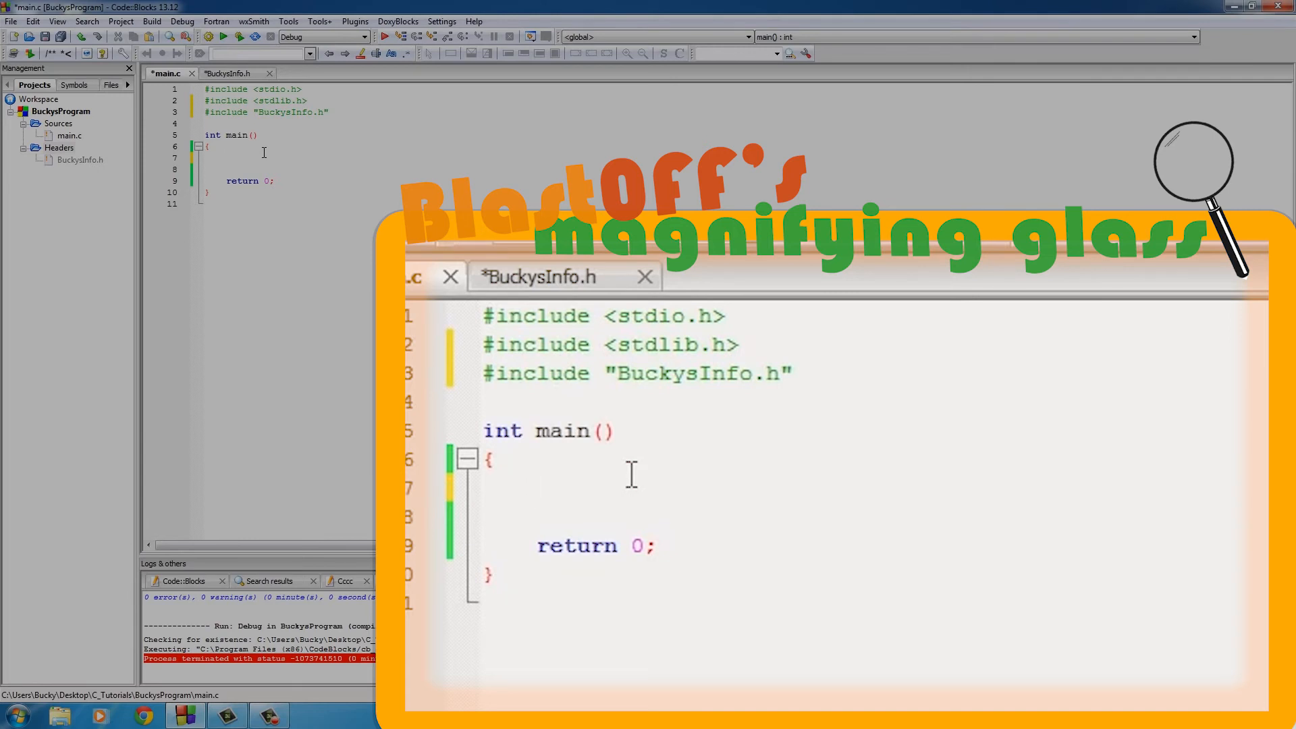
Declare int girlsAge = (AGE / 2) + 7; as the first statement in main()
type("int")
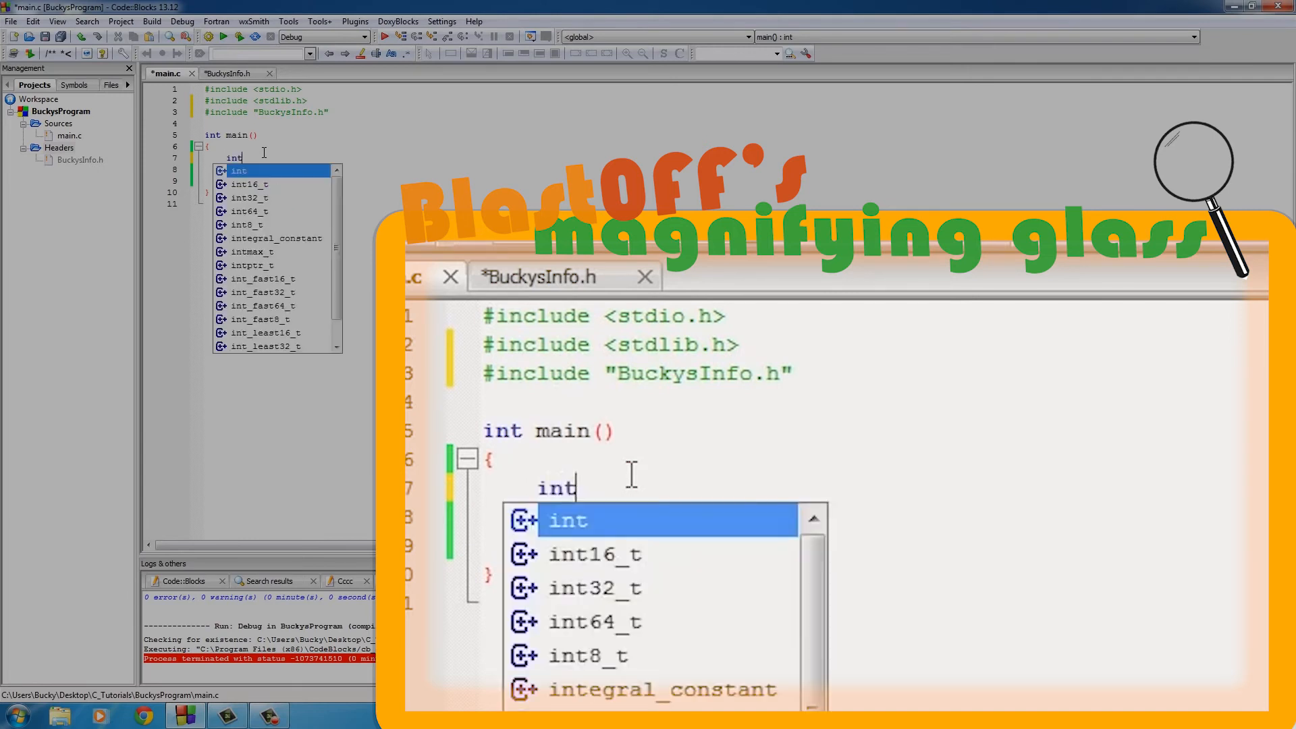
type("girl")
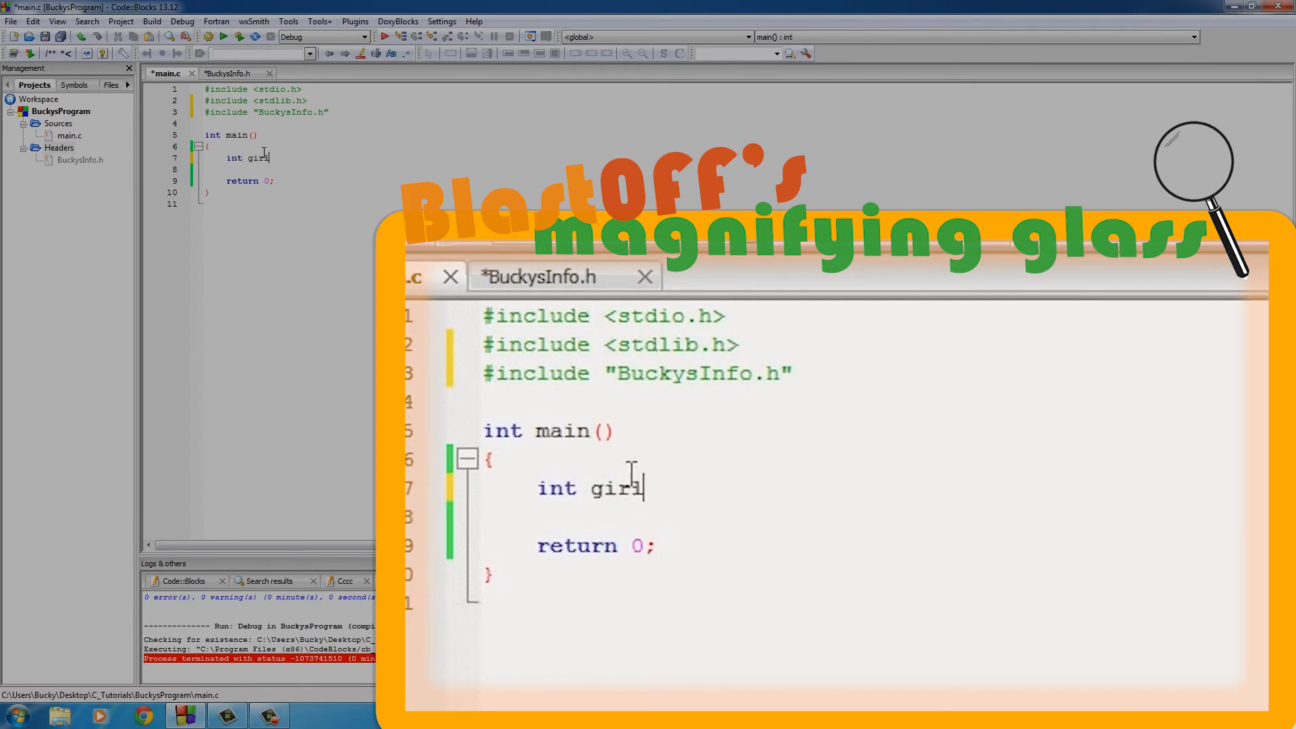
type("sAge")
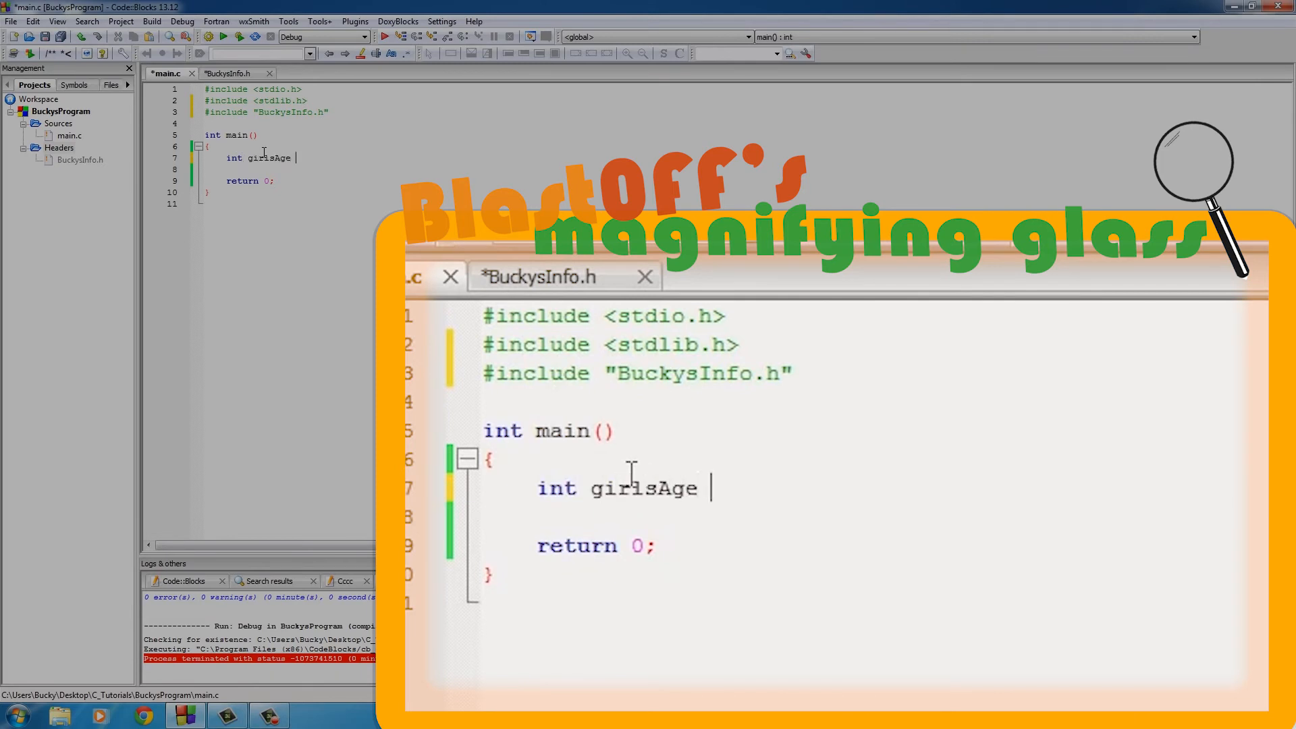
type("= ()")
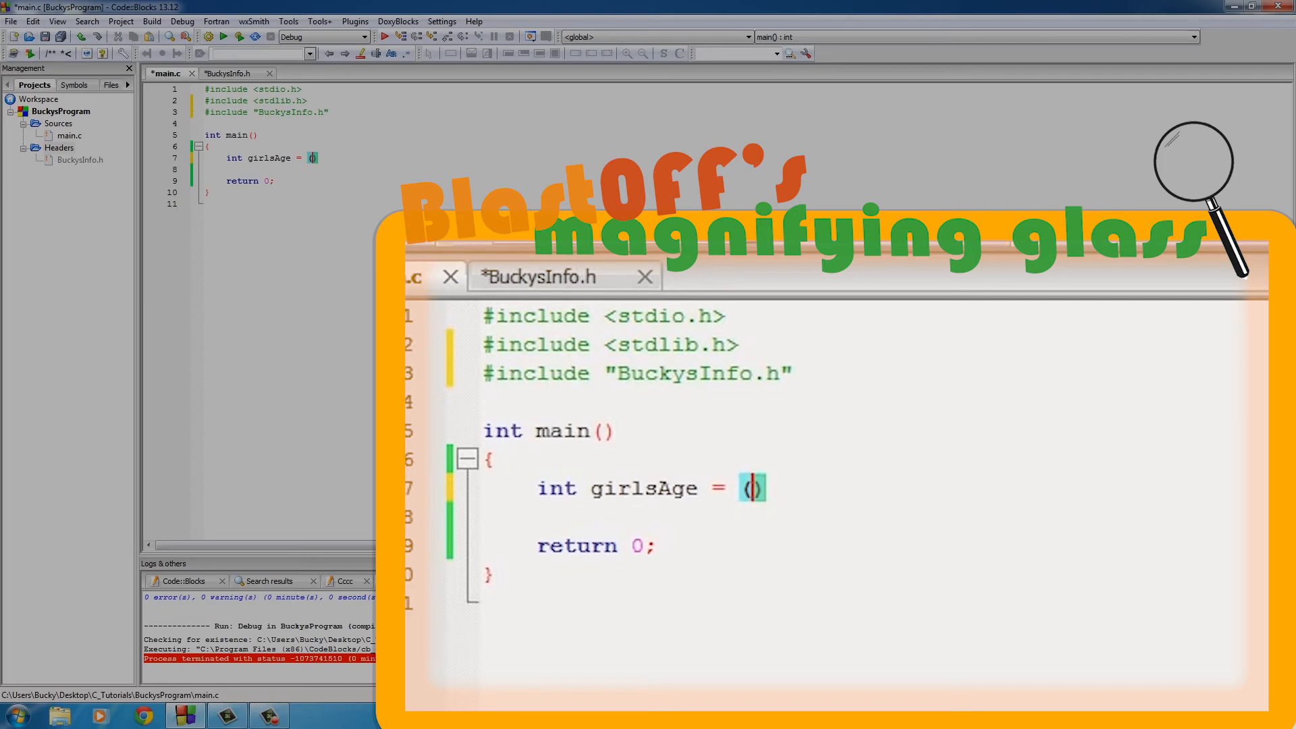
type("AGE")
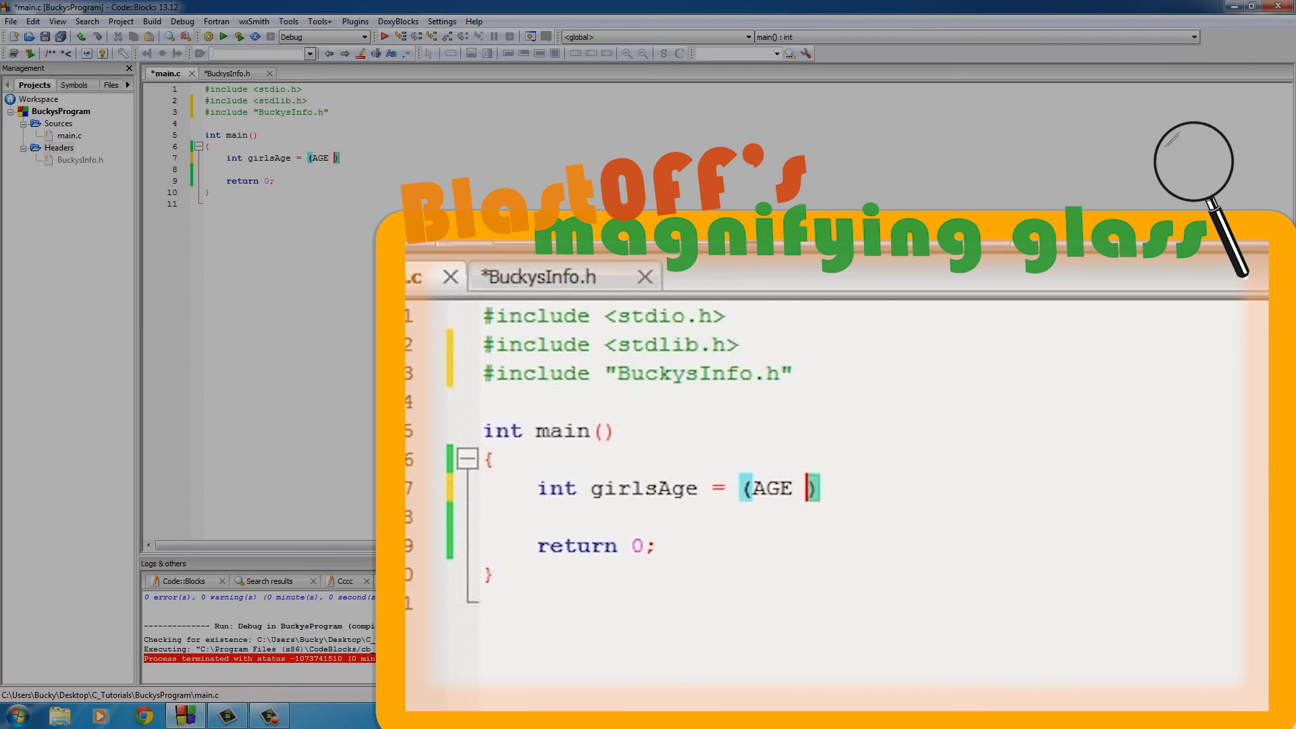
type("/ 2")
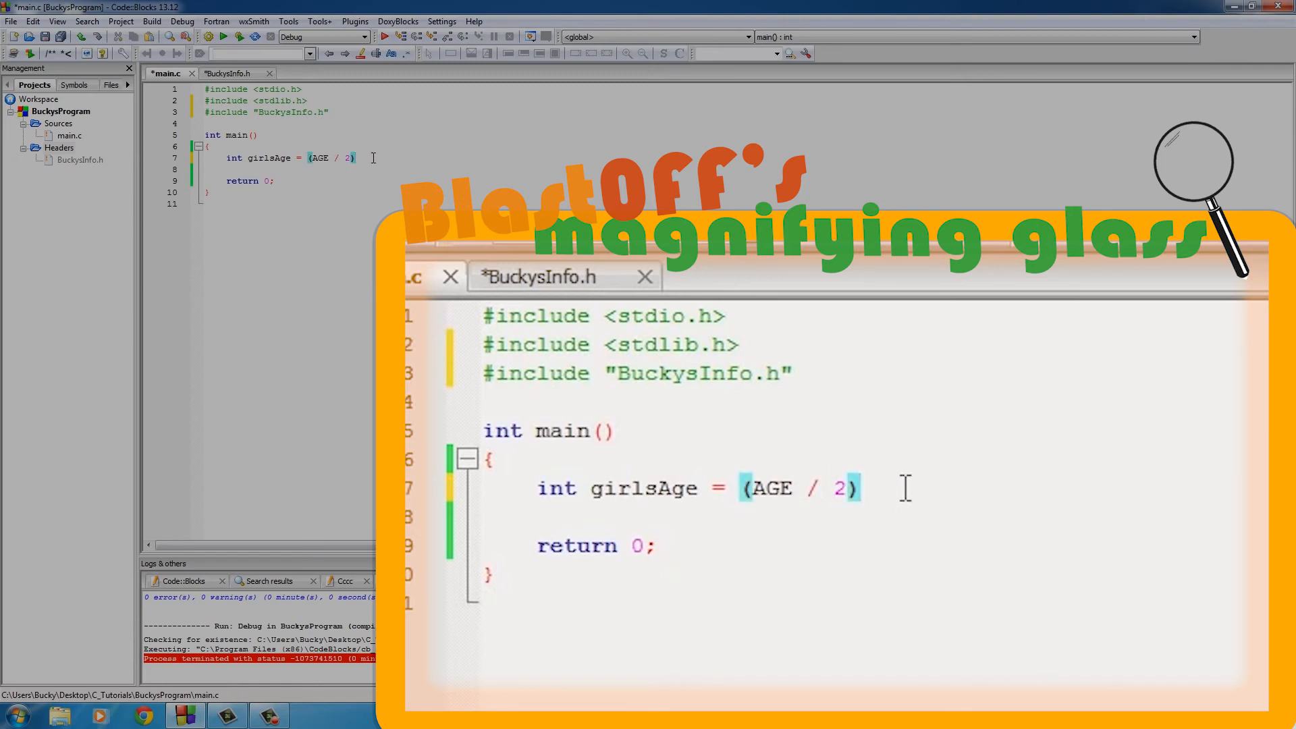
type("+")
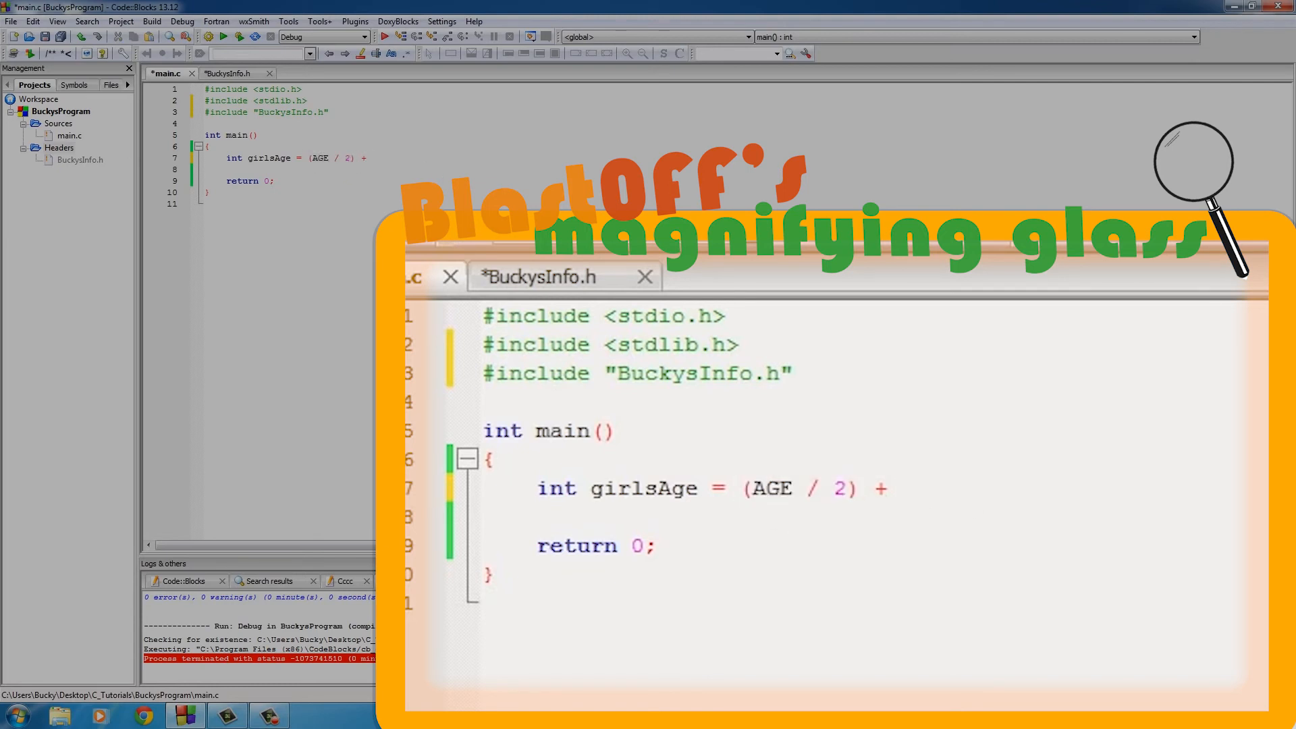
type("7;")
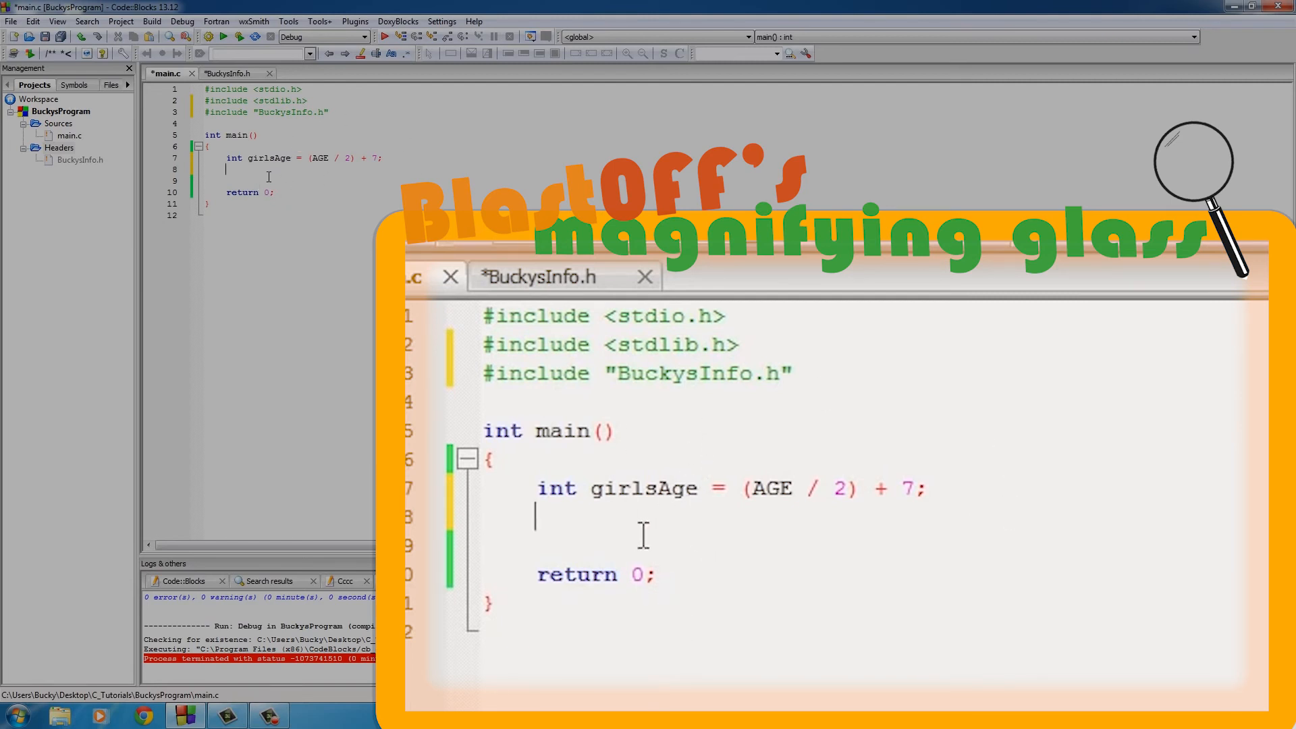
Begin a printf call with the format string "%s can date girls %d or older"
type("printf(")
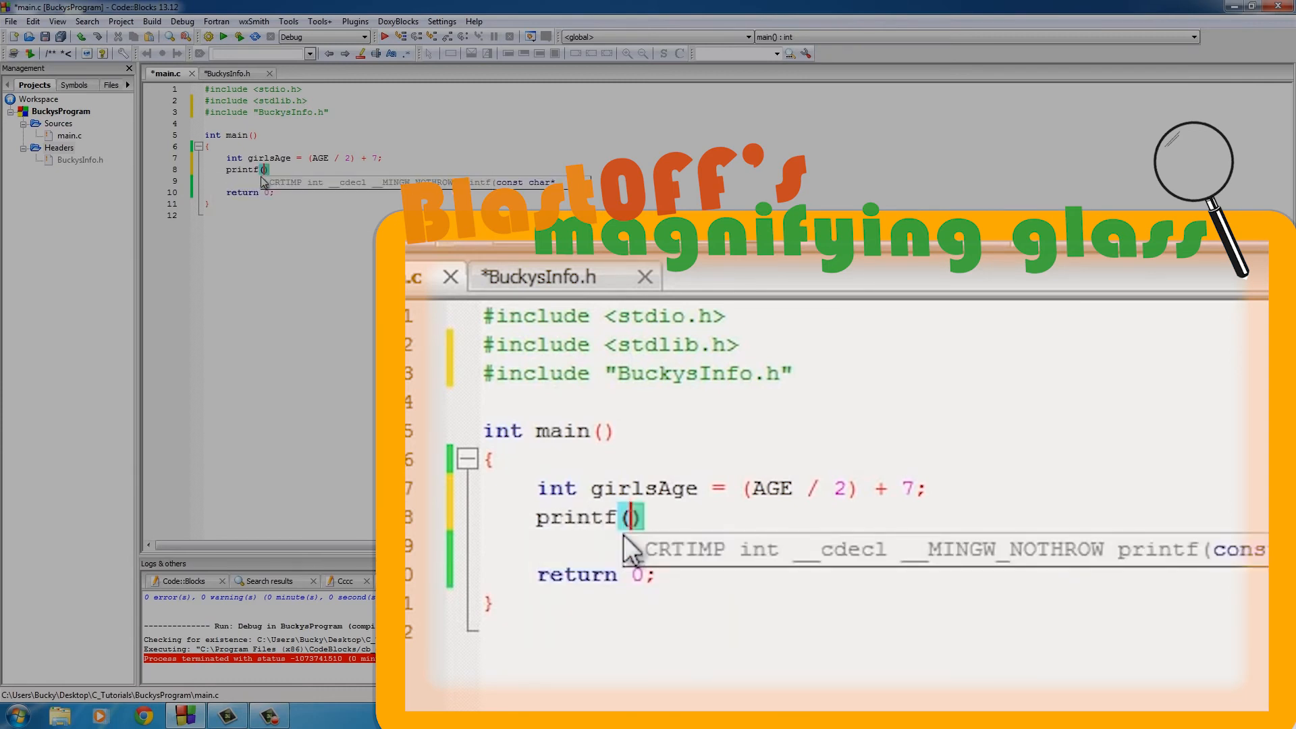
type("\"\"")
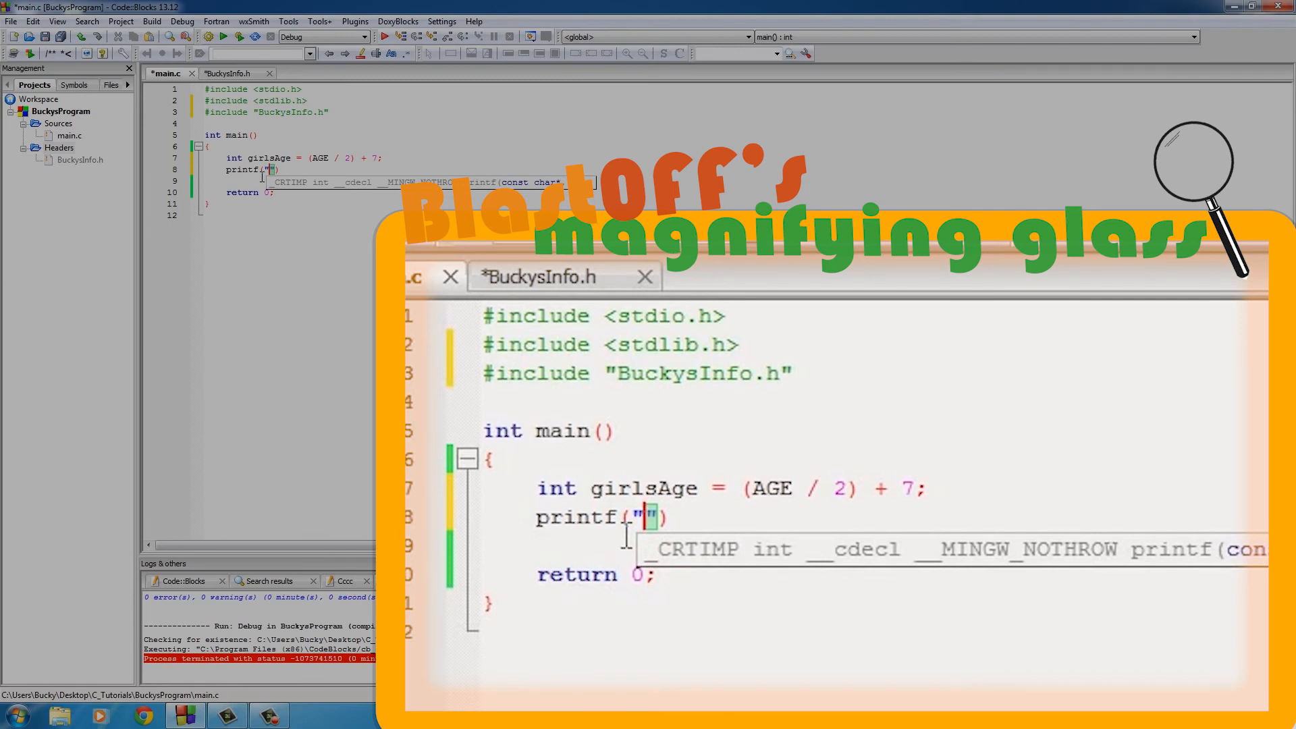
type("%s")
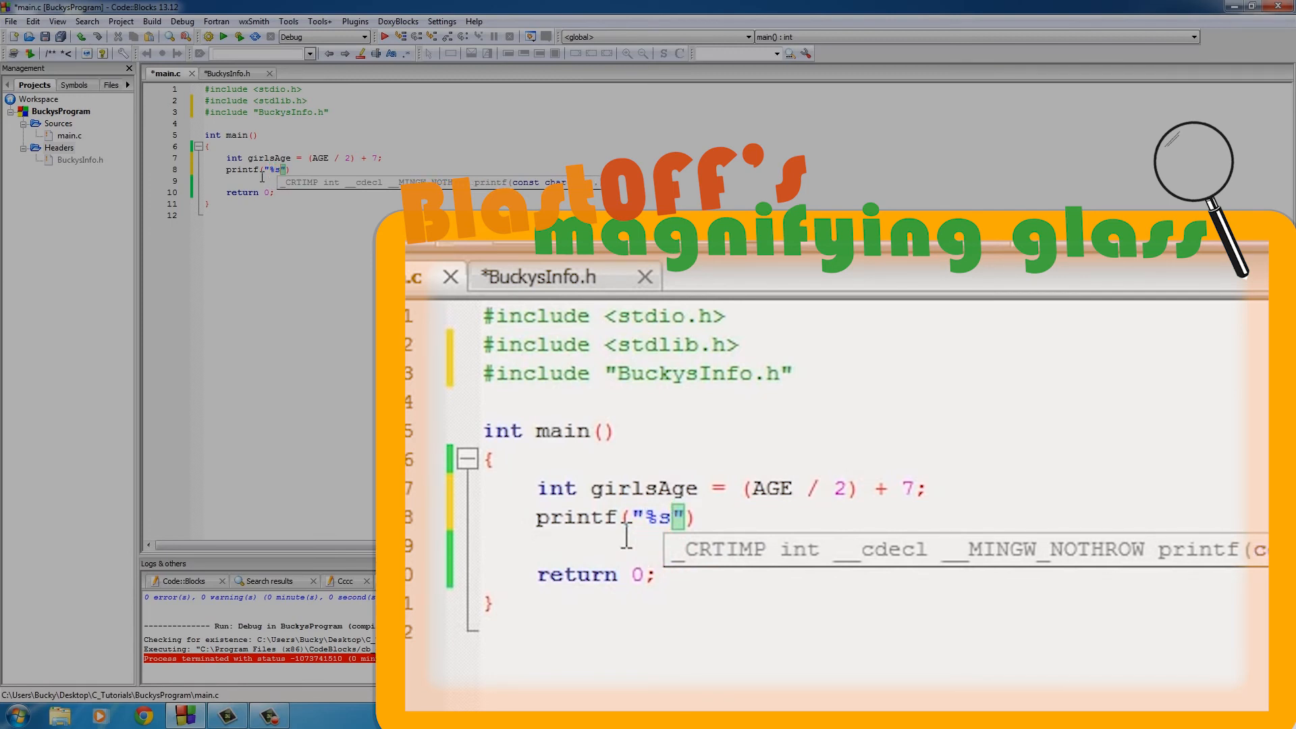
type("can date girl")
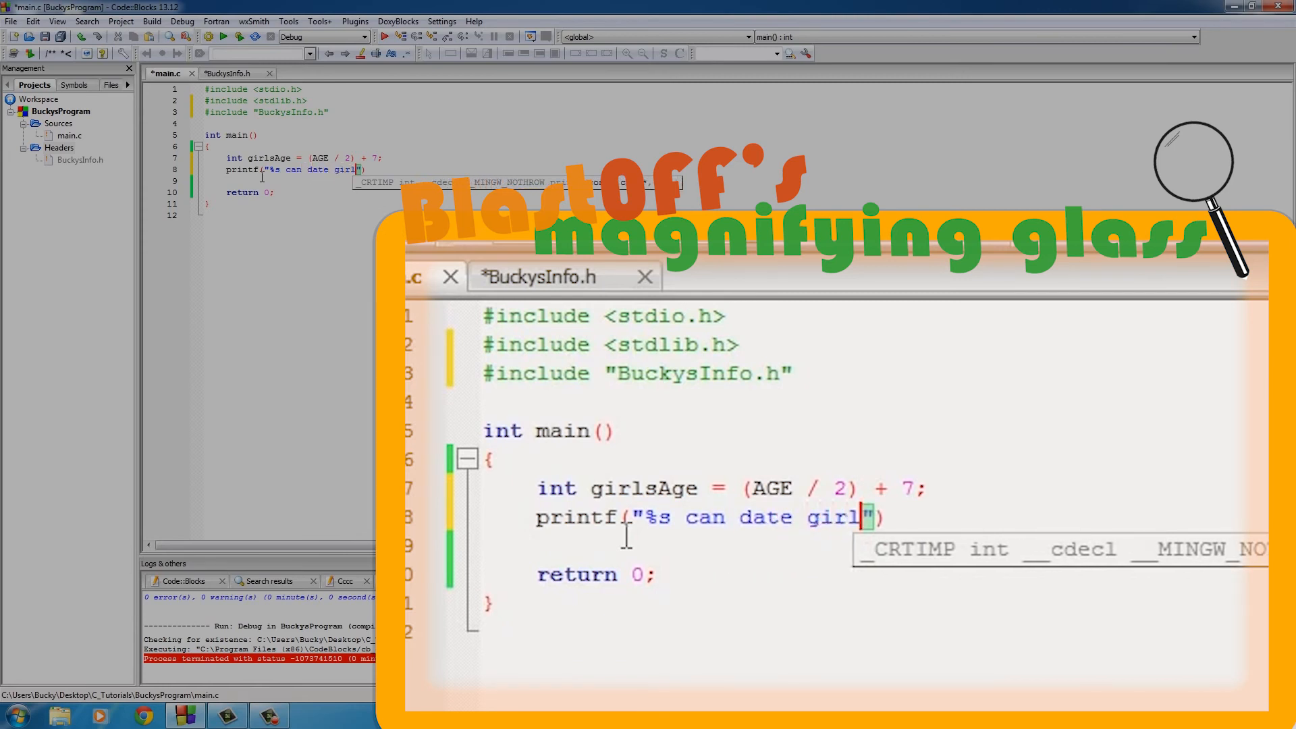
type("who are")
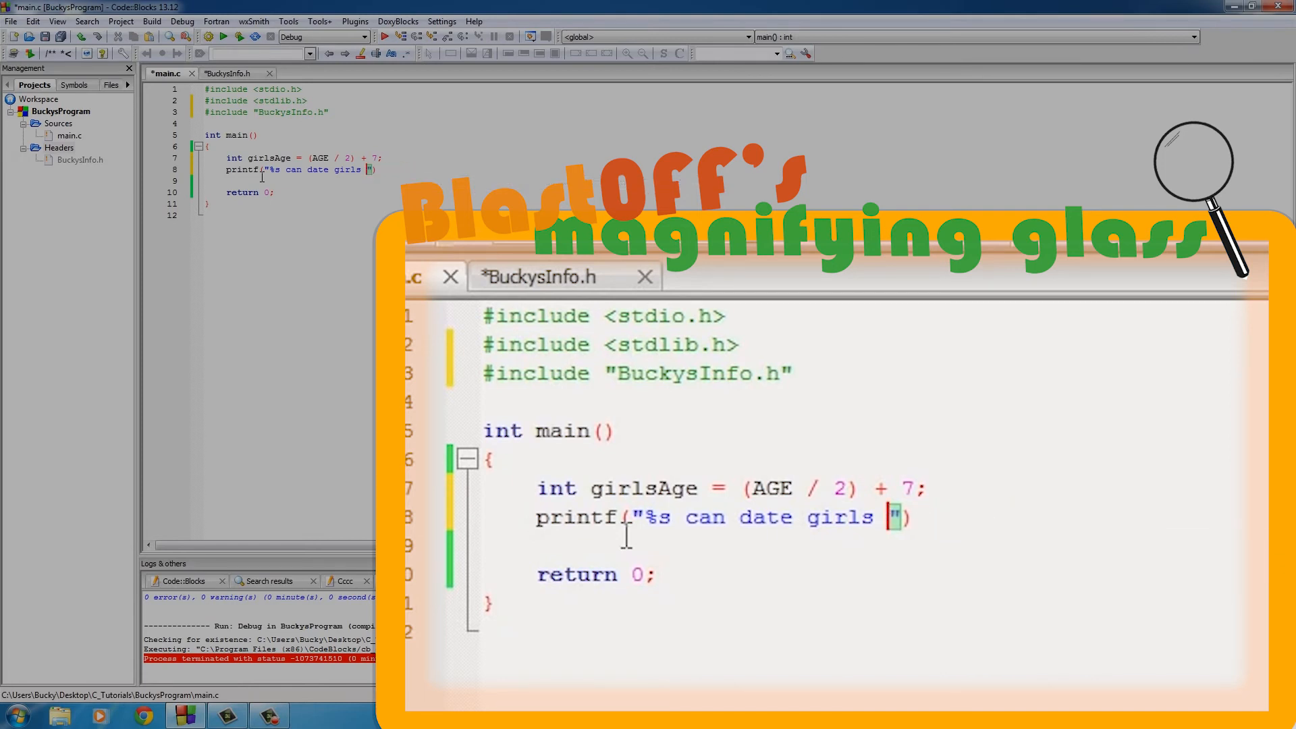
type("%d or older")
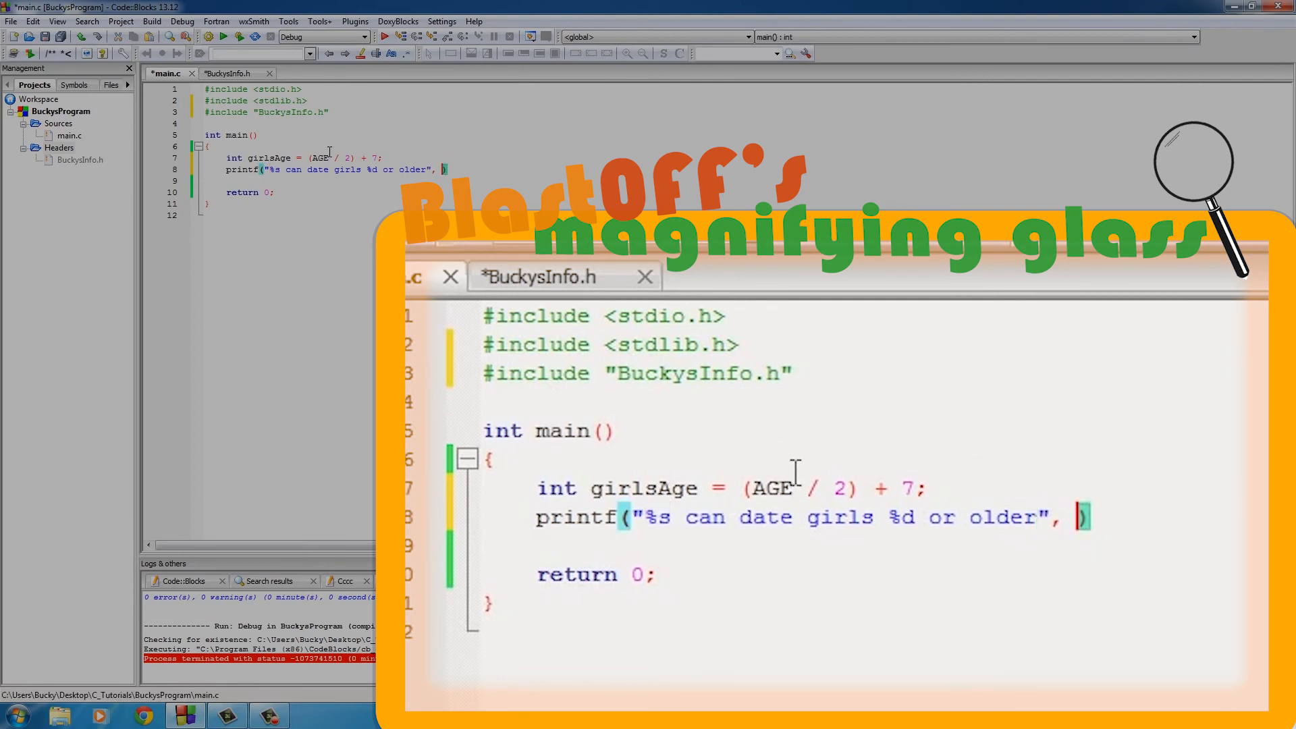
Check MYNAME in BuckysInfo.h, pass MYNAME and girlsAge to printf, and build and run
left_click(234, 72)
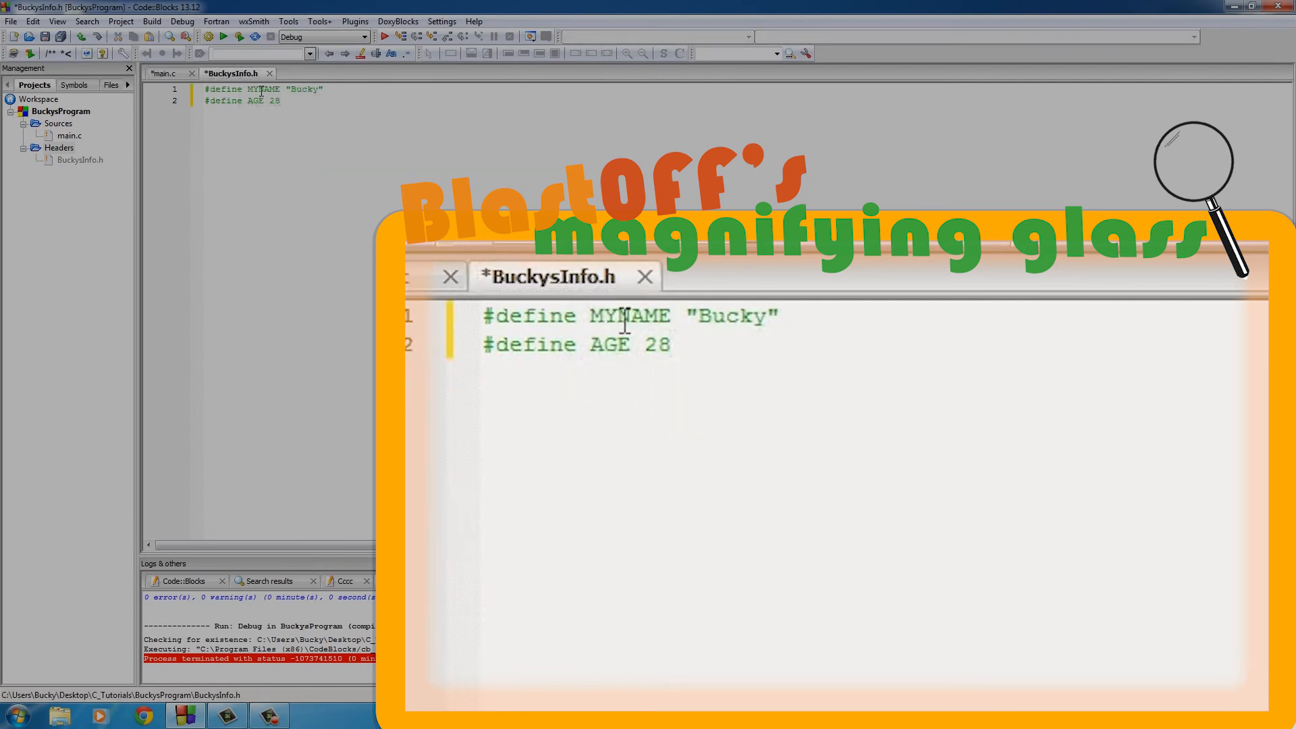
left_click(166, 73)
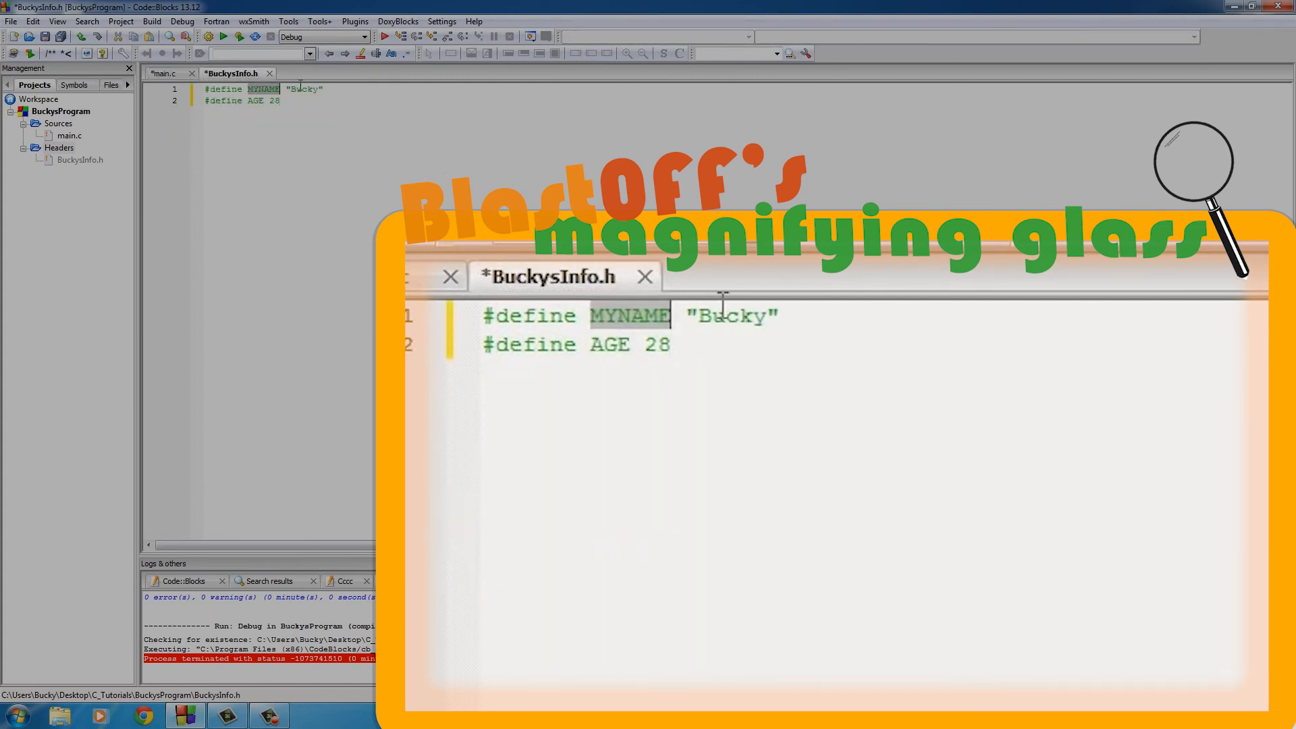
left_click(166, 73)
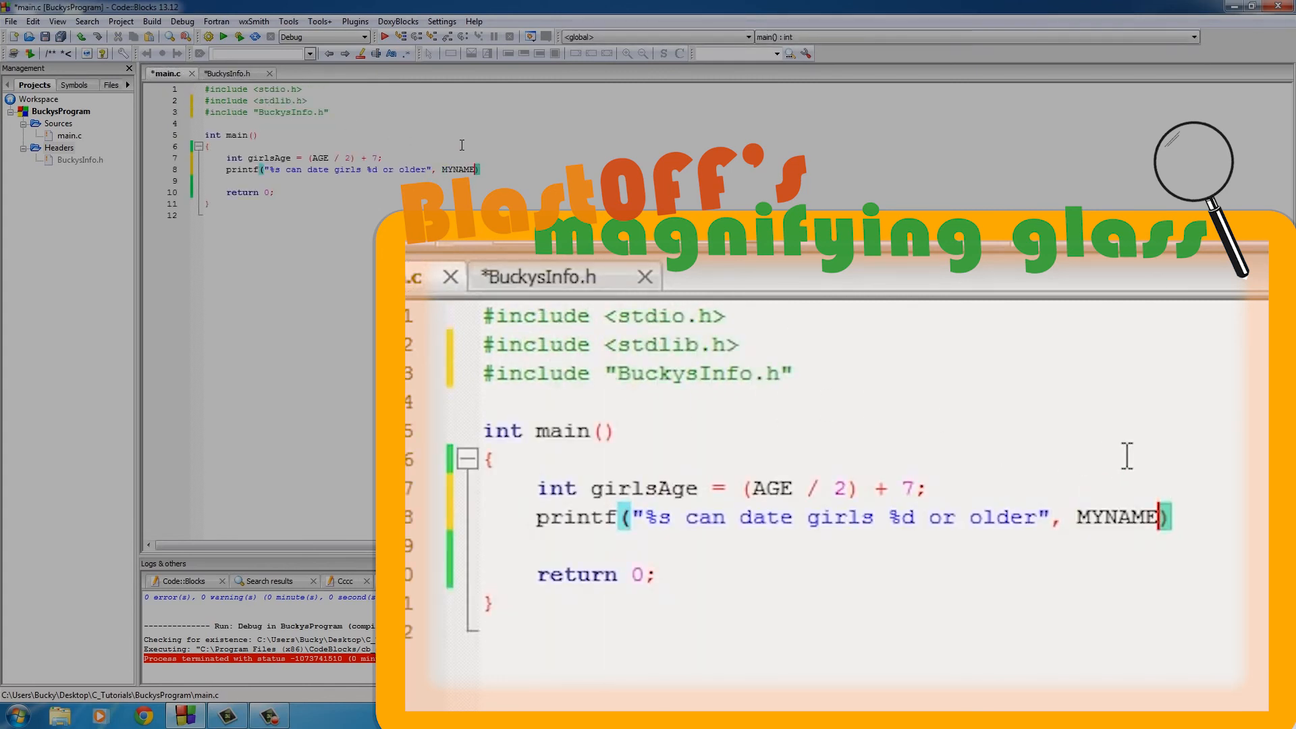
type(",")
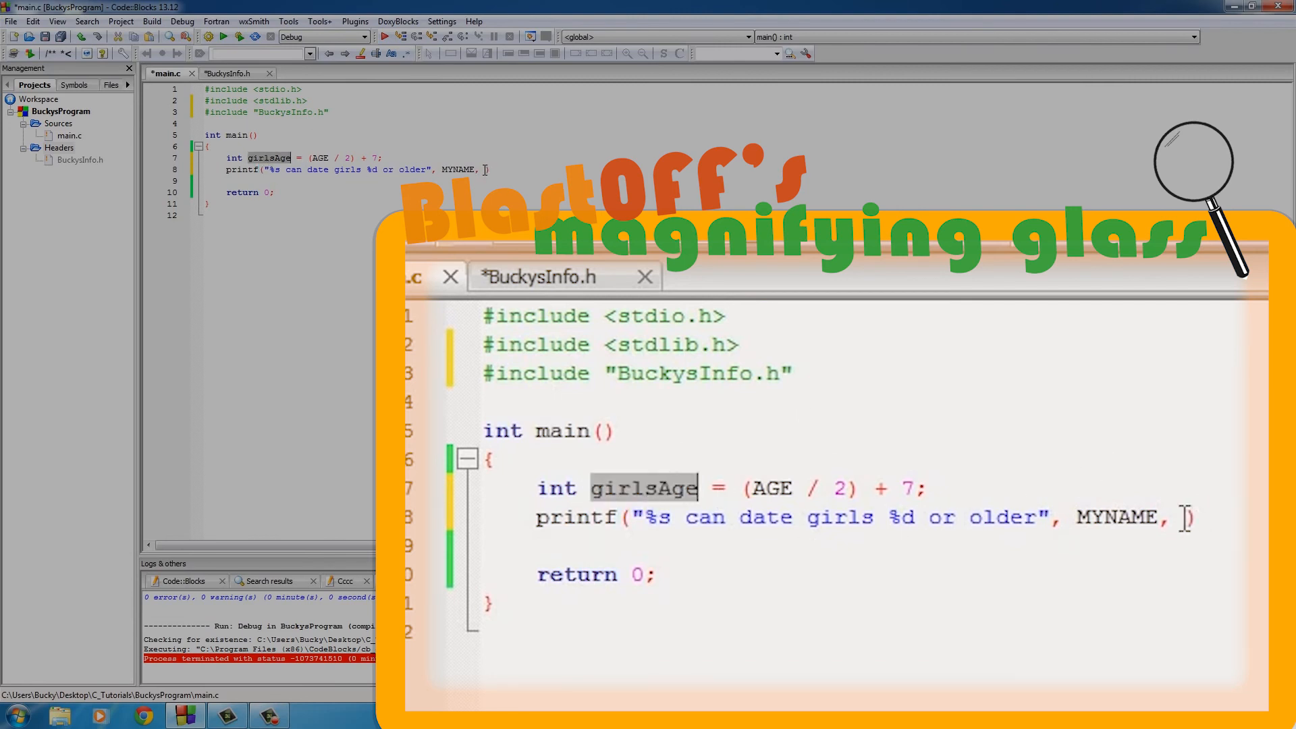
type("girlsAge);")
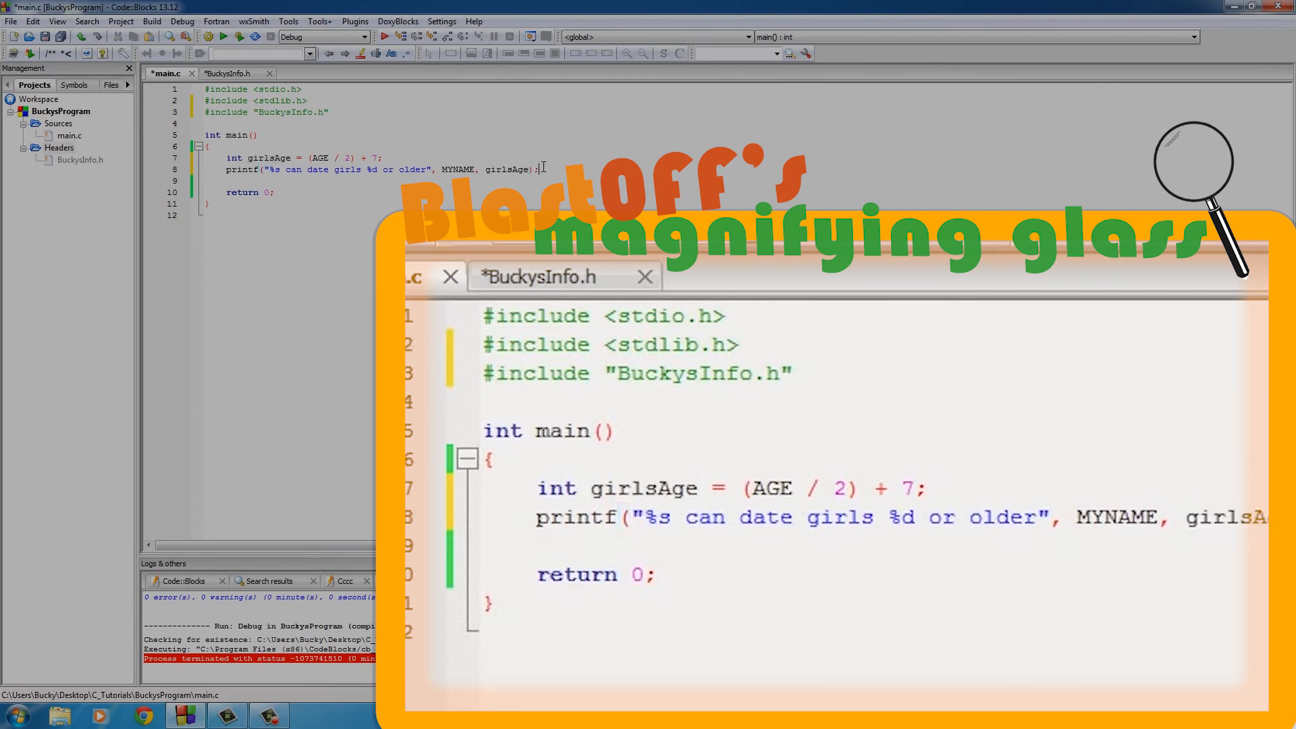
left_click(222, 36)
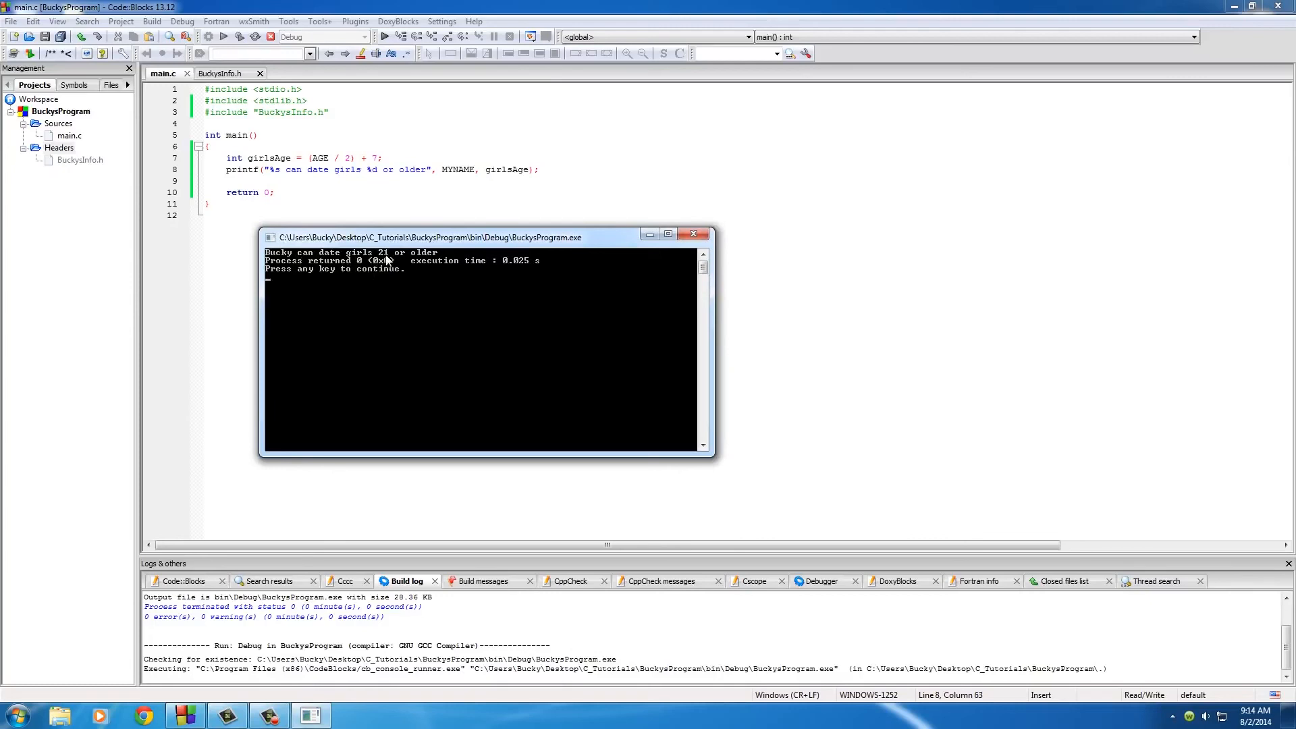
mouse_move(457, 276)
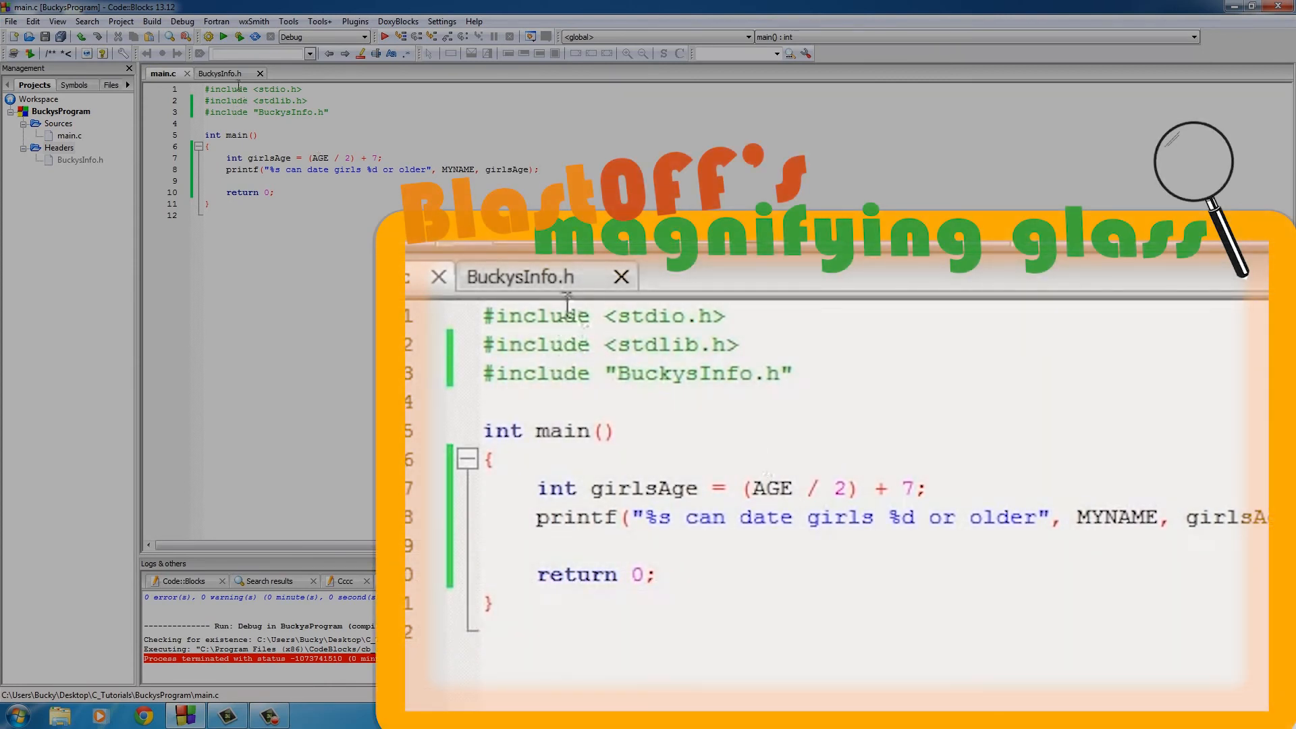
left_click(221, 72)
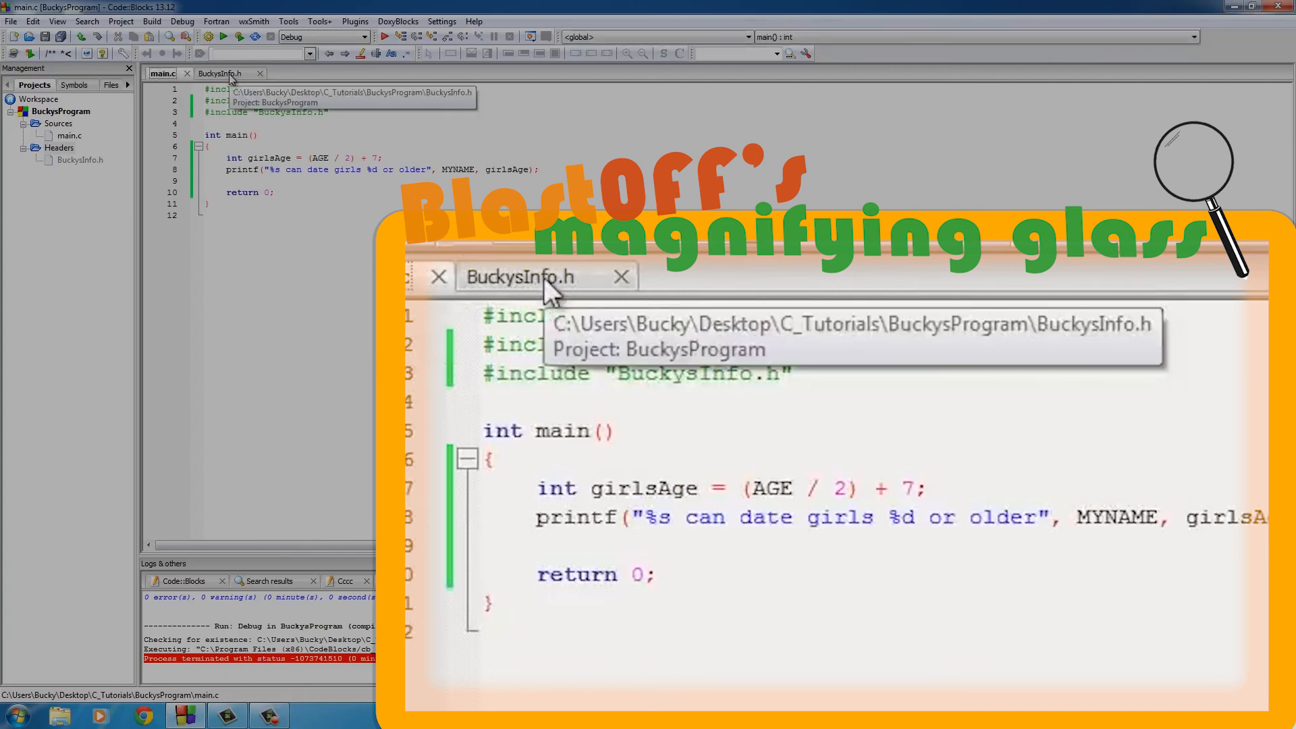
left_click(219, 74)
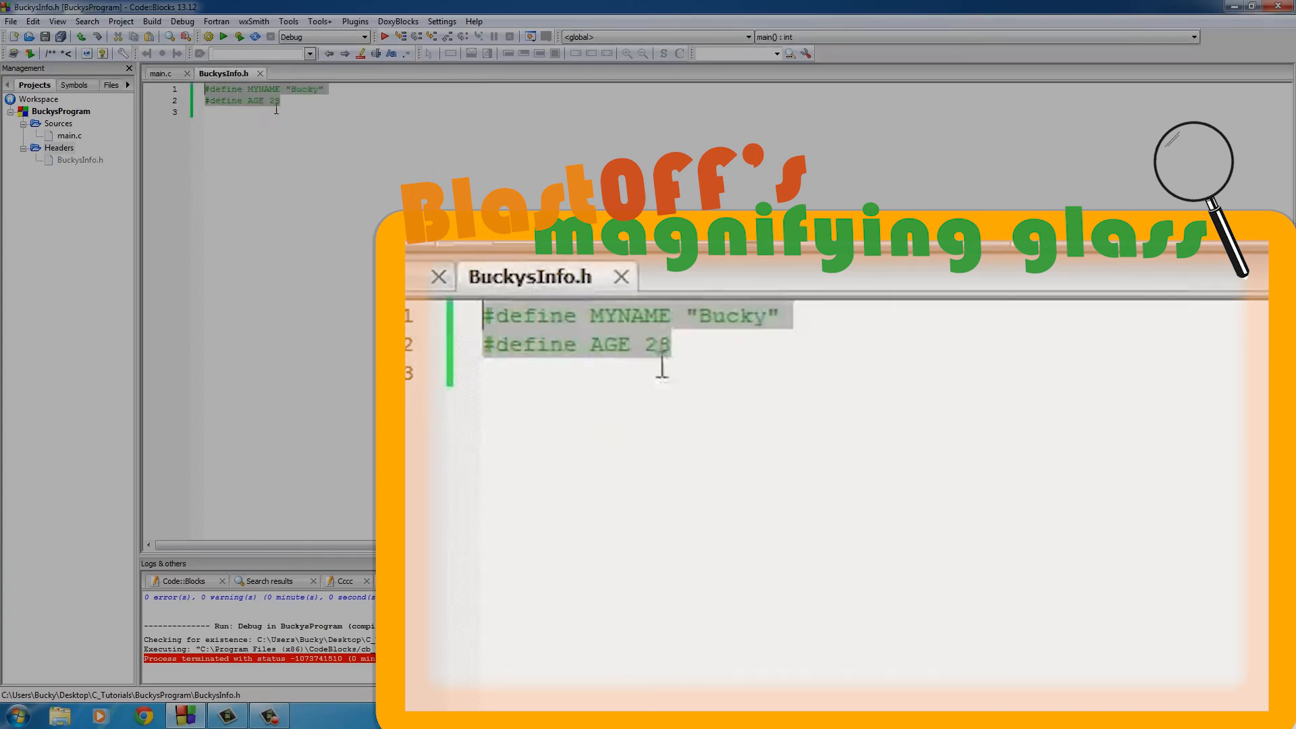
left_click(163, 73)
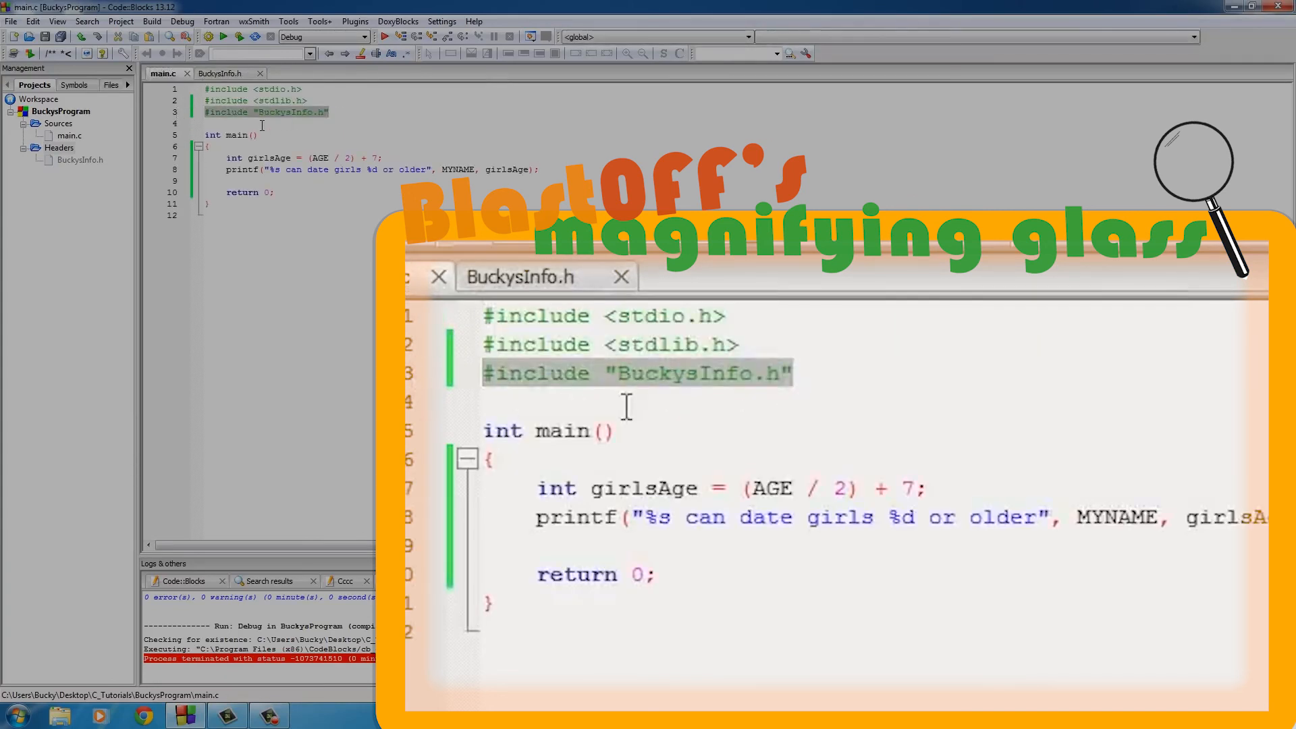